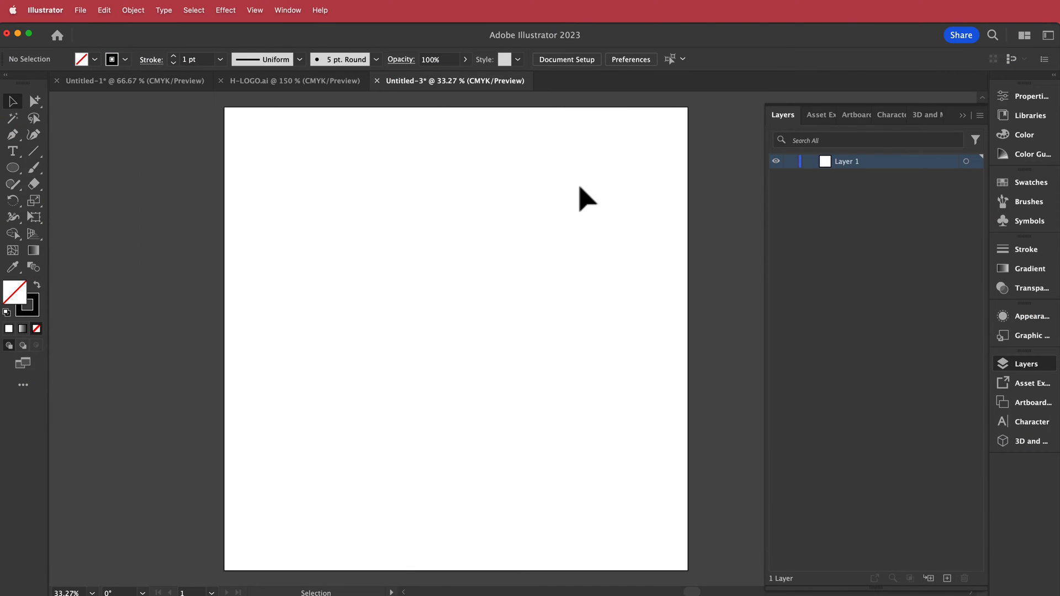
mouse_move(477, 214)
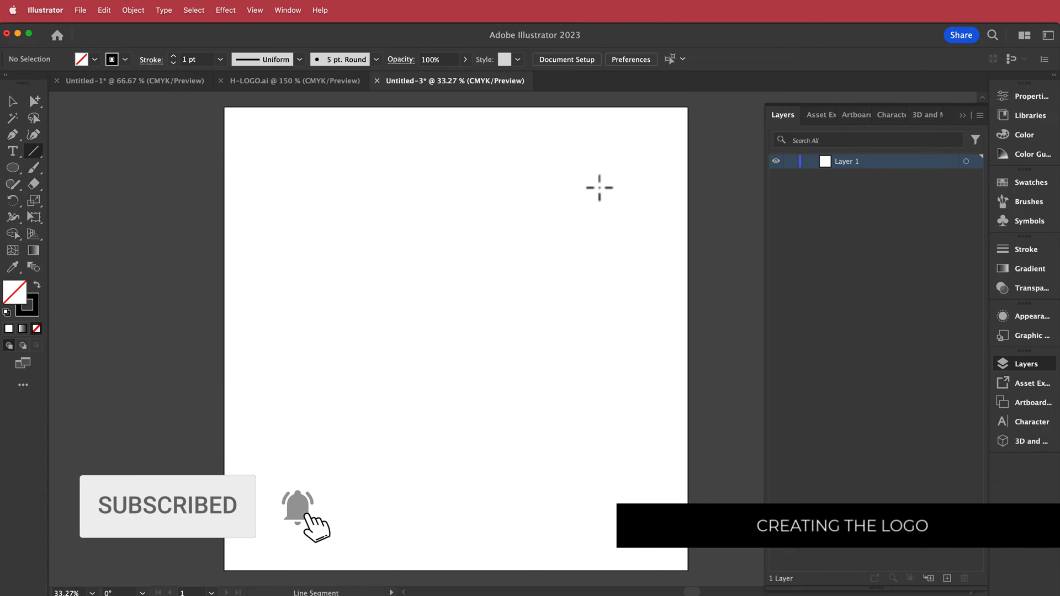
Draw a tall vertical line, Alt-drag a copy beside it and repeat into an eight-by-eight line grid
left_click_drag(588, 180, 582, 437)
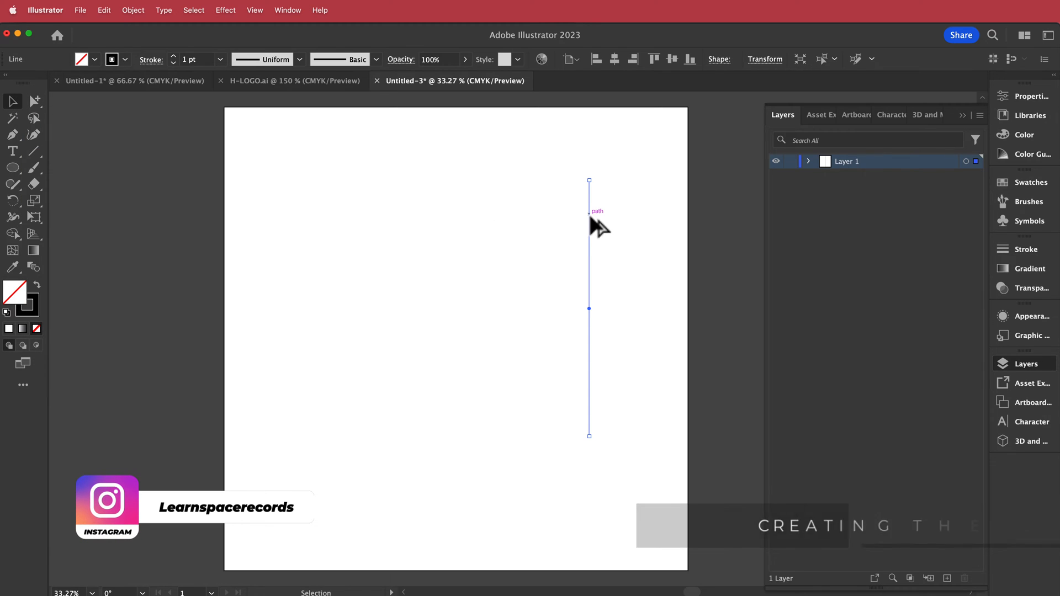
left_click_drag(589, 222, 570, 223)
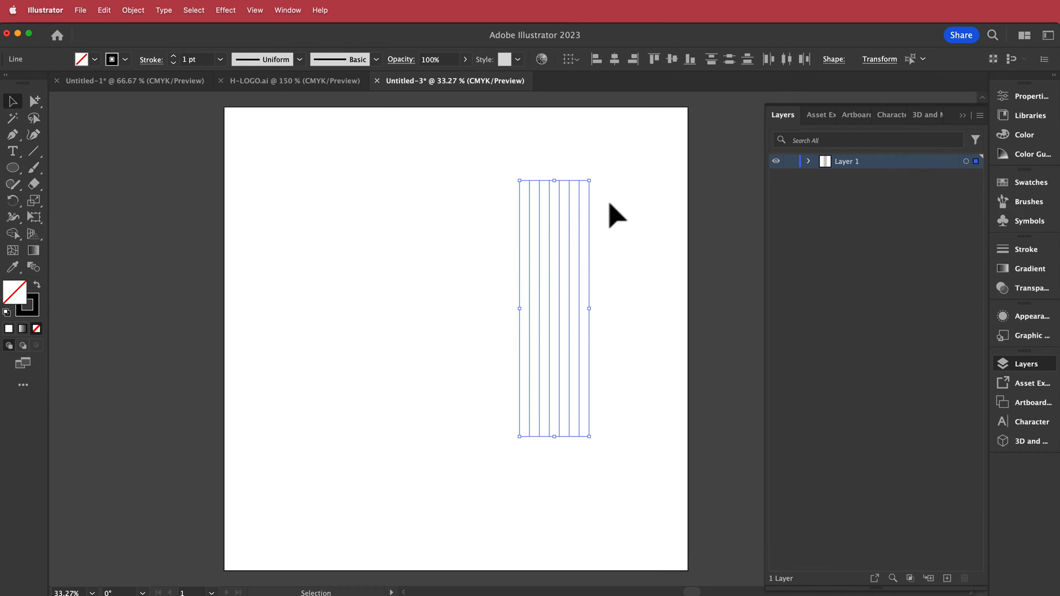
mouse_move(528, 219)
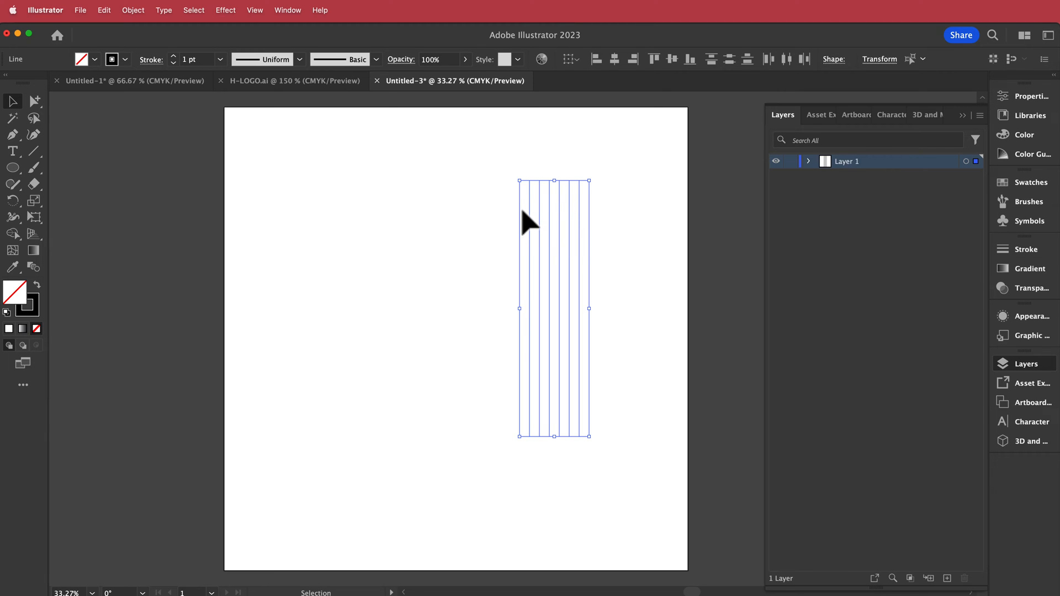
mouse_move(448, 315)
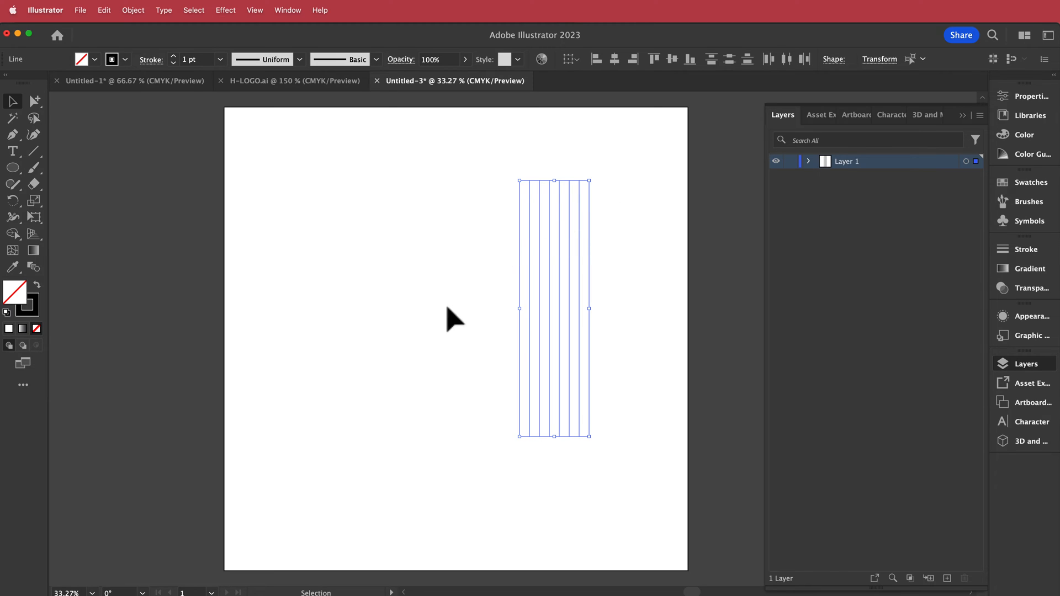
left_click(101, 10)
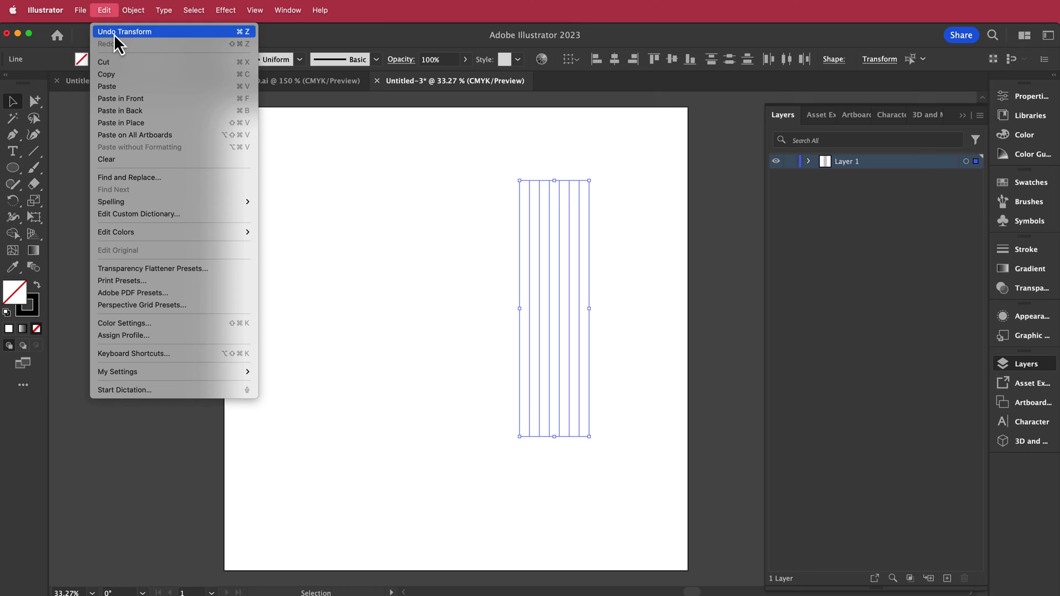
mouse_move(157, 91)
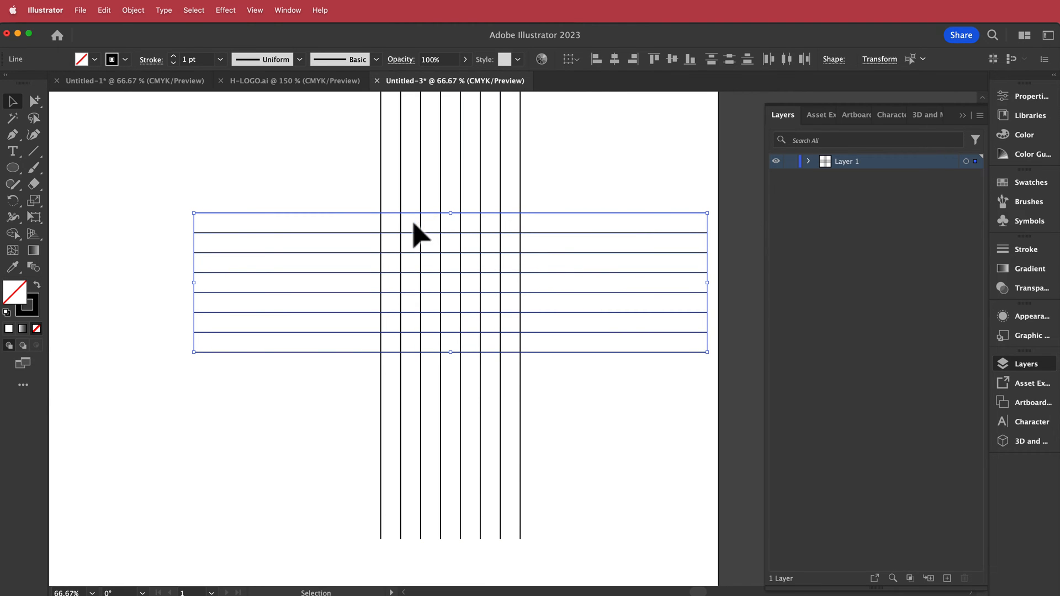
Draw four concentric circles of decreasing size centred on the line grid with the Ellipse tool
left_click(10, 167)
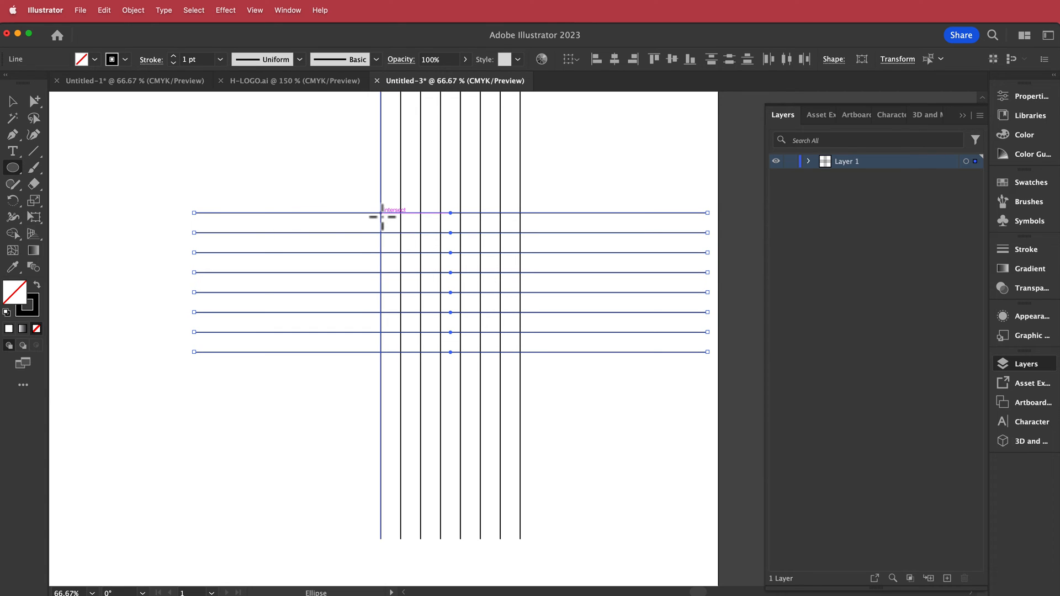
left_click_drag(382, 210, 493, 311)
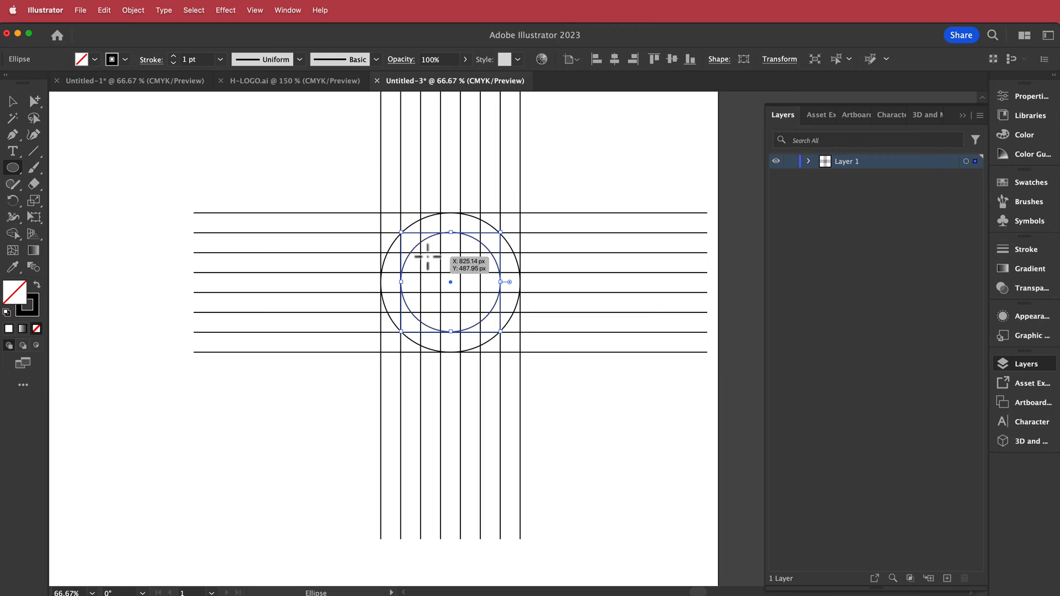
left_click_drag(451, 282, 485, 311)
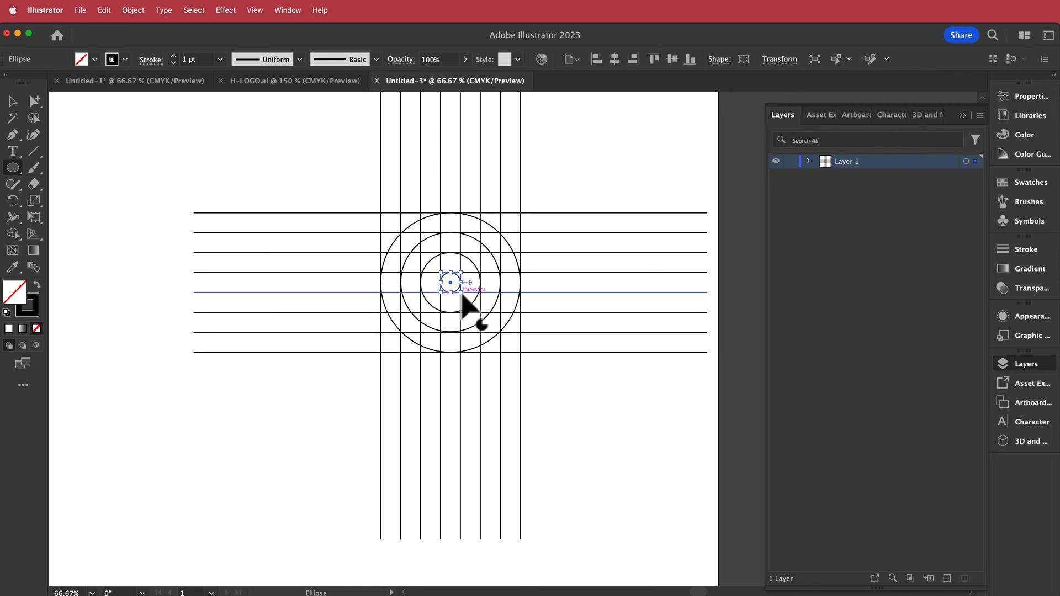
left_click(11, 102)
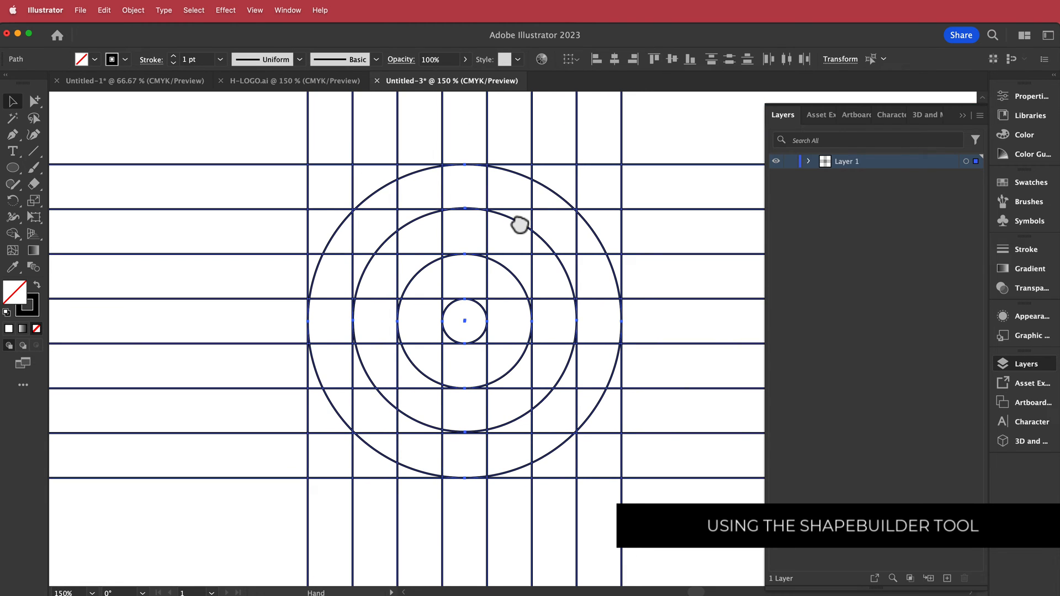
Merge grid and circle regions with the Shape Builder into a black H monogram in a broken circle
left_click(12, 233)
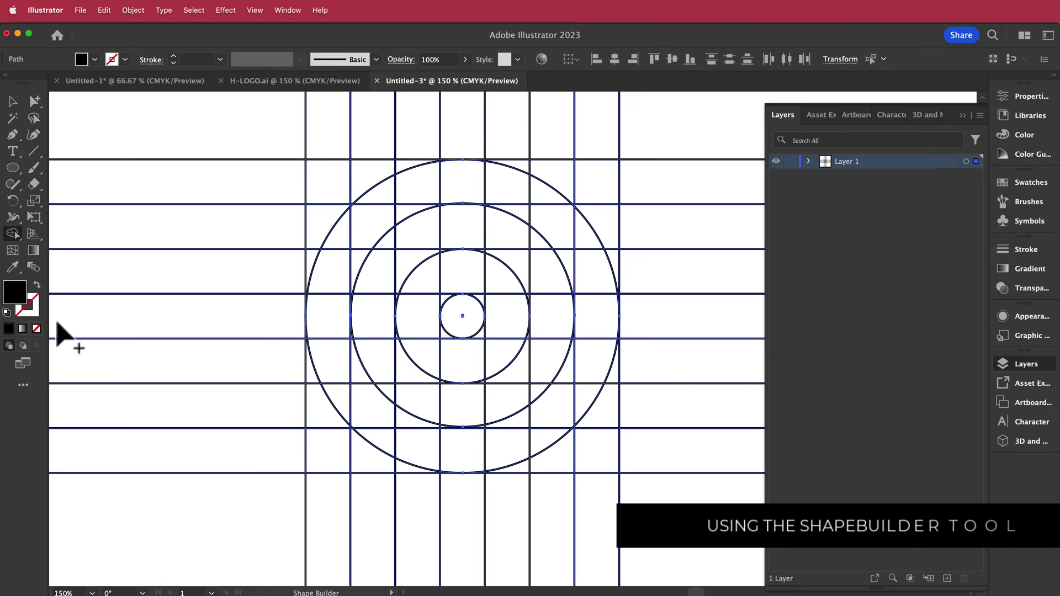
mouse_move(395, 468)
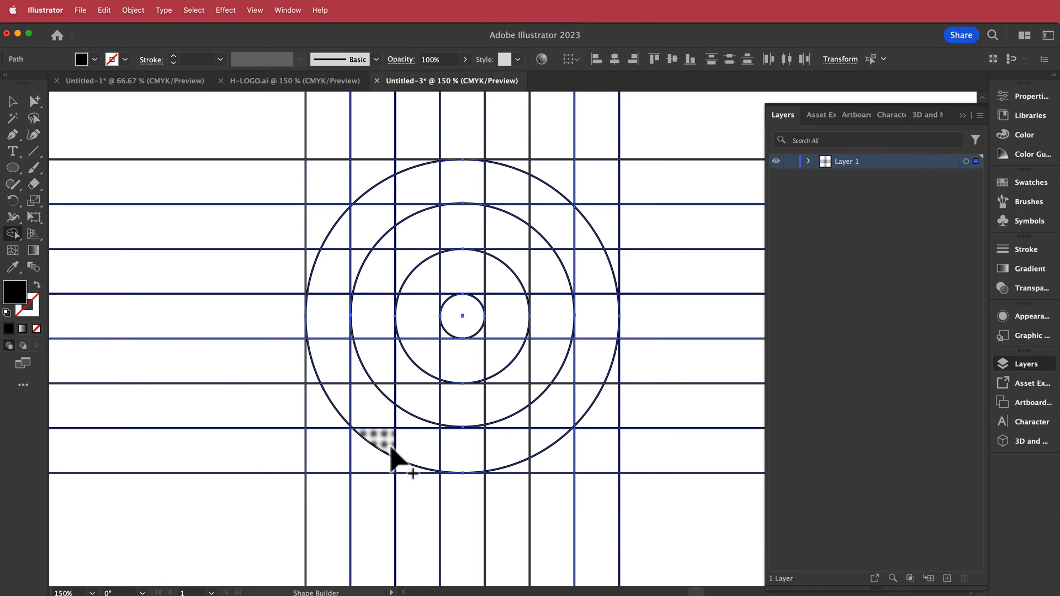
mouse_move(384, 520)
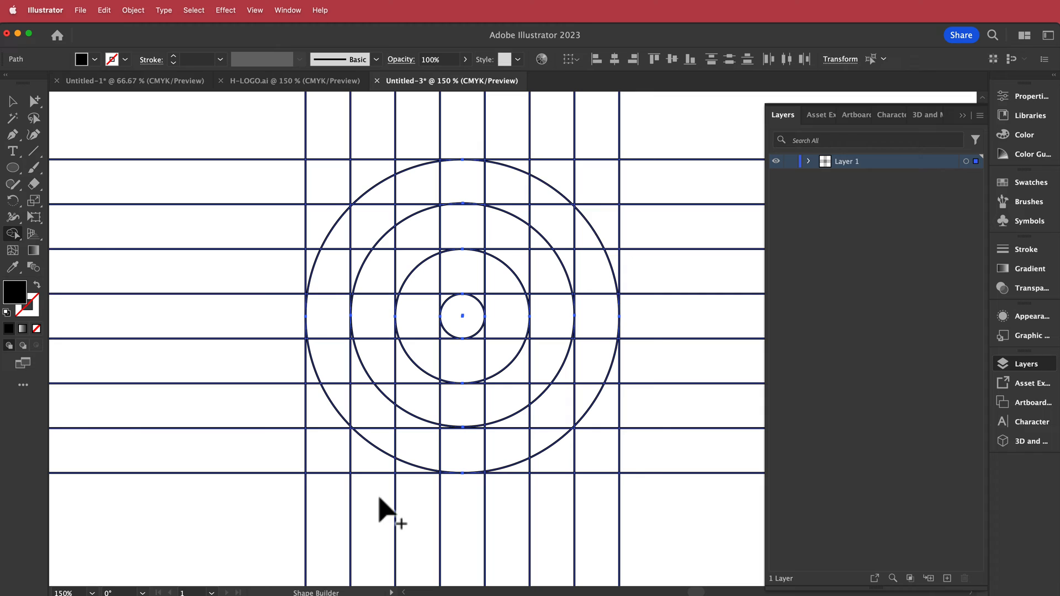
mouse_move(594, 253)
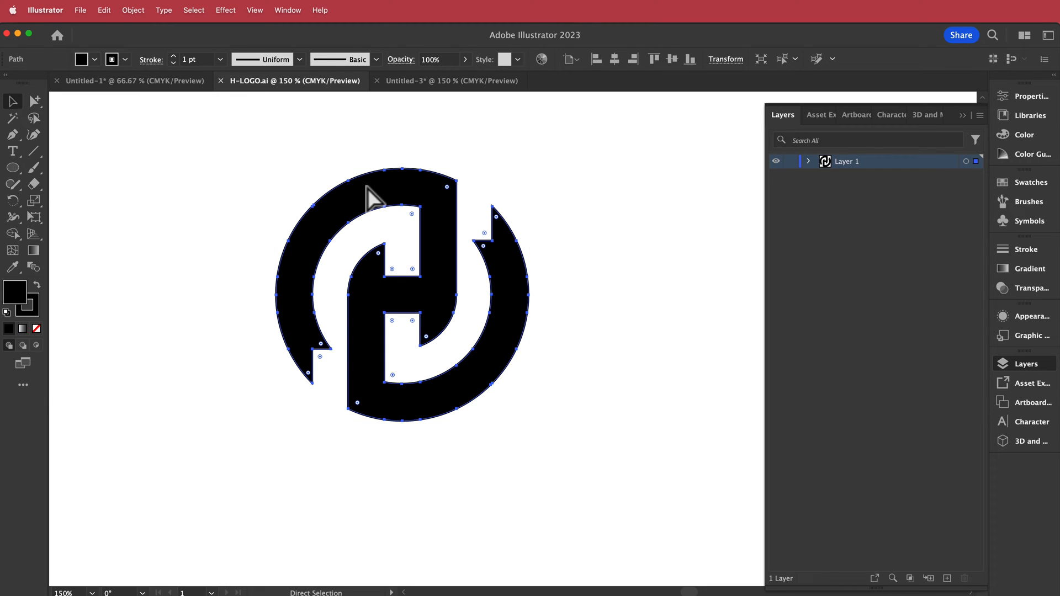
left_click(12, 101)
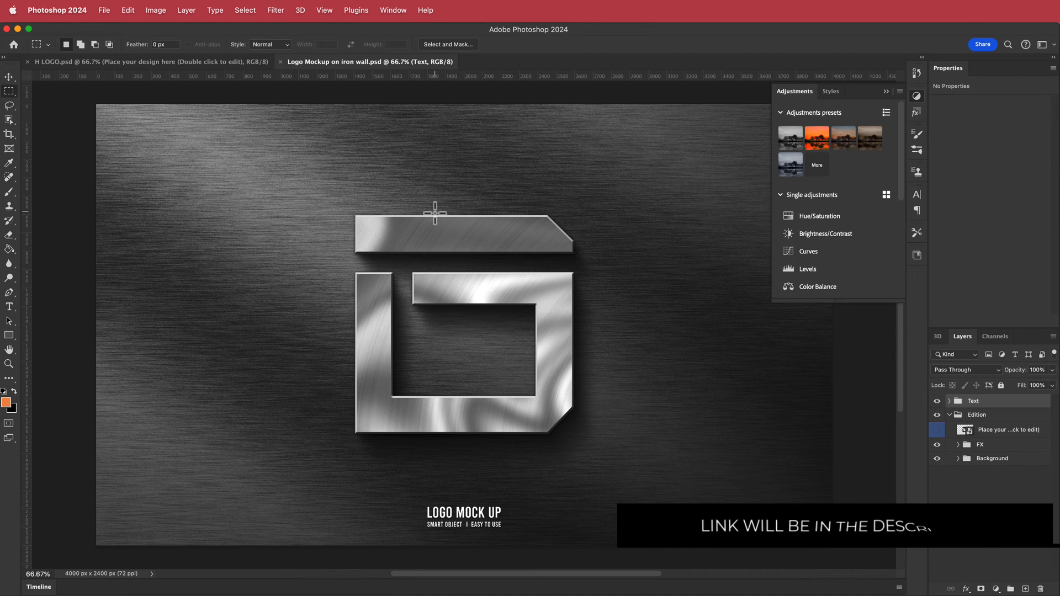
mouse_move(504, 251)
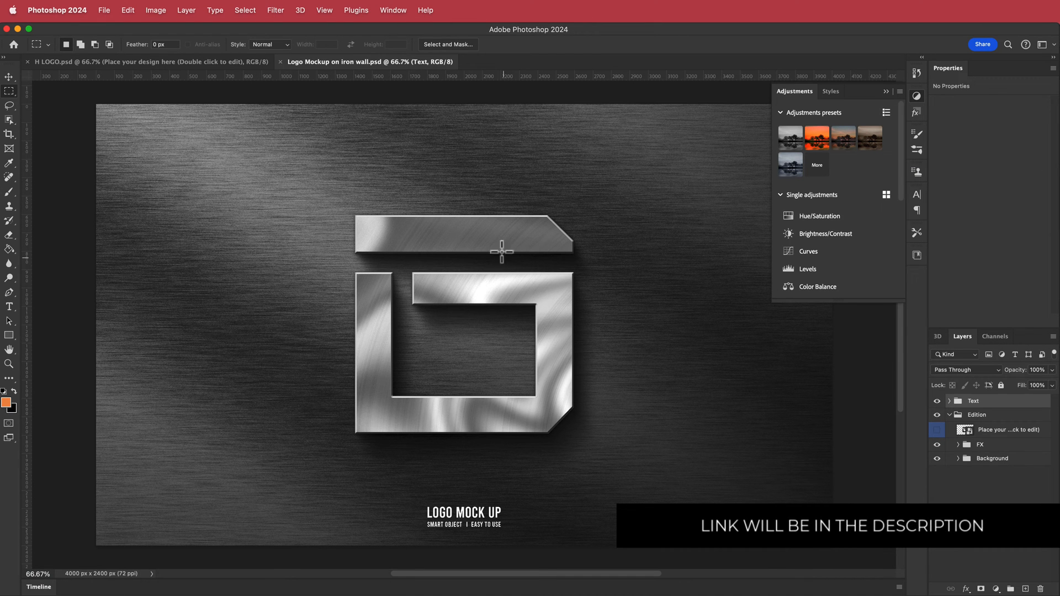
mouse_move(547, 425)
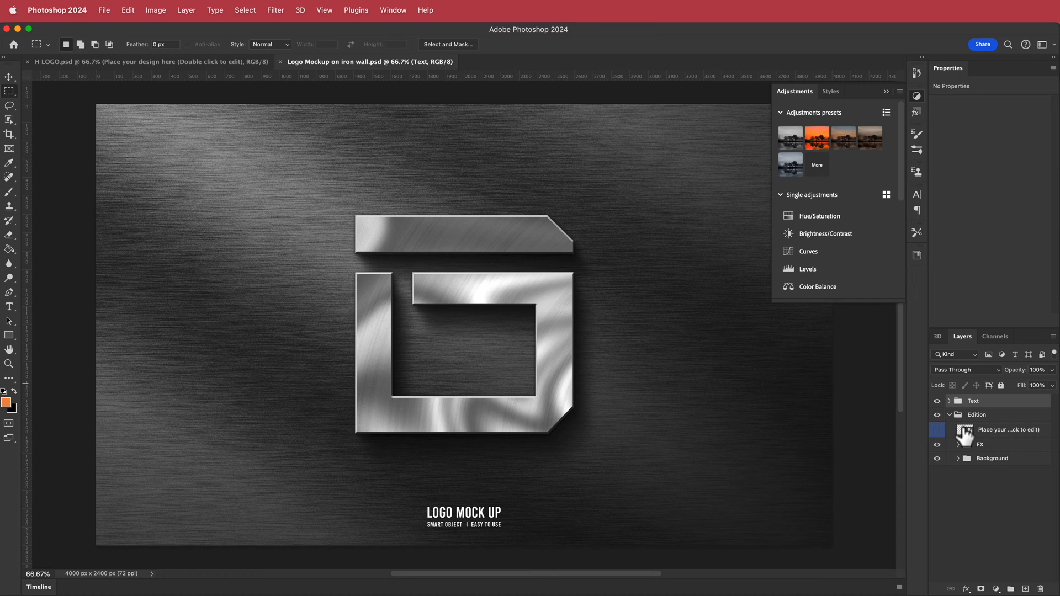
Paste the H logo into the mockup's smart object, enlarge it to fill the centre, and return to the mockup
double_click(960, 429)
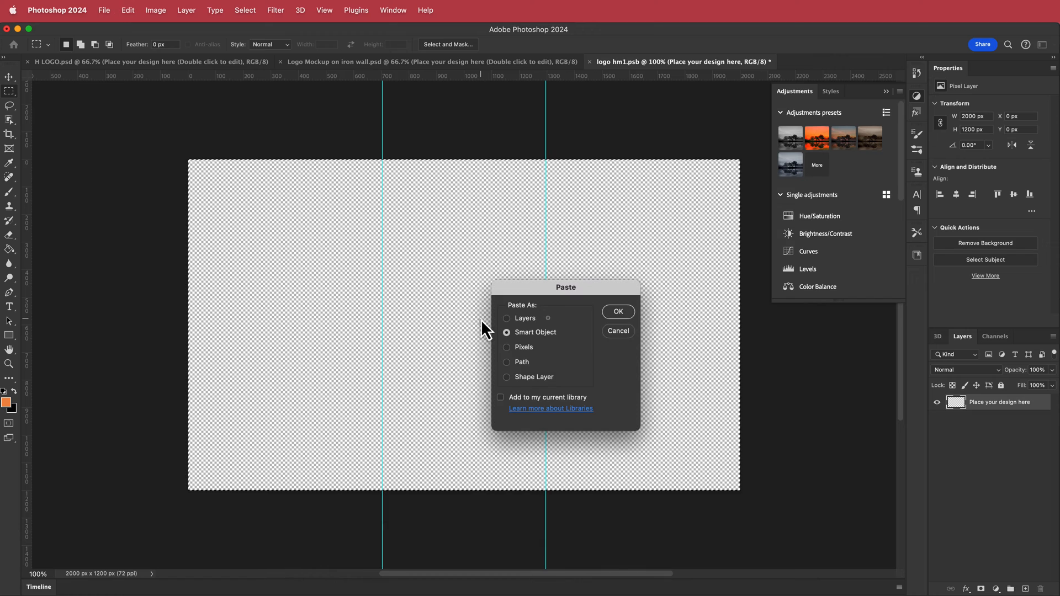
left_click(618, 311)
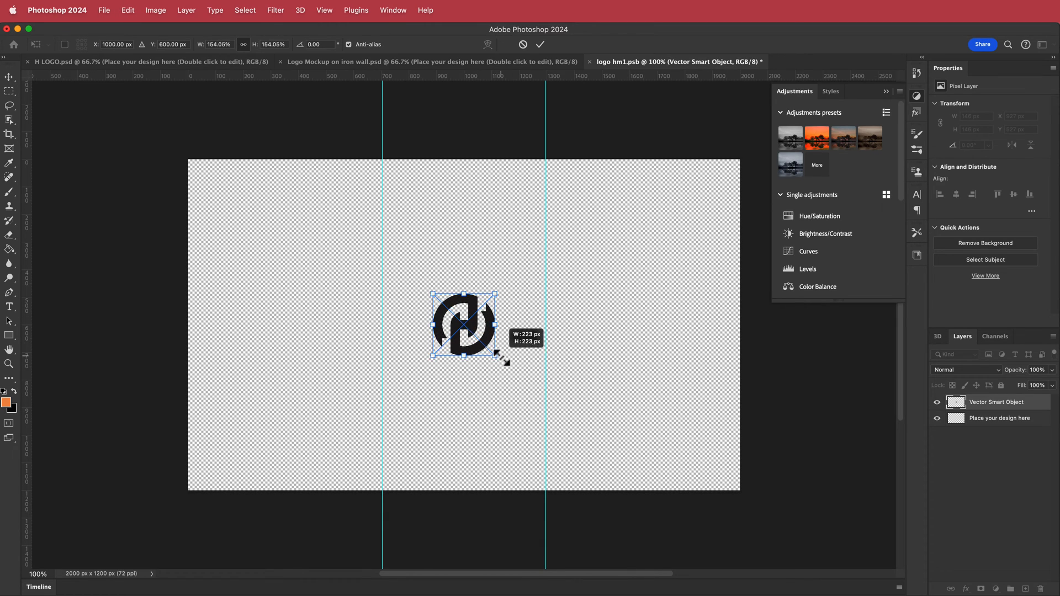
left_click_drag(503, 366, 541, 400)
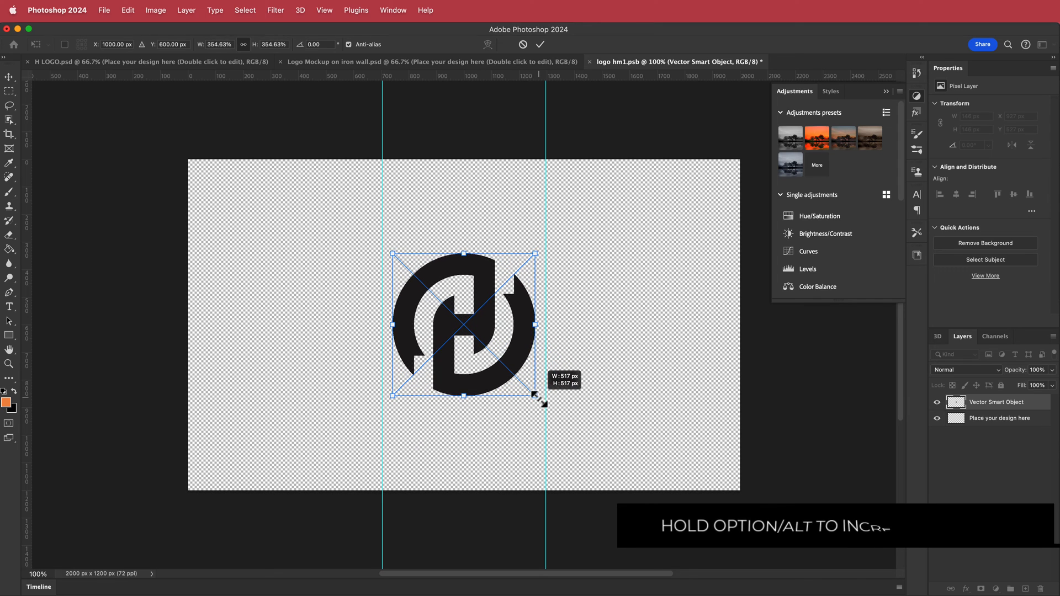
left_click_drag(540, 398, 548, 411)
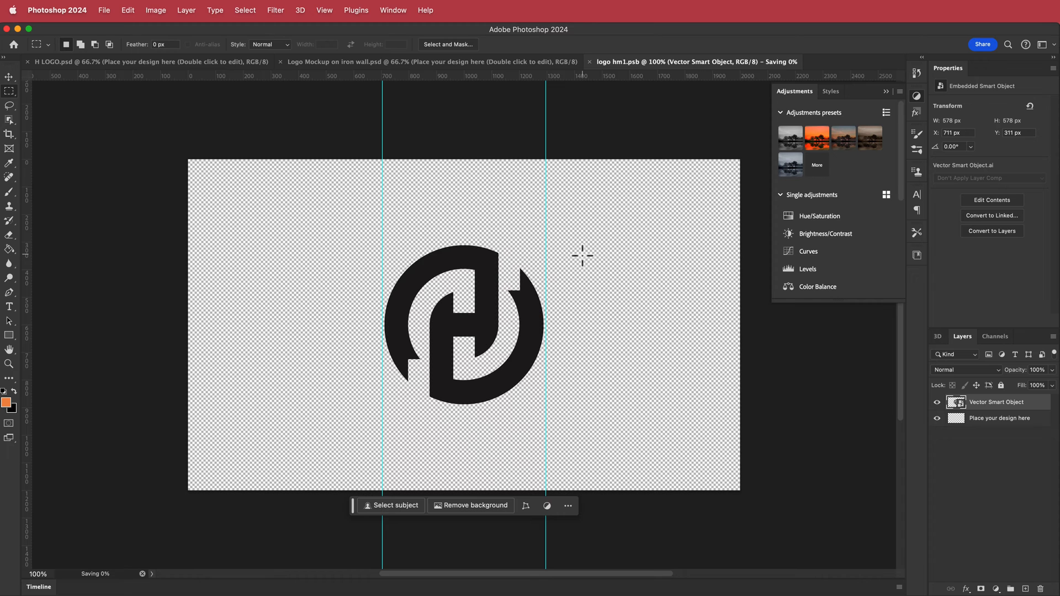
left_click(425, 61)
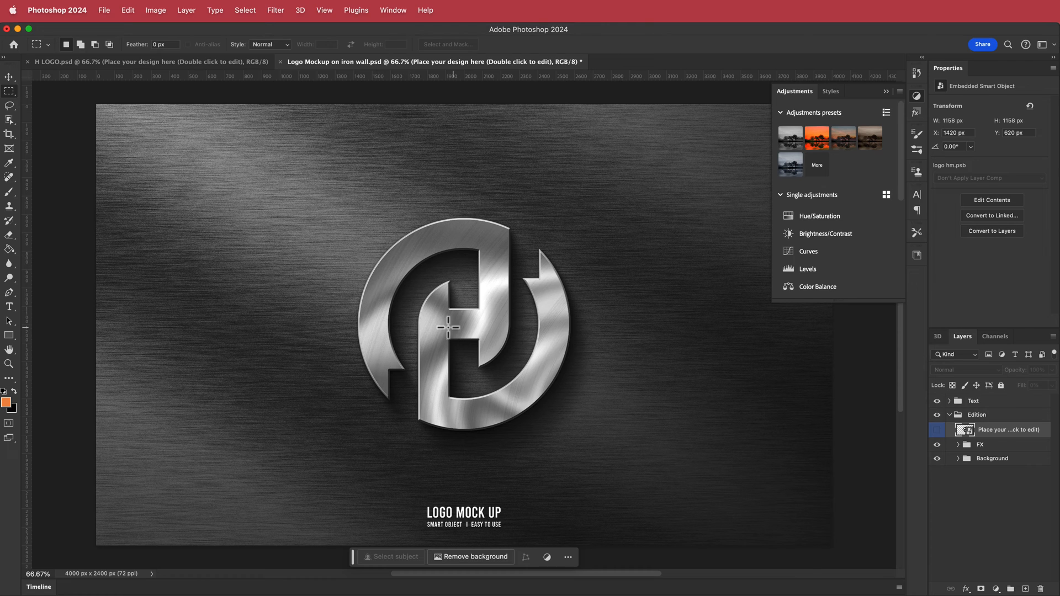
mouse_move(552, 289)
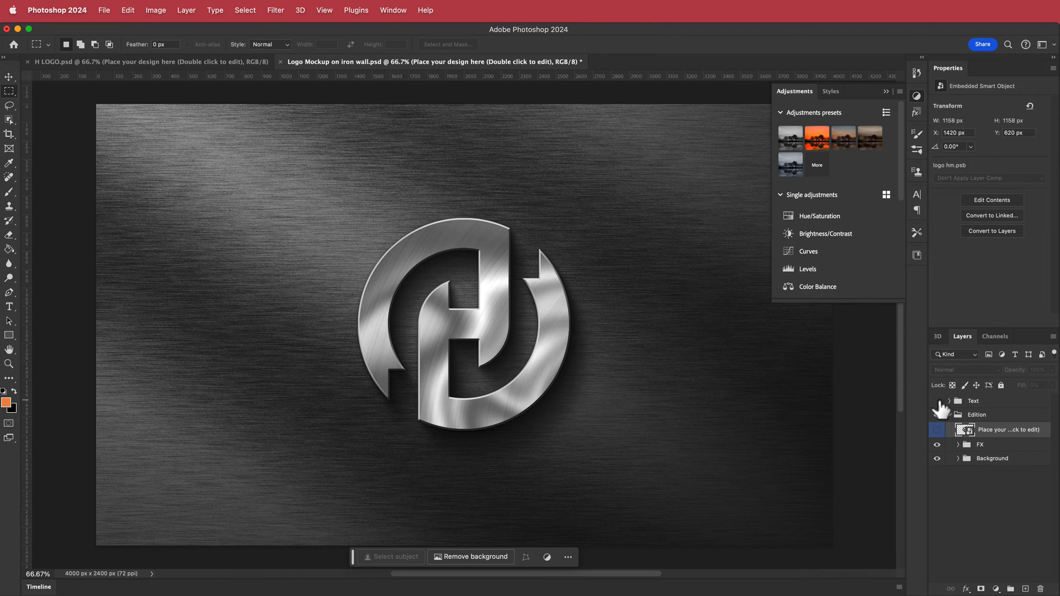
Hide the LOGO MOCK UP text and brushed metal background so the metallic logo stands alone
left_click(936, 458)
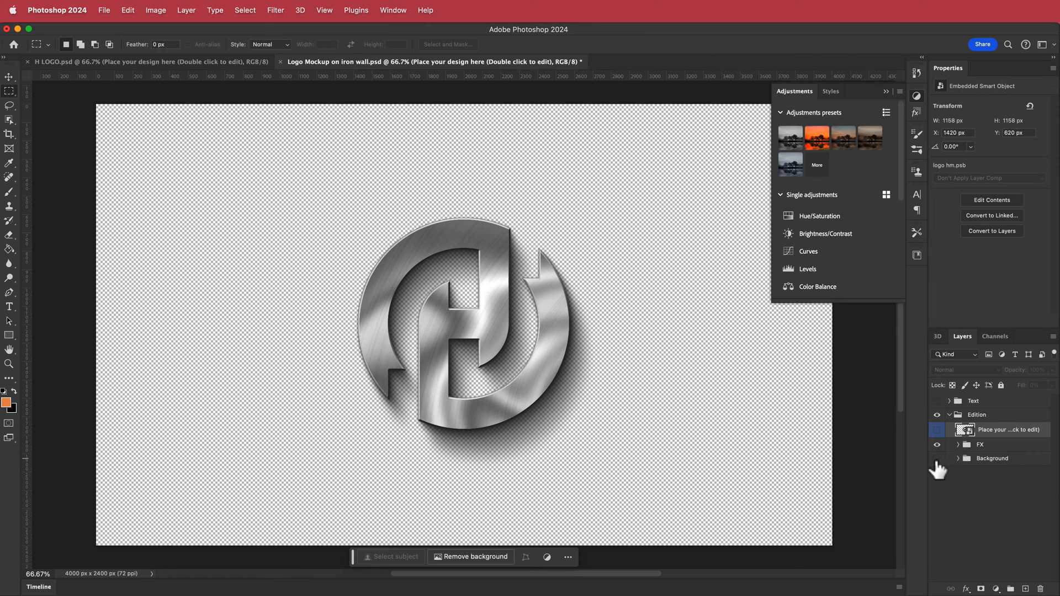
left_click(951, 444)
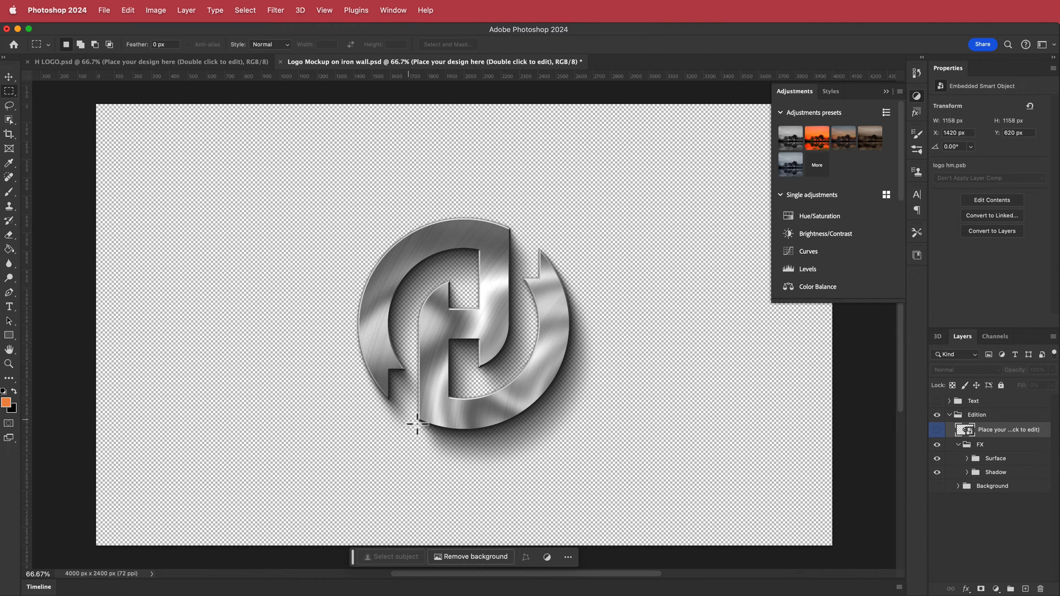
mouse_move(868, 440)
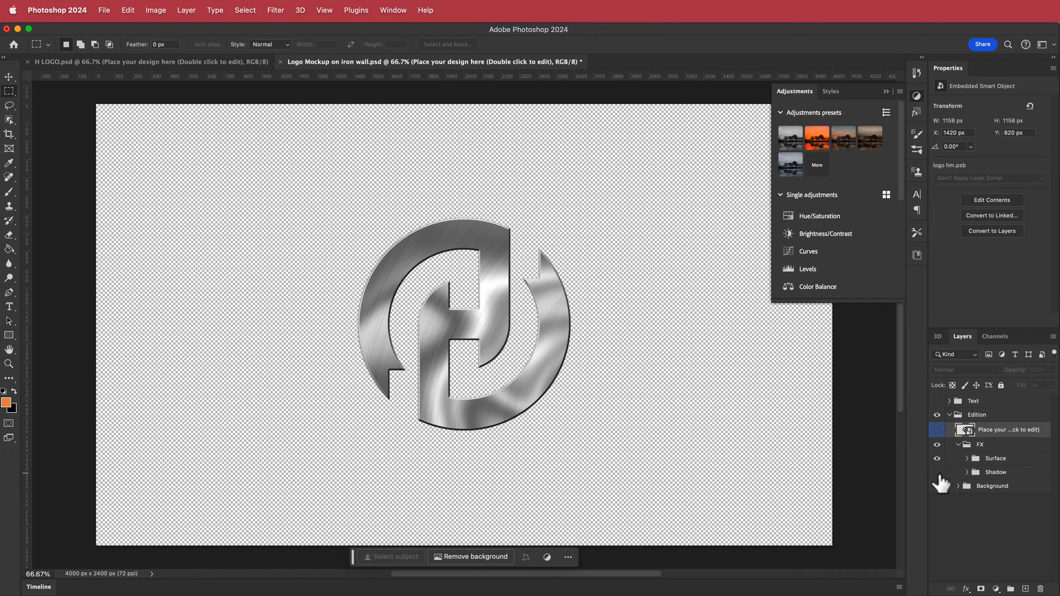
mouse_move(939, 461)
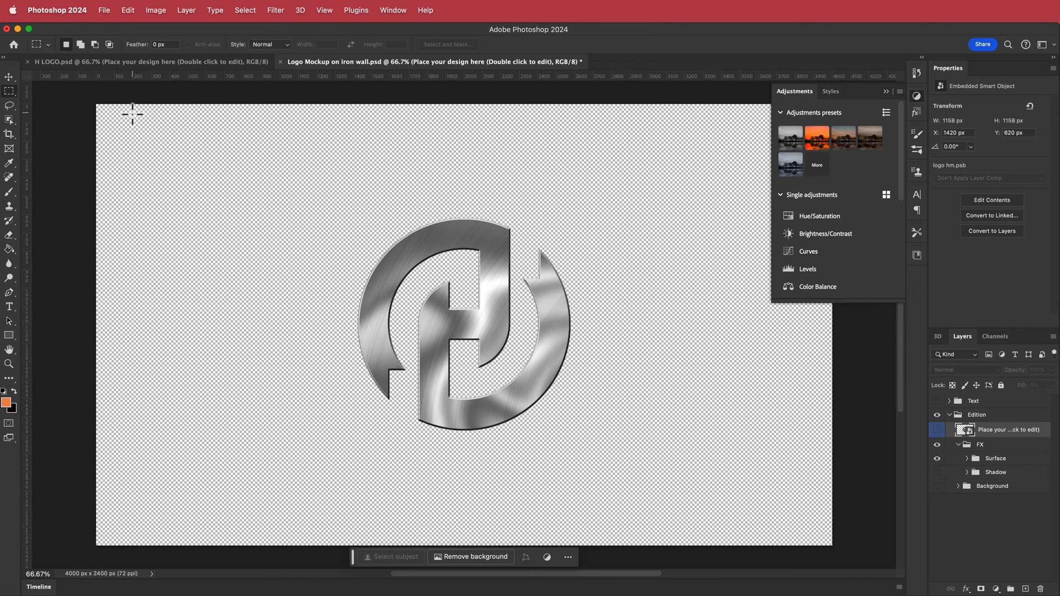
left_click(104, 10)
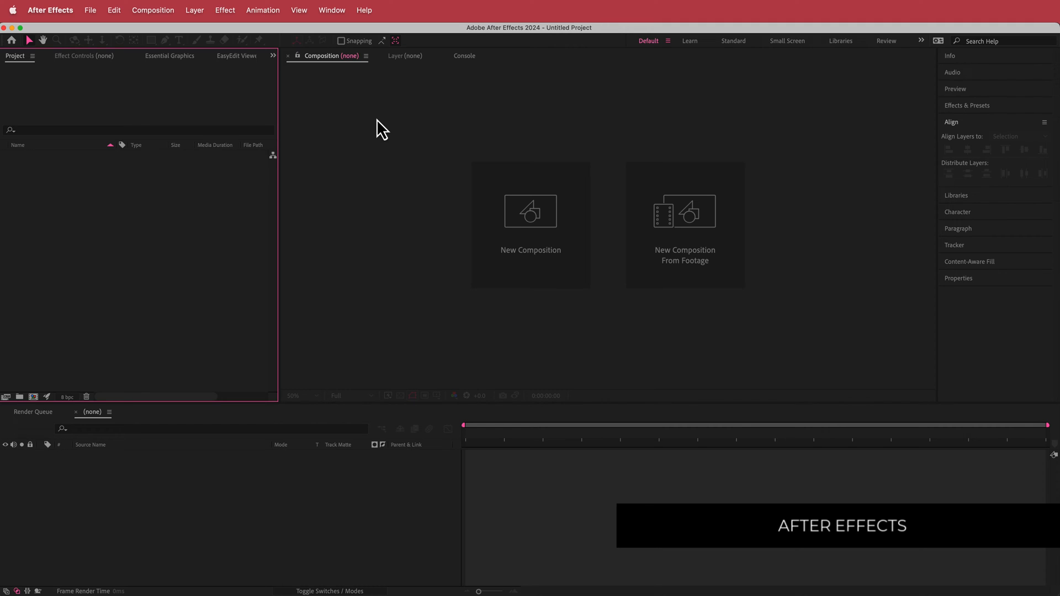
Create a new 1920x1080 30 fps composition named RENDER
left_click(530, 225)
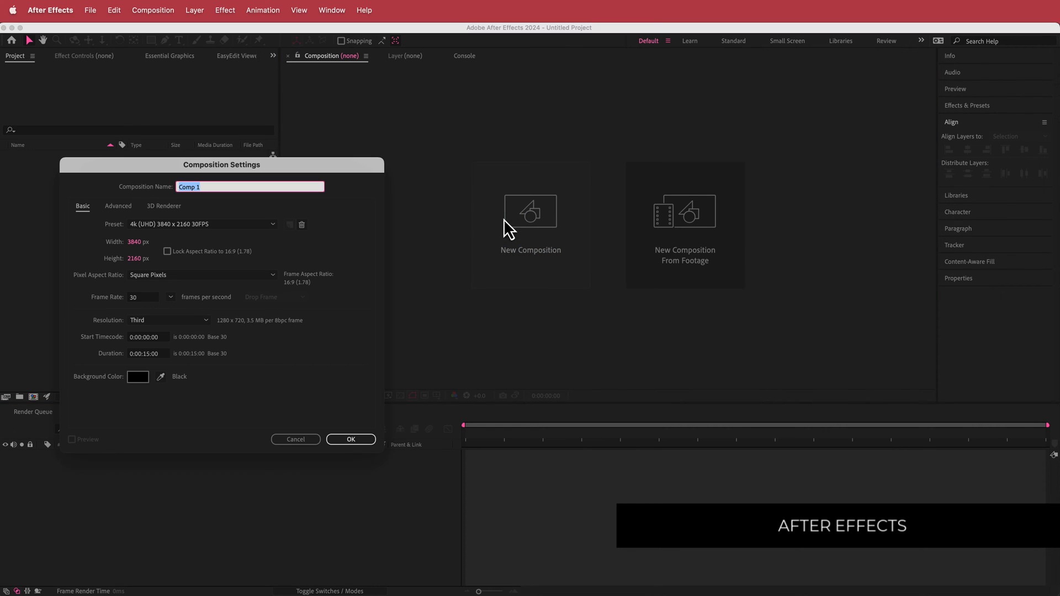
left_click(203, 223)
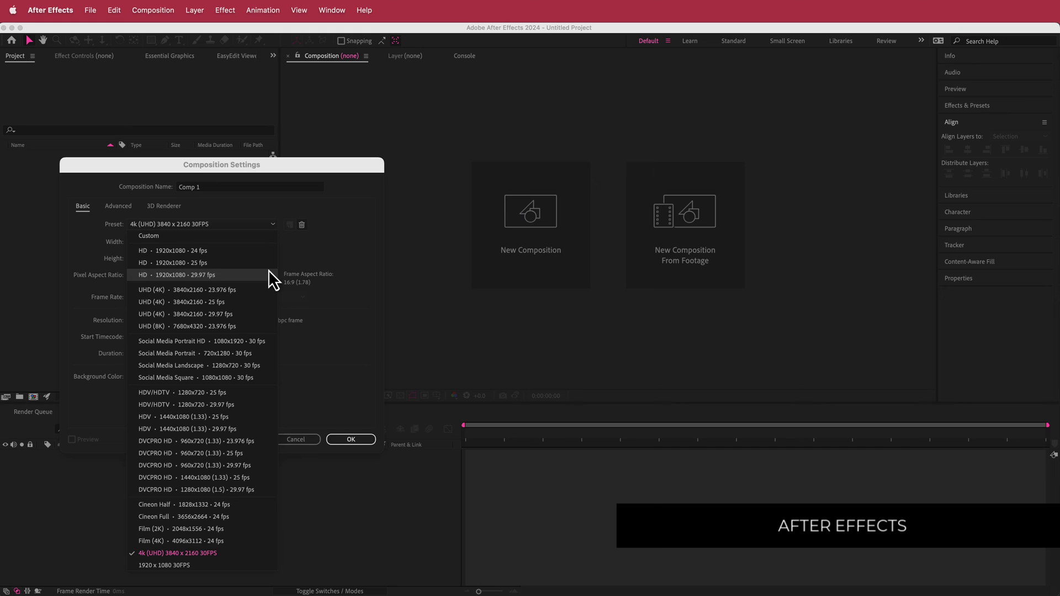
left_click(161, 581)
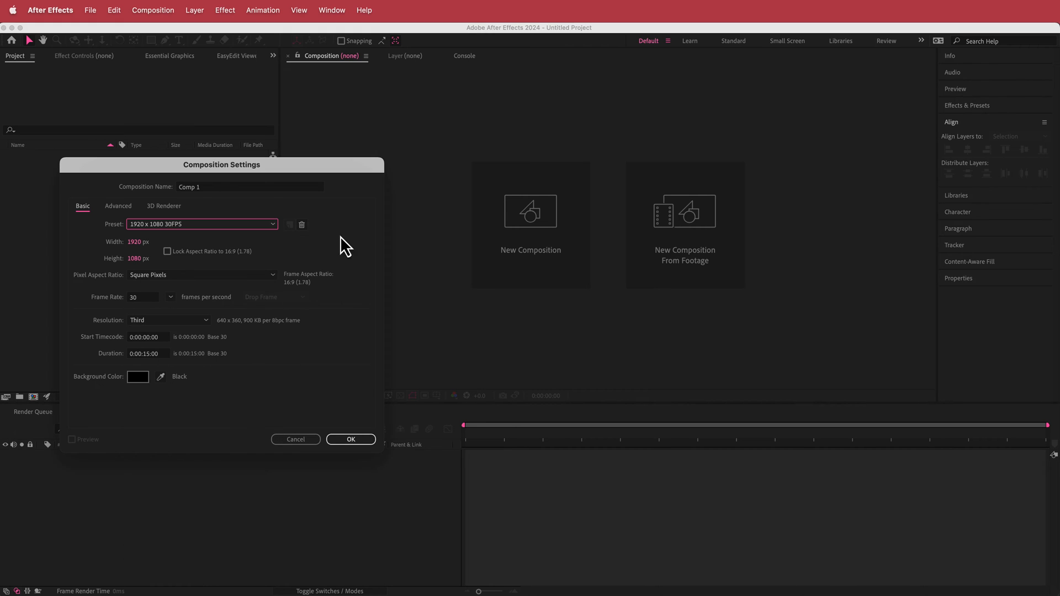
mouse_move(152, 362)
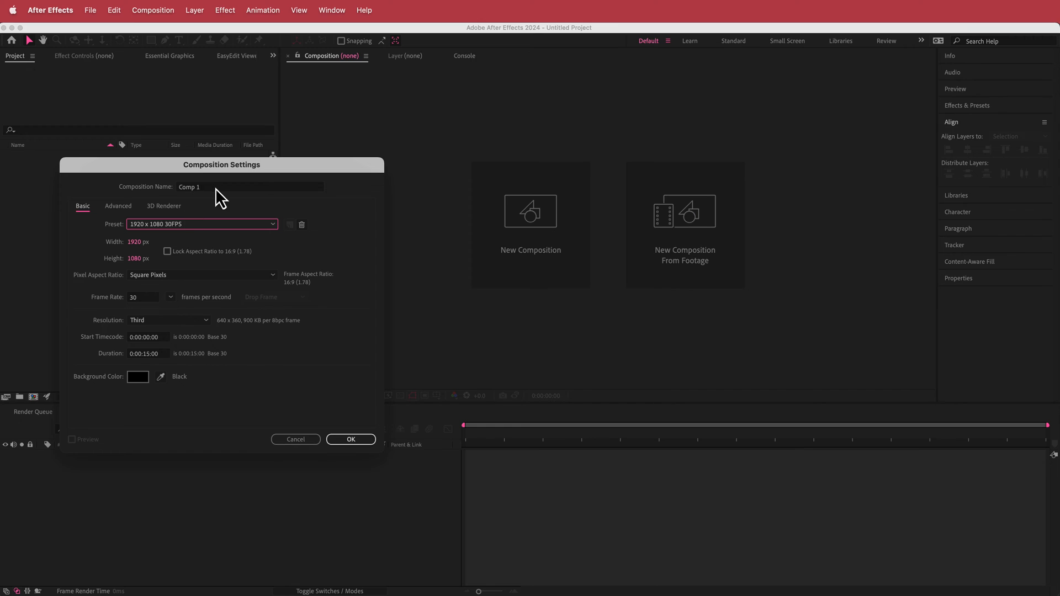
left_click(248, 186)
type("RENDER")
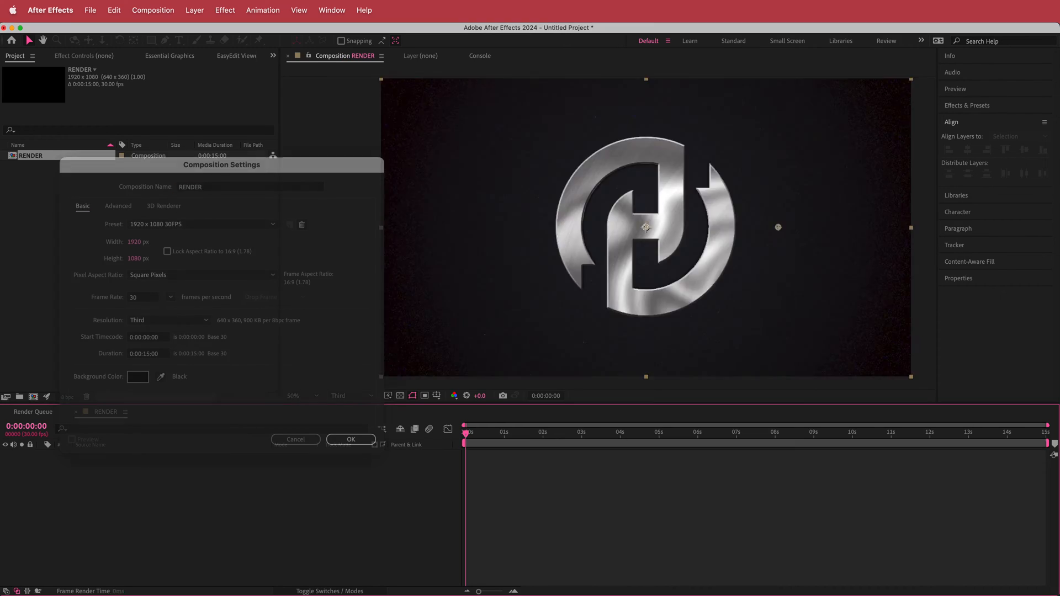
left_click(351, 439)
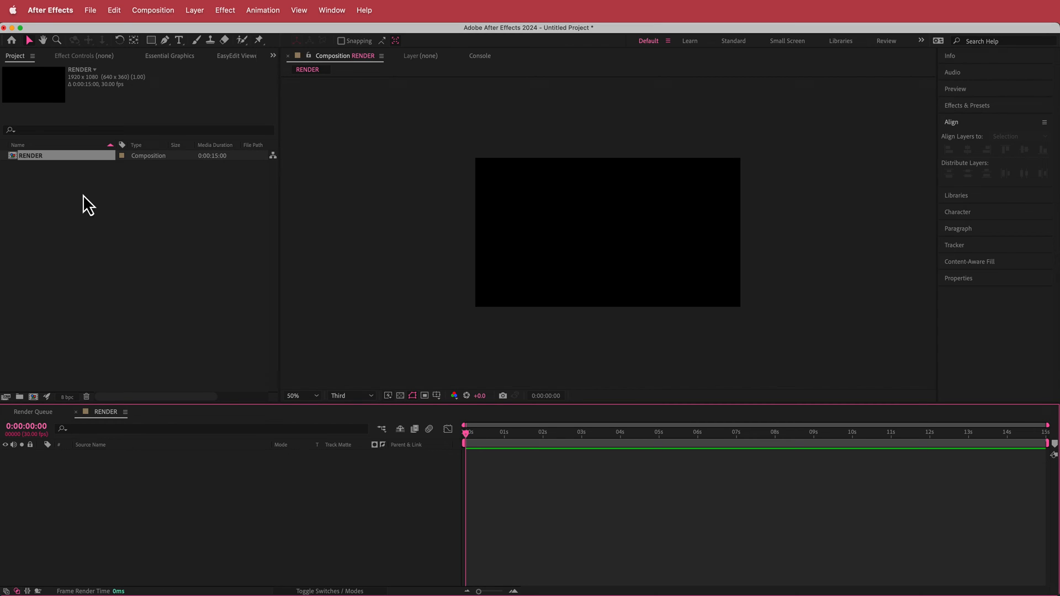
Import H-Logo v1.png into the project and scale the logo layer to 65%
right_click(85, 203)
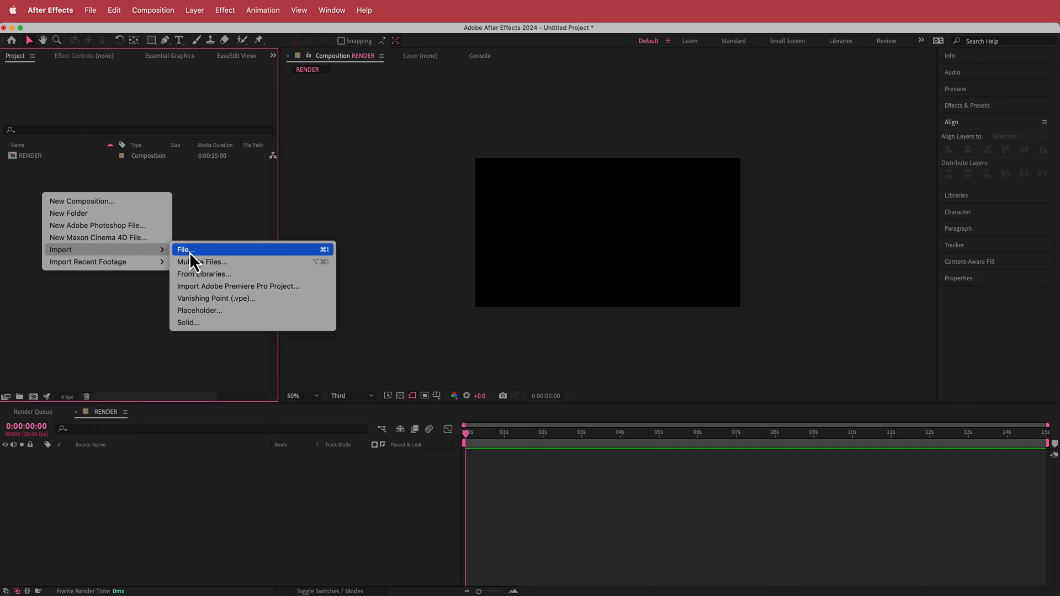
left_click(183, 249)
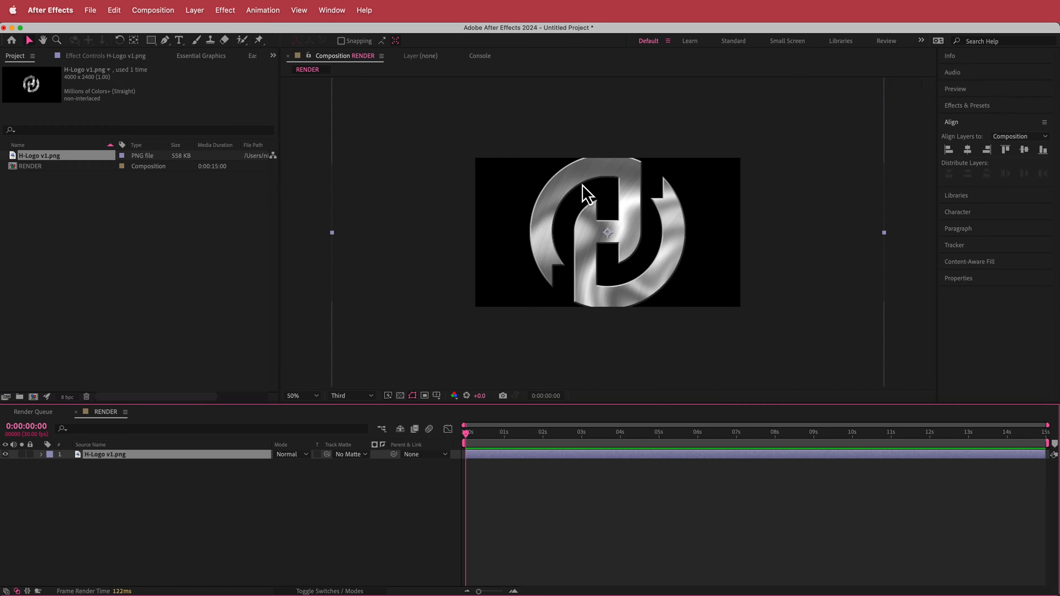
key("s")
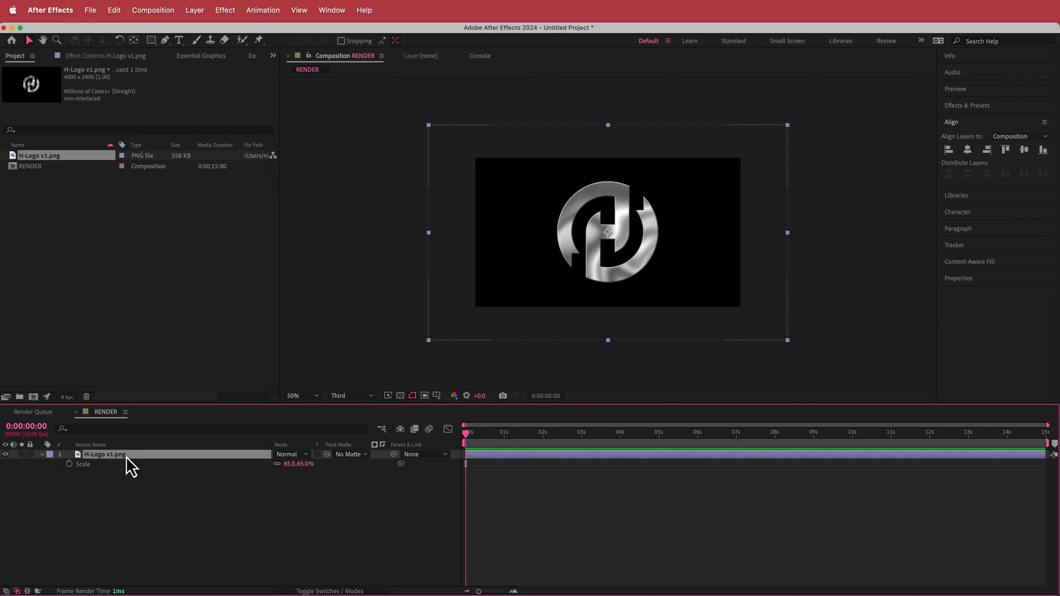
mouse_move(194, 20)
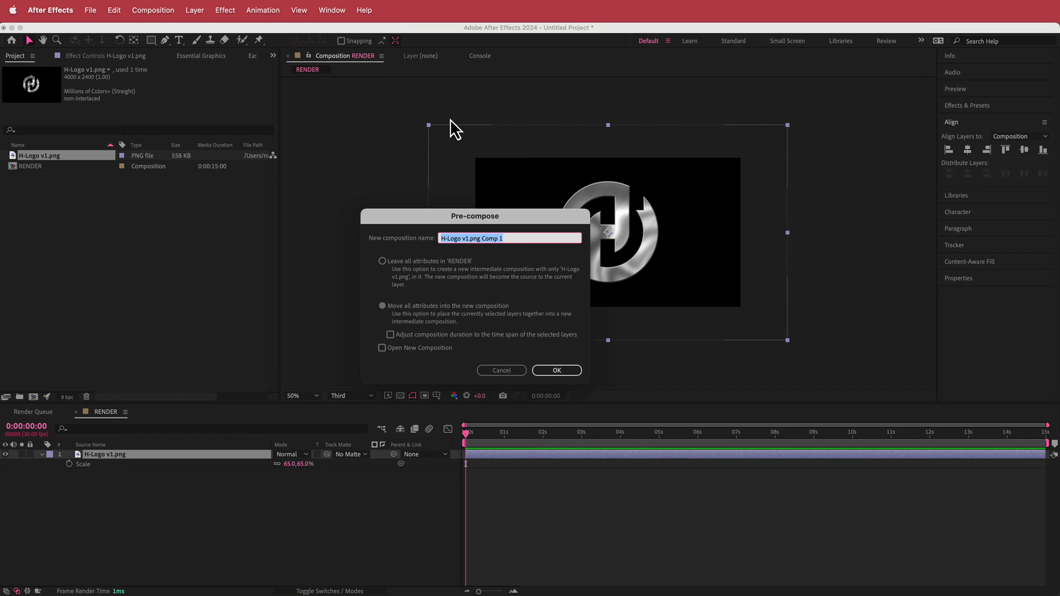
Pre-compose the logo as LOGO, apply the Shatter effect and set its view to Rendered
type("LOGO")
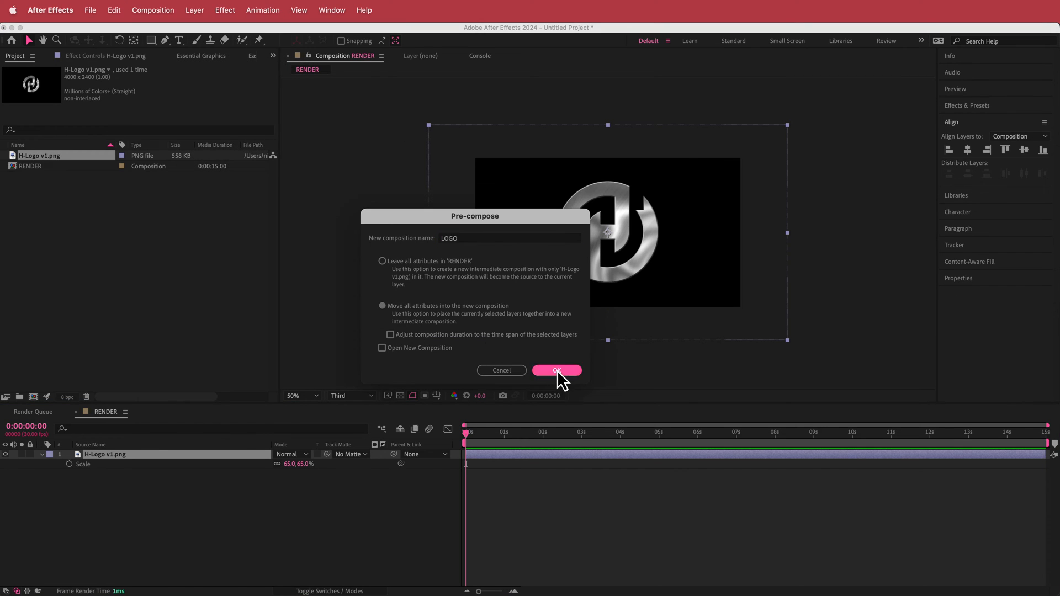
left_click(556, 371)
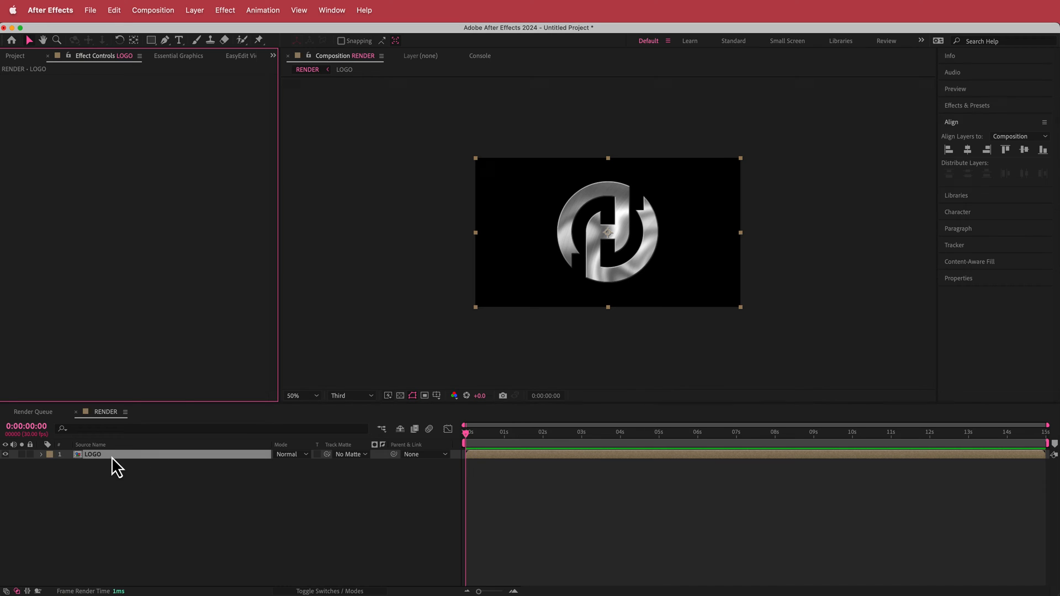
type("shat")
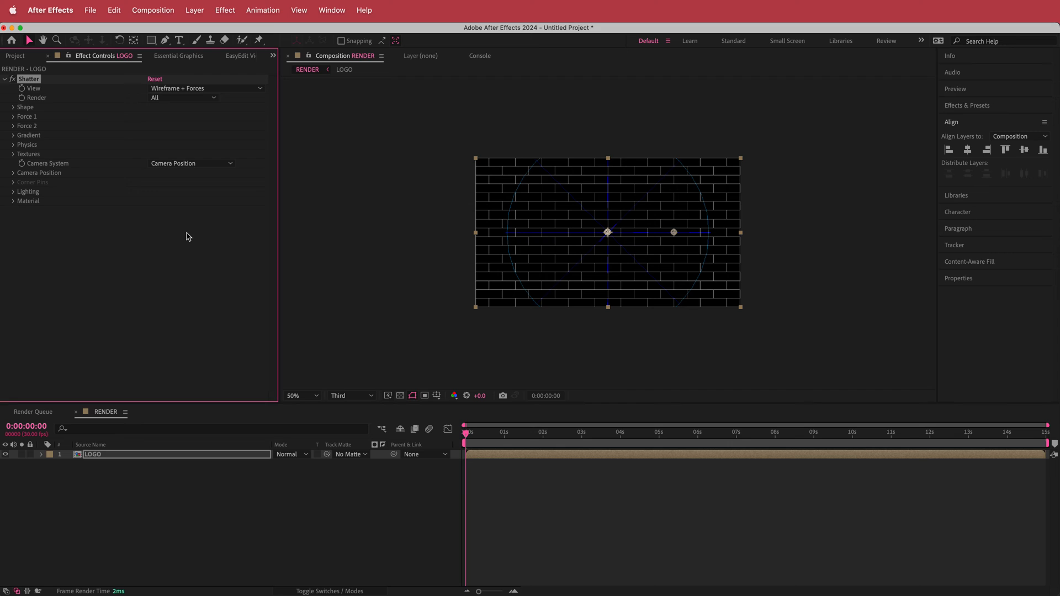
mouse_move(104, 114)
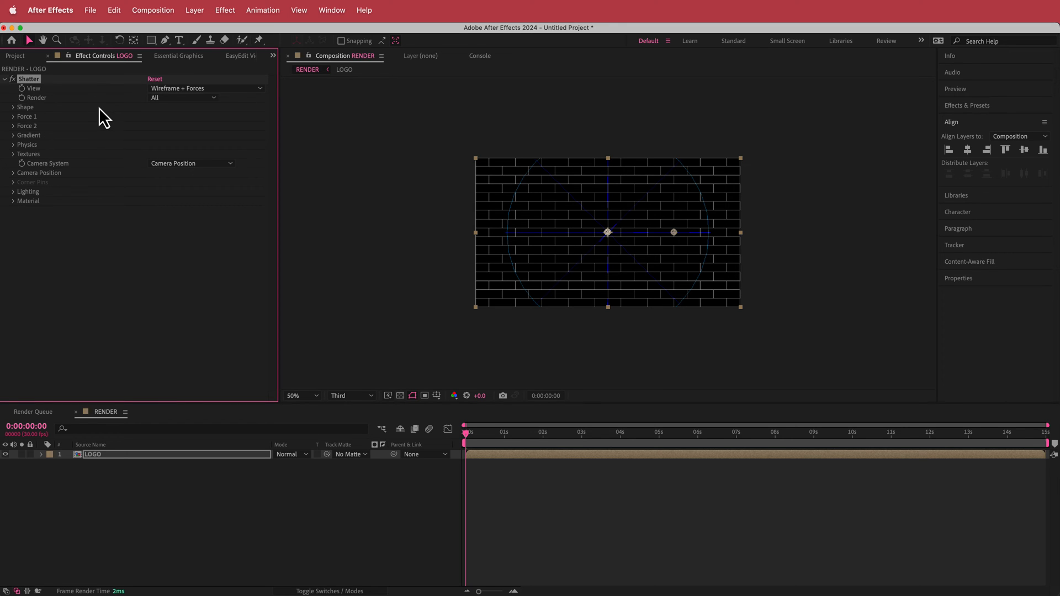
left_click(205, 88)
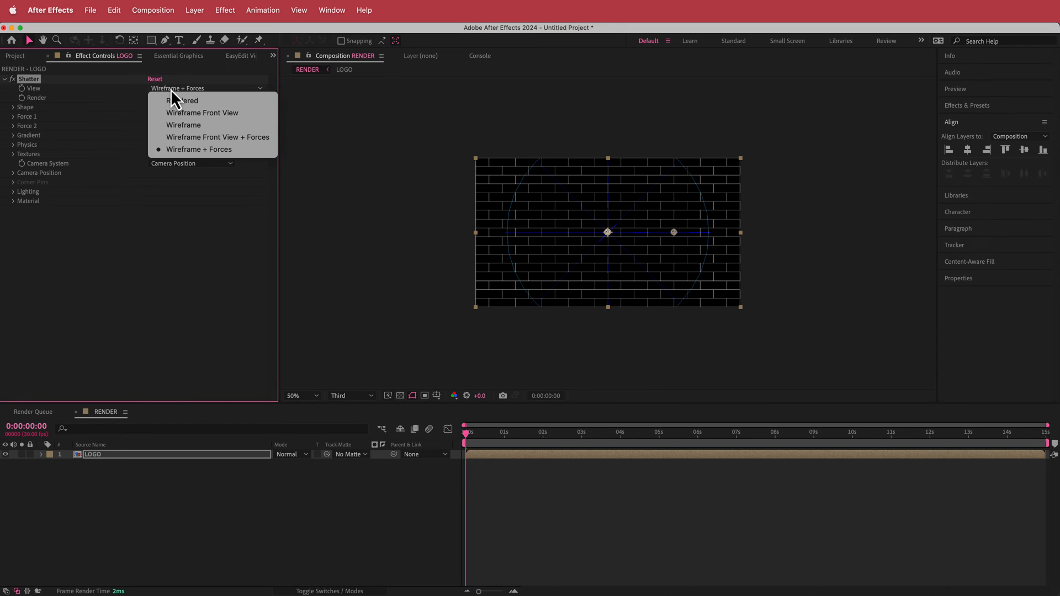
left_click(184, 100)
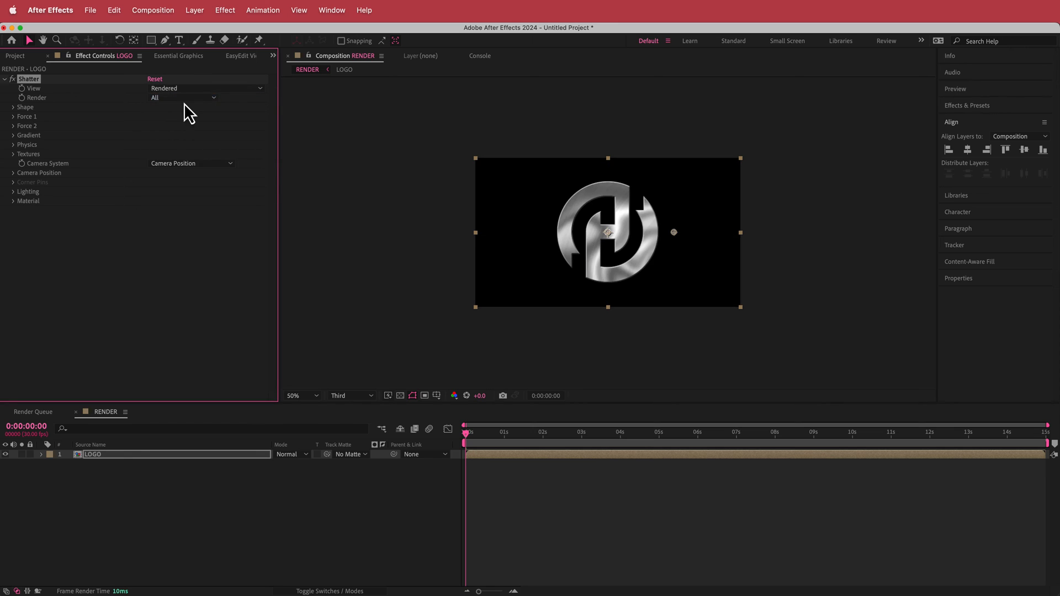
Set the preview to half resolution fitted, and make Shatter's pattern Custom with 1. LOGO as the map
left_click(350, 395)
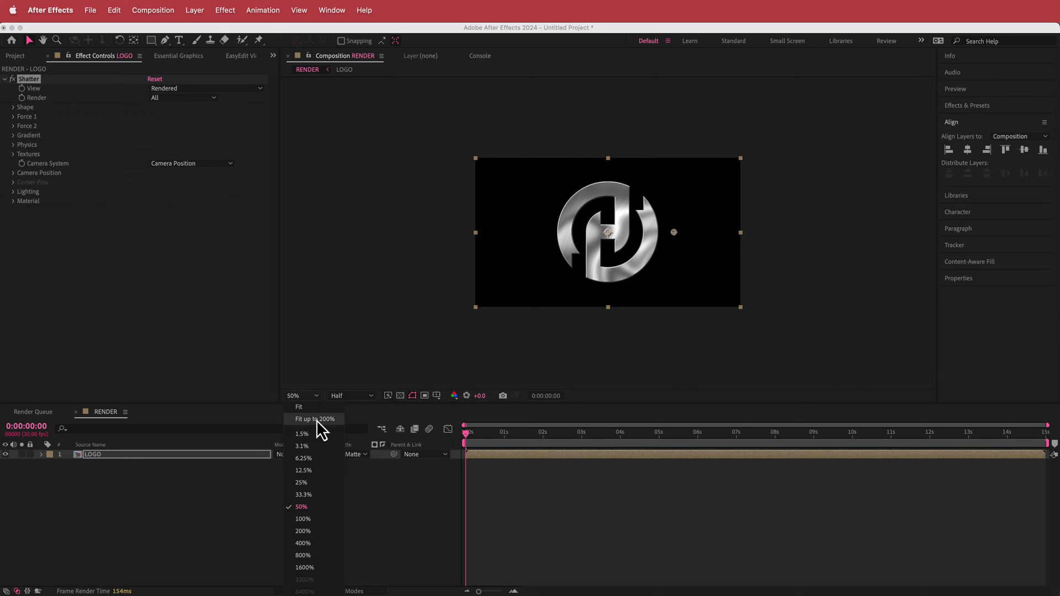
left_click(301, 519)
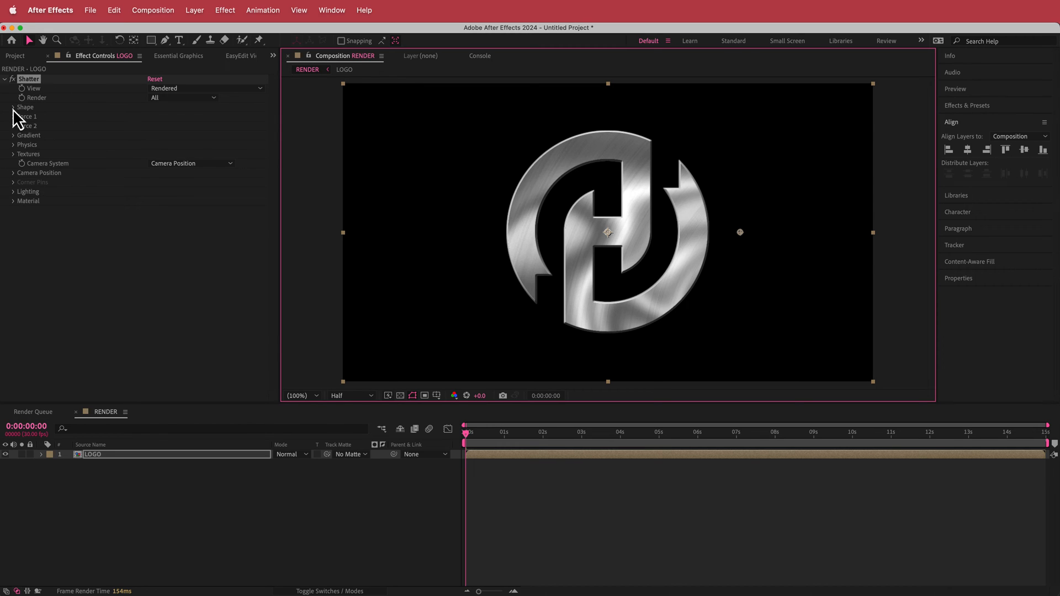
left_click(11, 107)
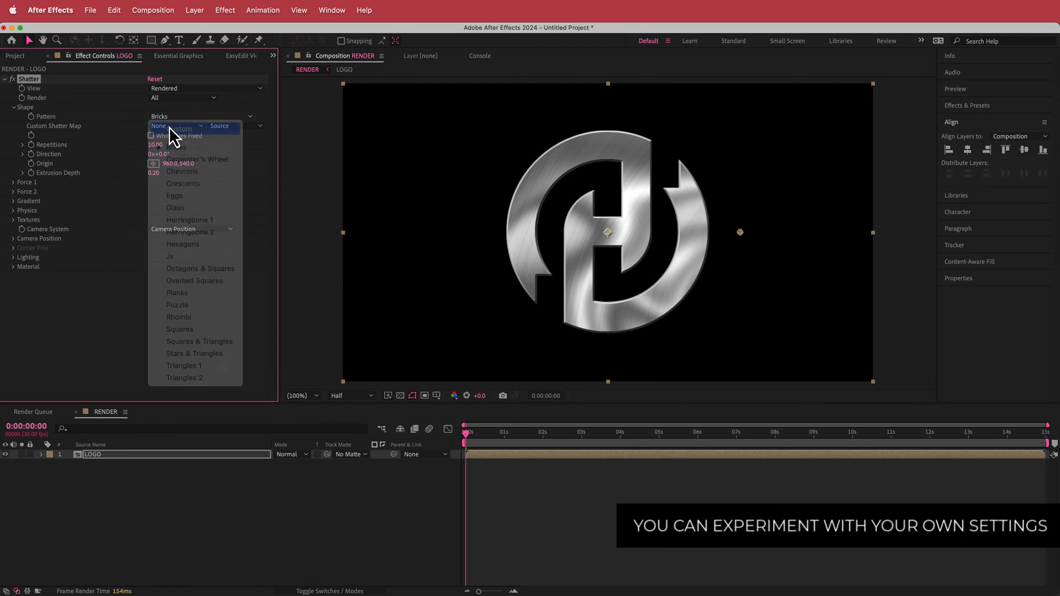
left_click(173, 126)
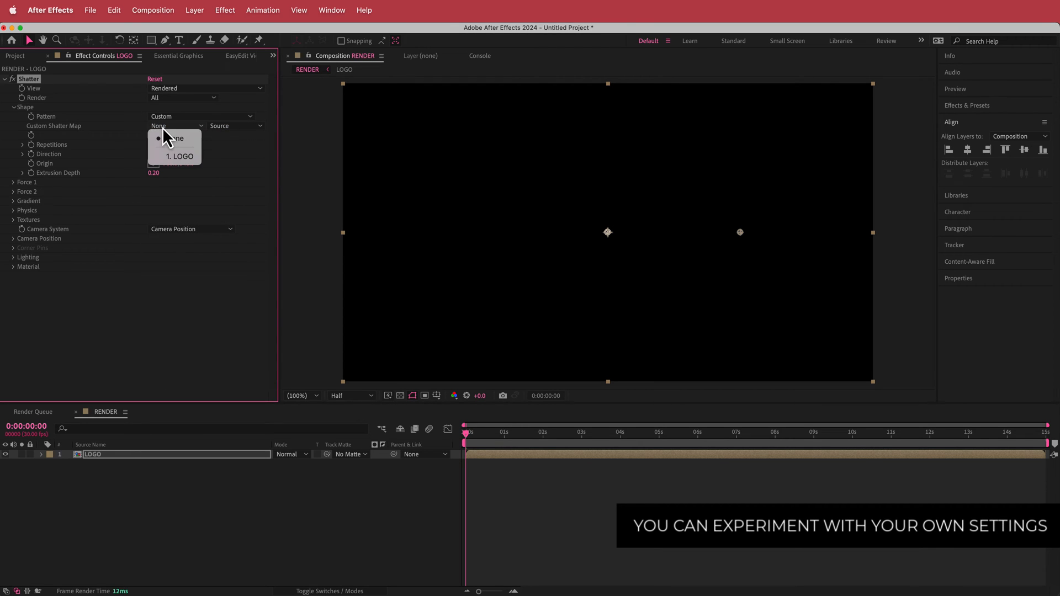
left_click(184, 157)
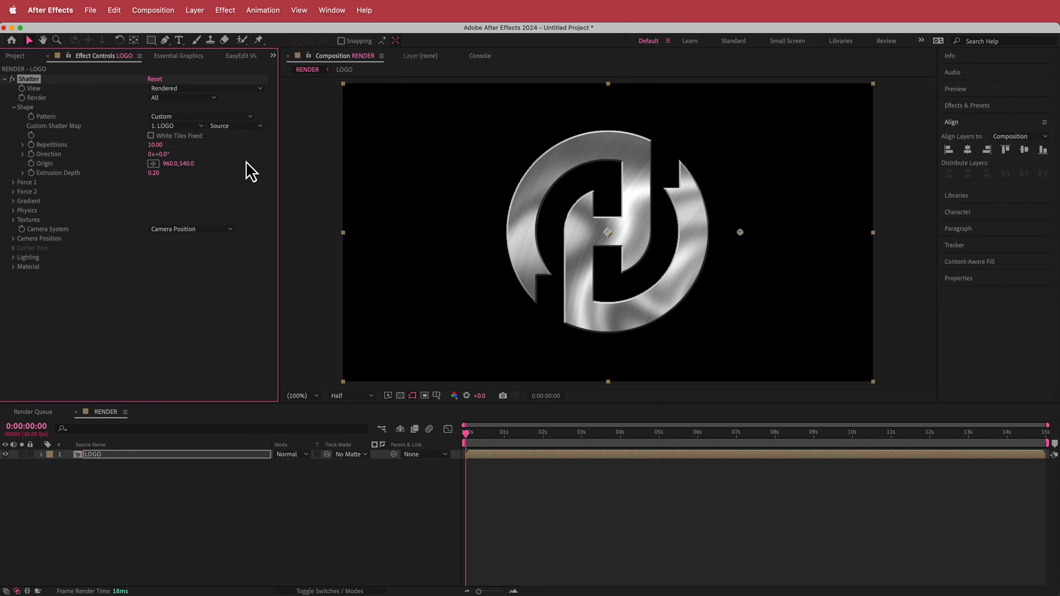
mouse_move(84, 161)
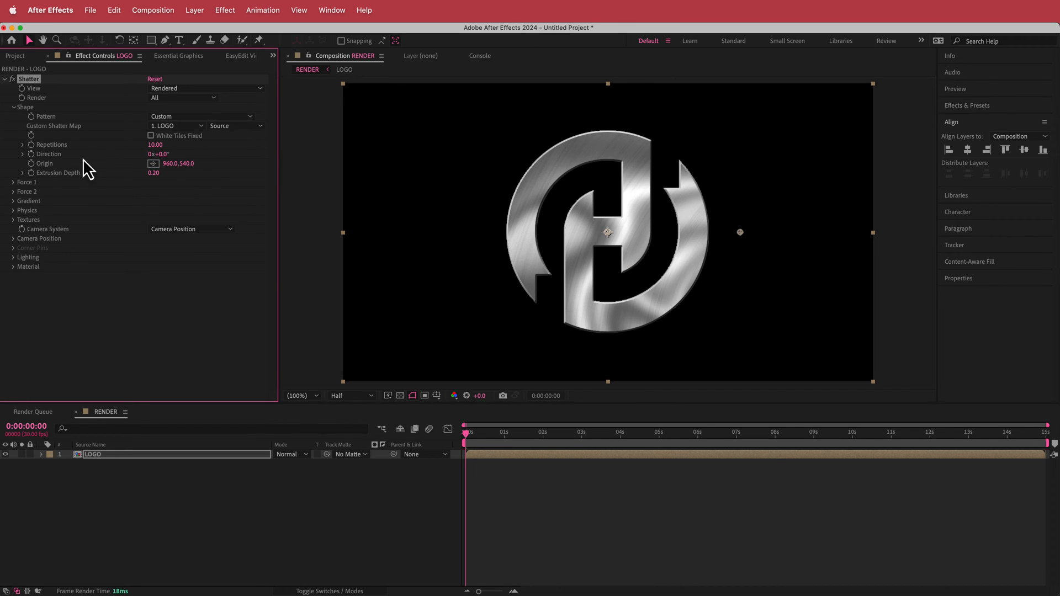
Zero Force 1's depth, radius and strength, and reveal the camera position settings
left_click(14, 182)
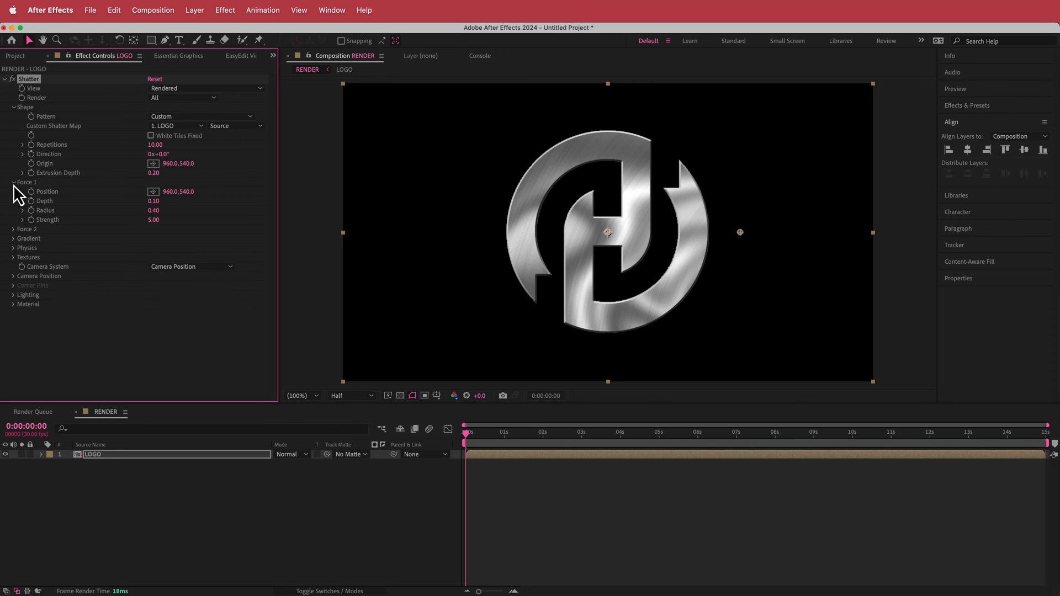
left_click(153, 200)
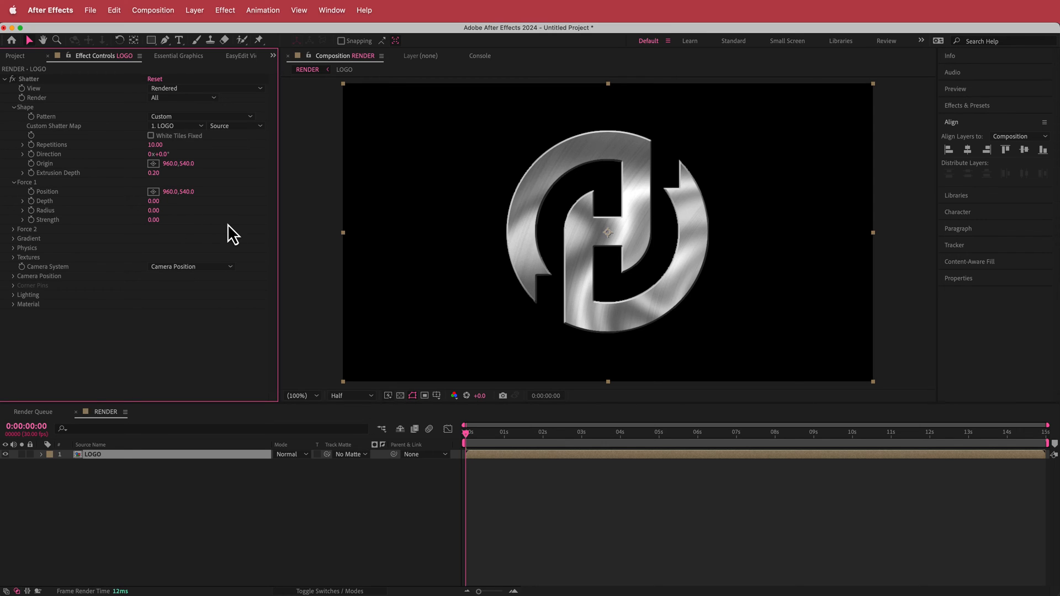
mouse_move(382, 273)
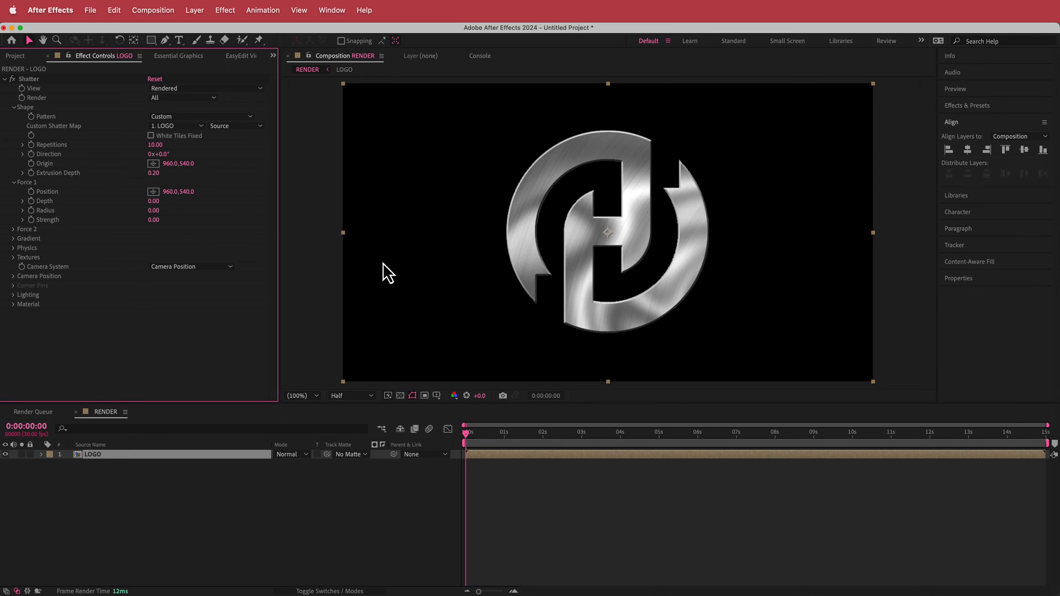
mouse_move(213, 222)
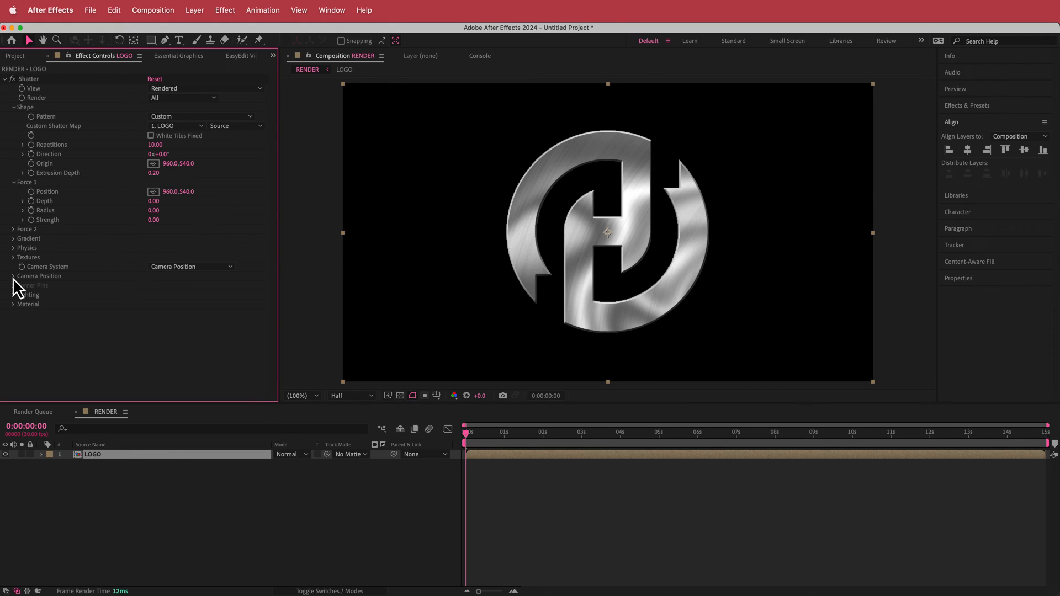
left_click(13, 276)
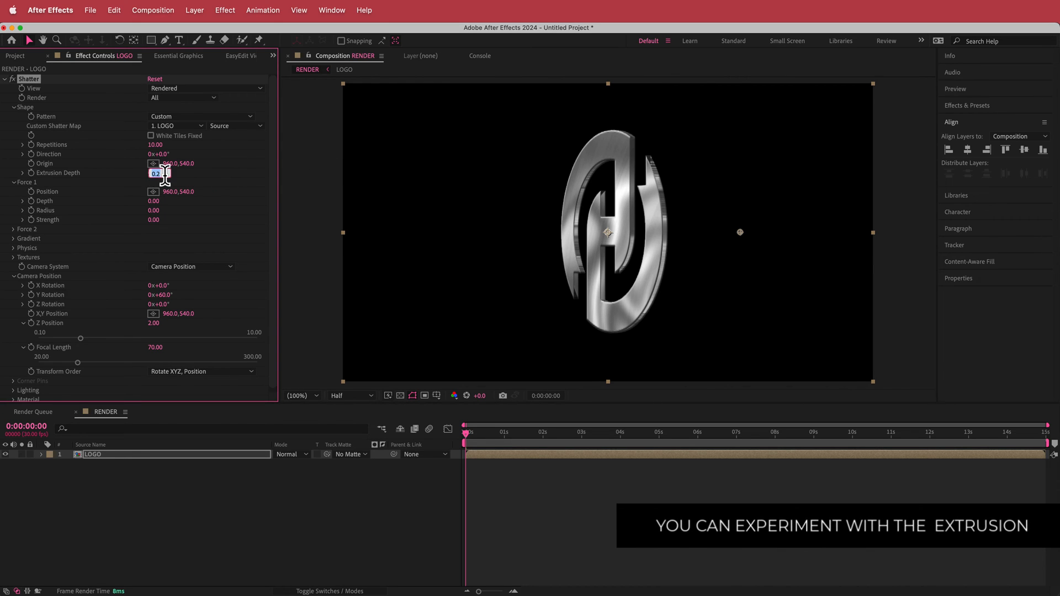
Raise Shatter's Extrusion Depth from 0.5 up to 1.00 for a thicker logo
type("0.5")
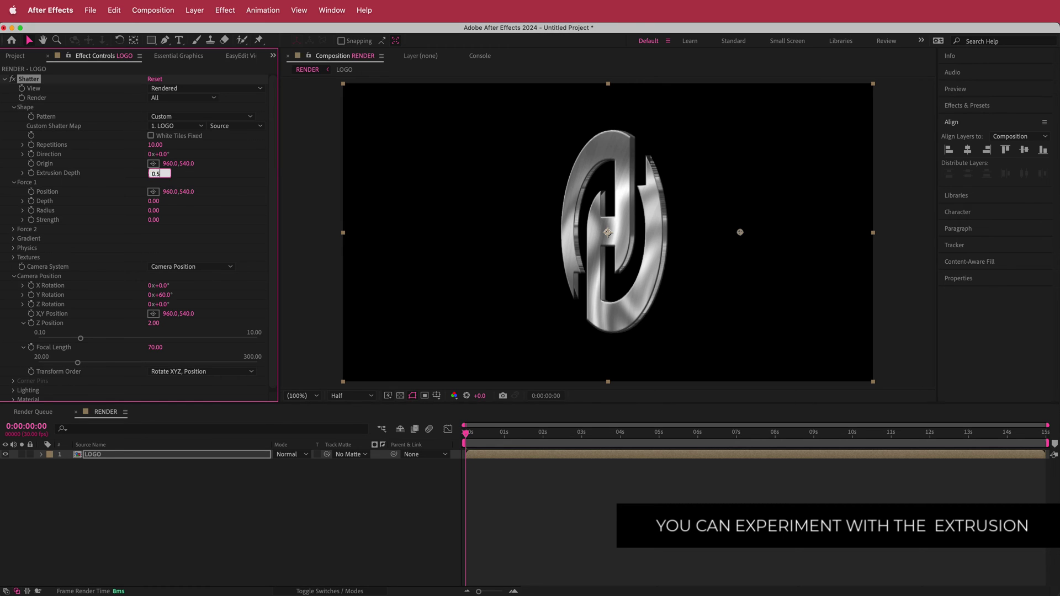
left_click_drag(159, 173, 166, 173)
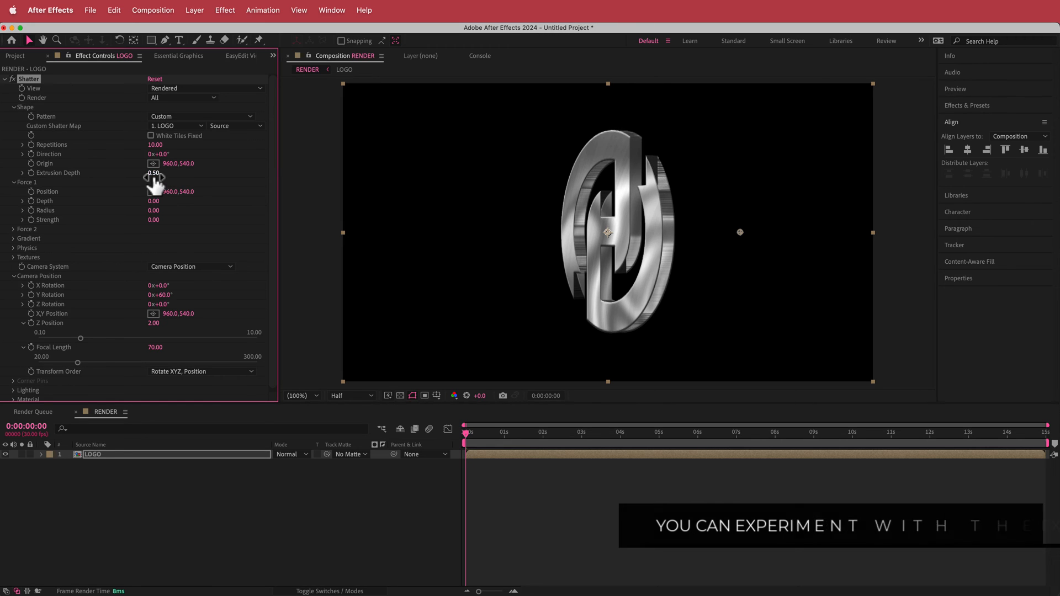
left_click_drag(155, 173, 176, 172)
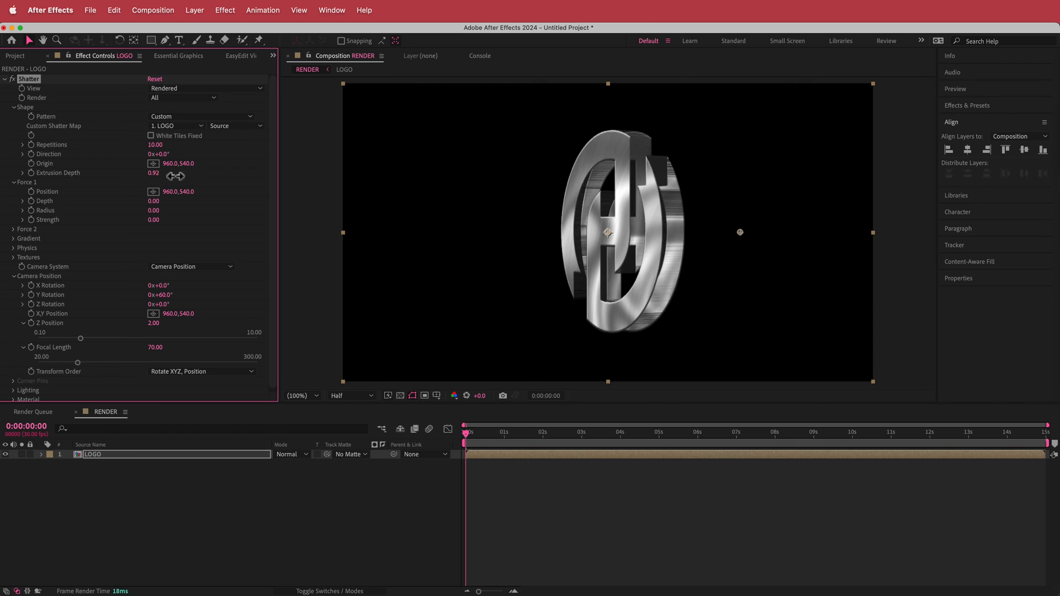
left_click_drag(153, 173, 151, 172)
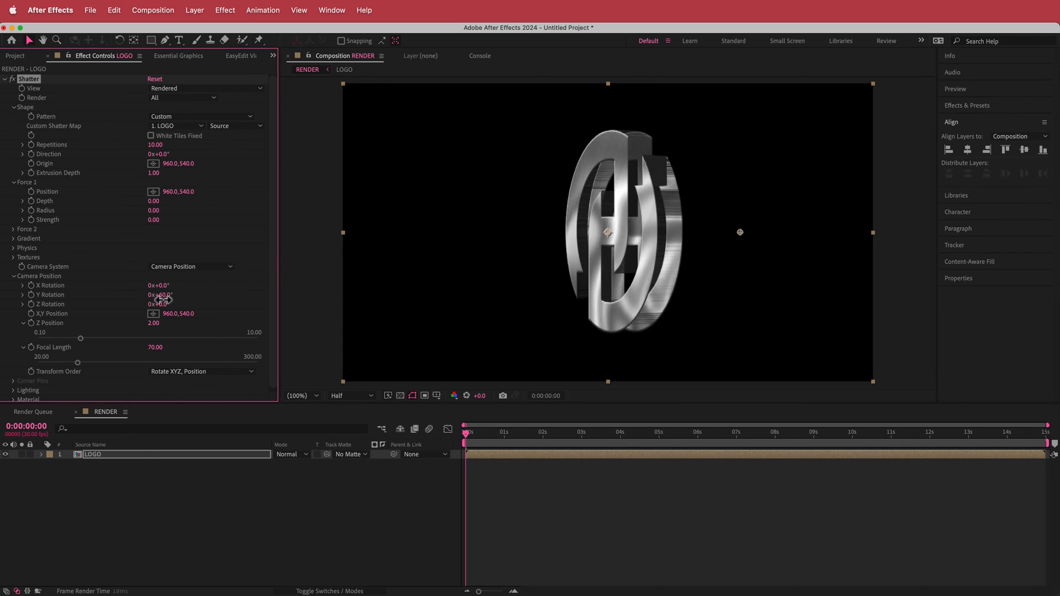
Scrub the camera Y Rotation down to 26° for a more frontal view of the logo
left_click_drag(159, 293, 182, 299)
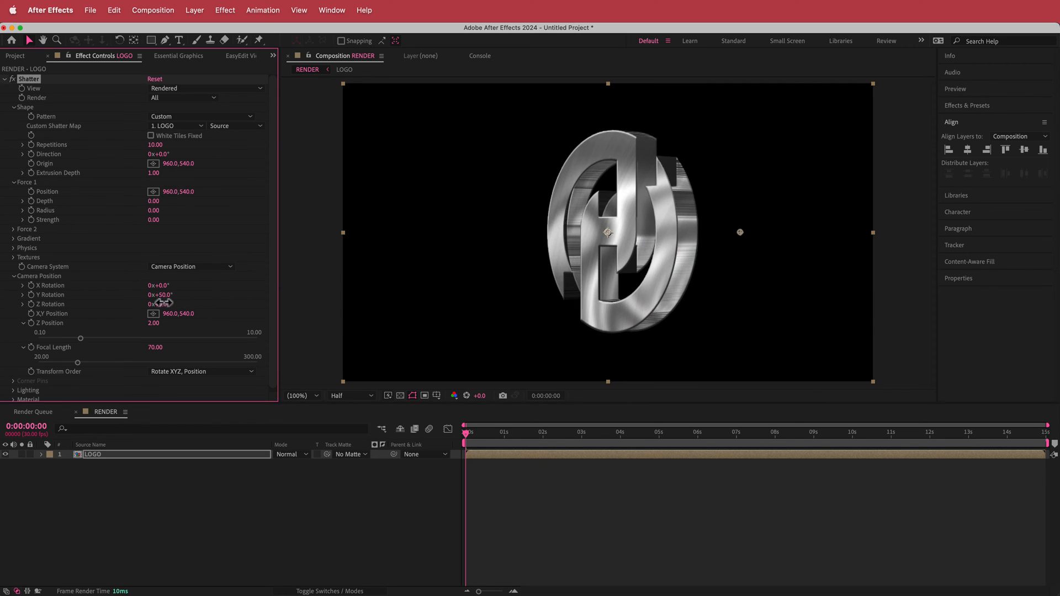
left_click_drag(162, 294, 143, 293)
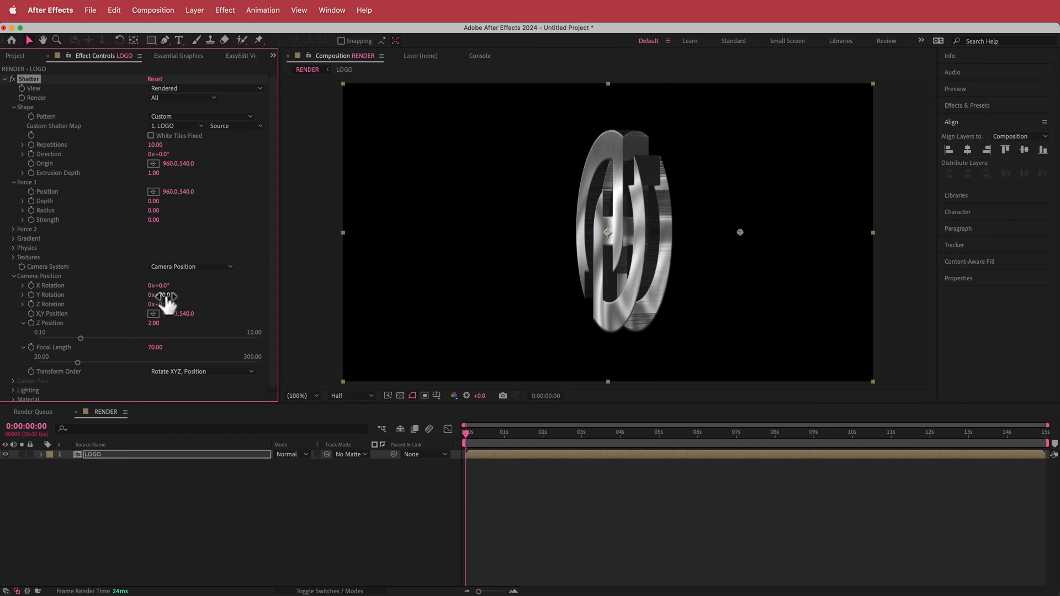
left_click_drag(162, 295, 139, 295)
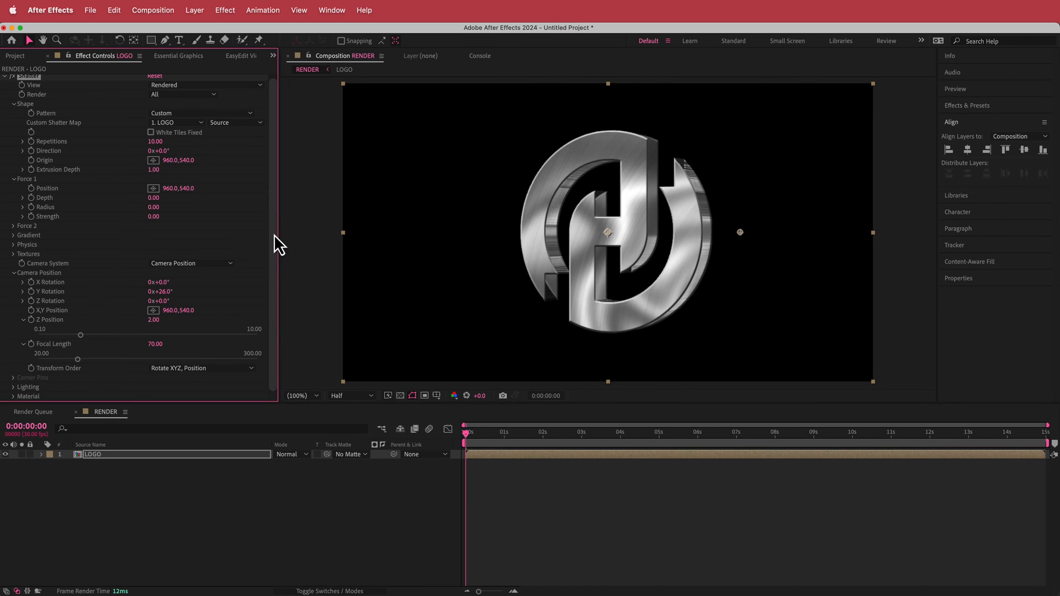
mouse_move(265, 243)
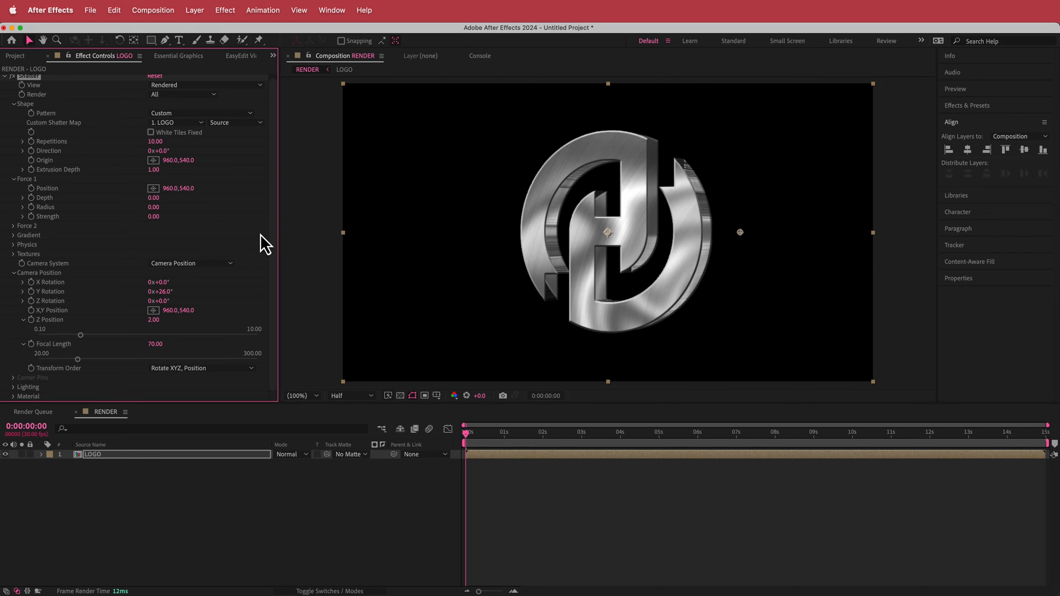
mouse_move(22, 262)
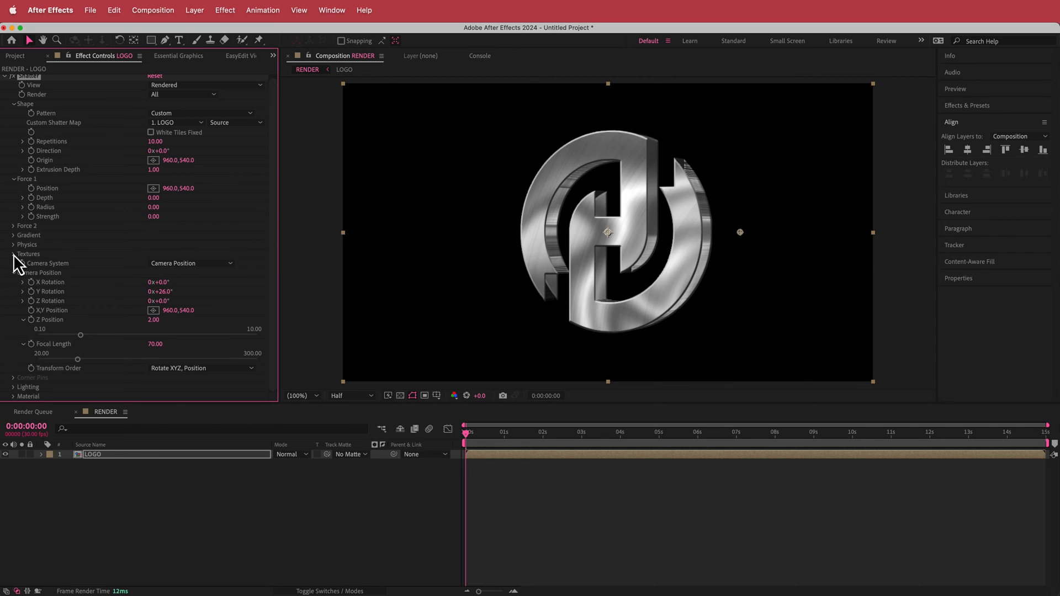
Set Shatter's Side texture mode to Color with the camera at 50°, scrolling toward the Lighting group
left_click(13, 254)
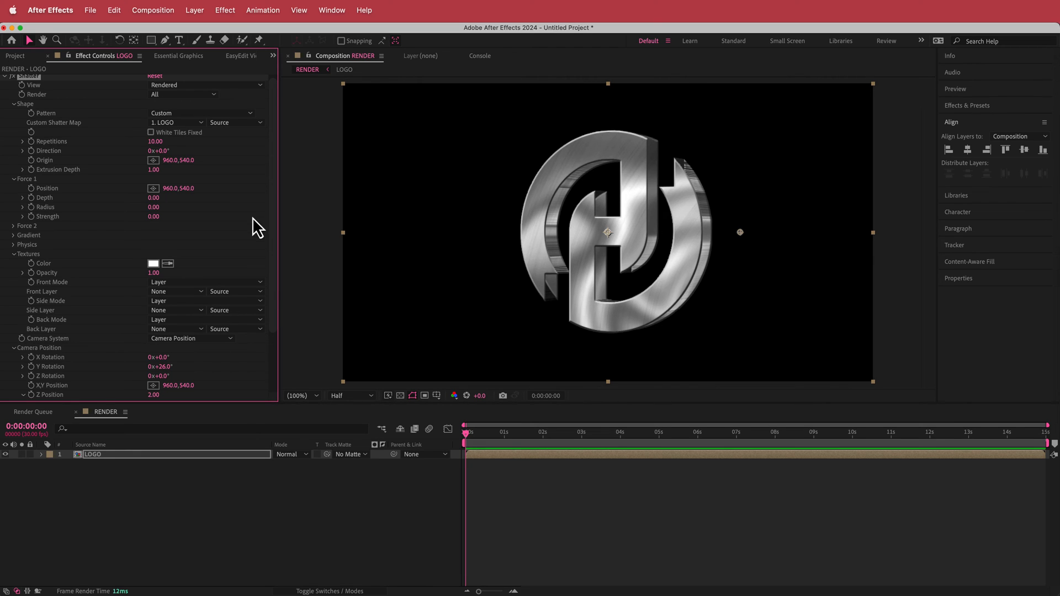
mouse_move(309, 201)
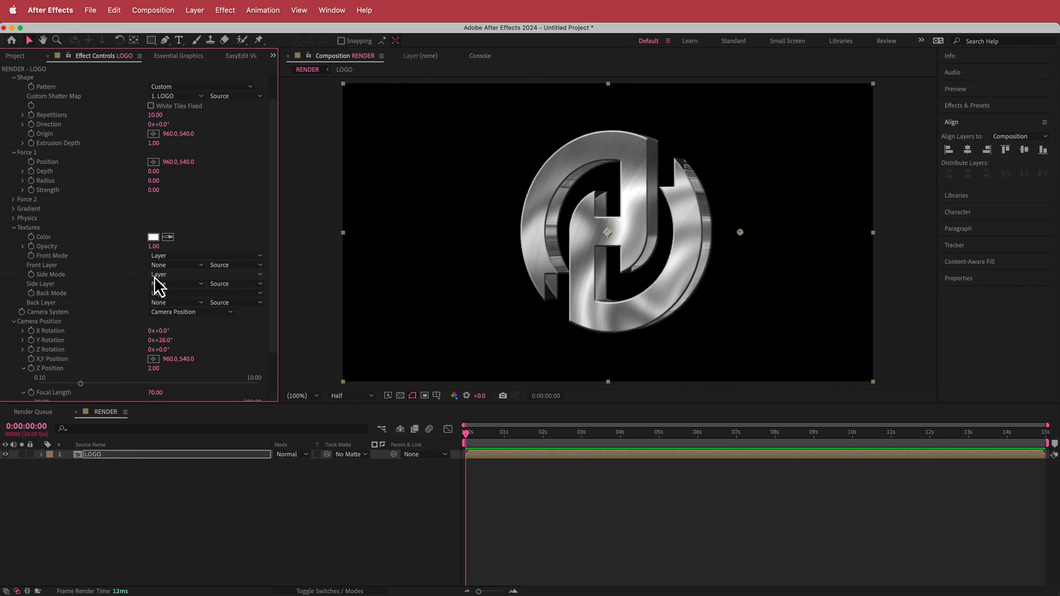
left_click(177, 274)
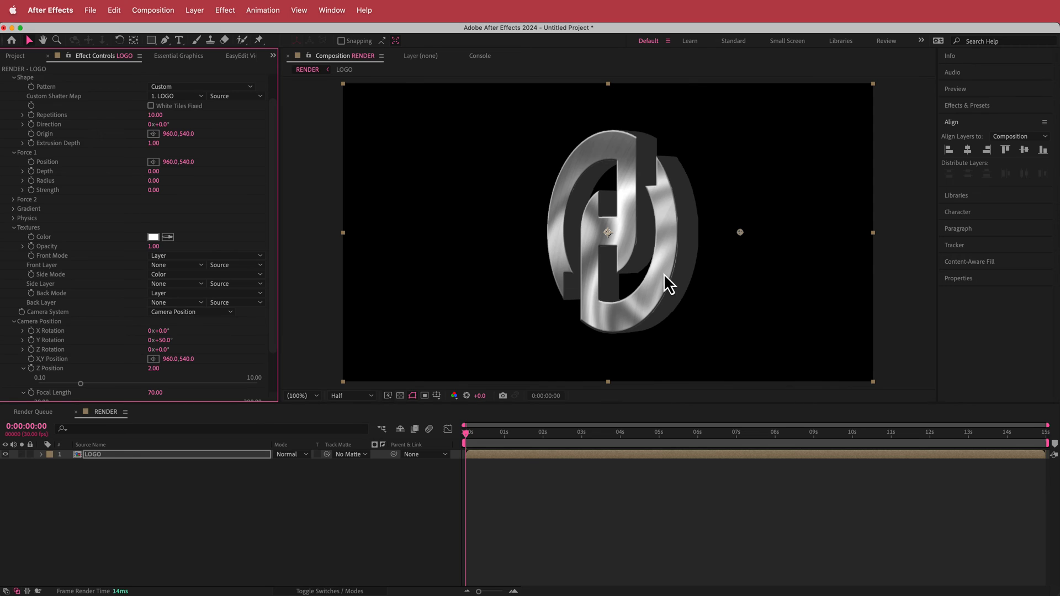
mouse_move(659, 300)
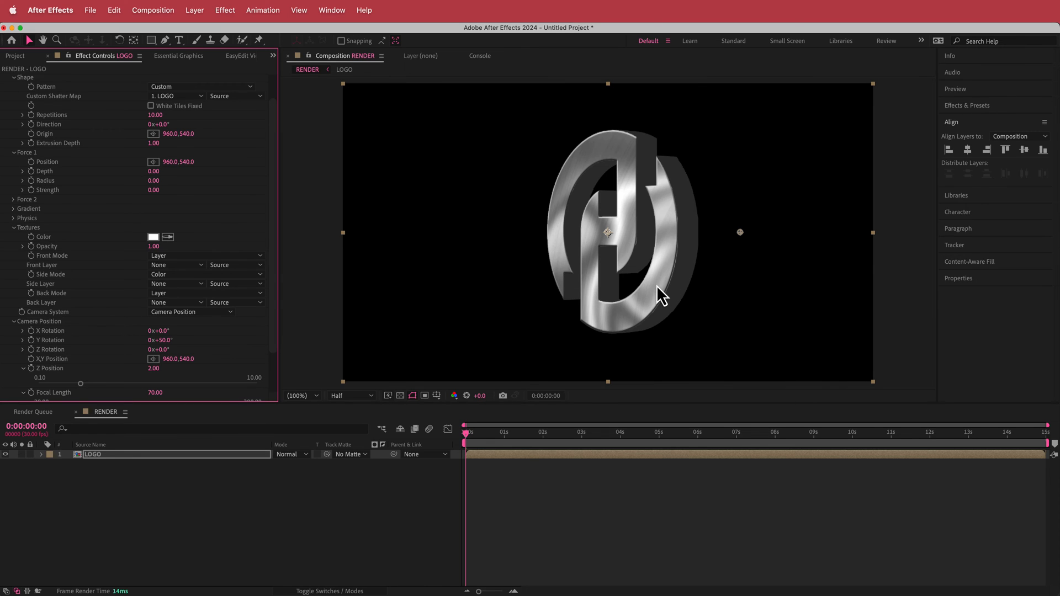
scroll("down", 3)
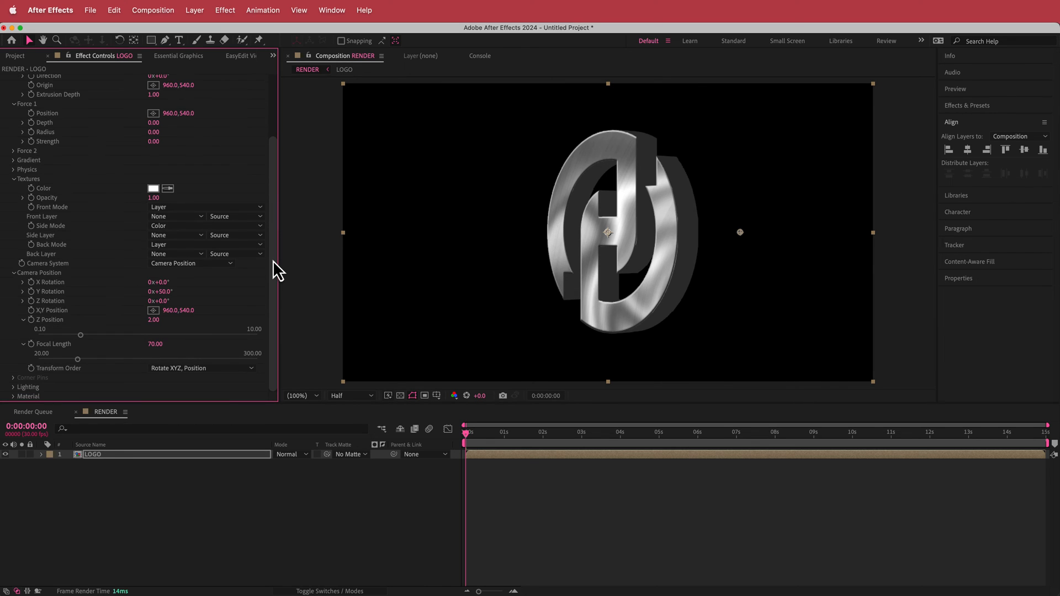
scroll("down", 3)
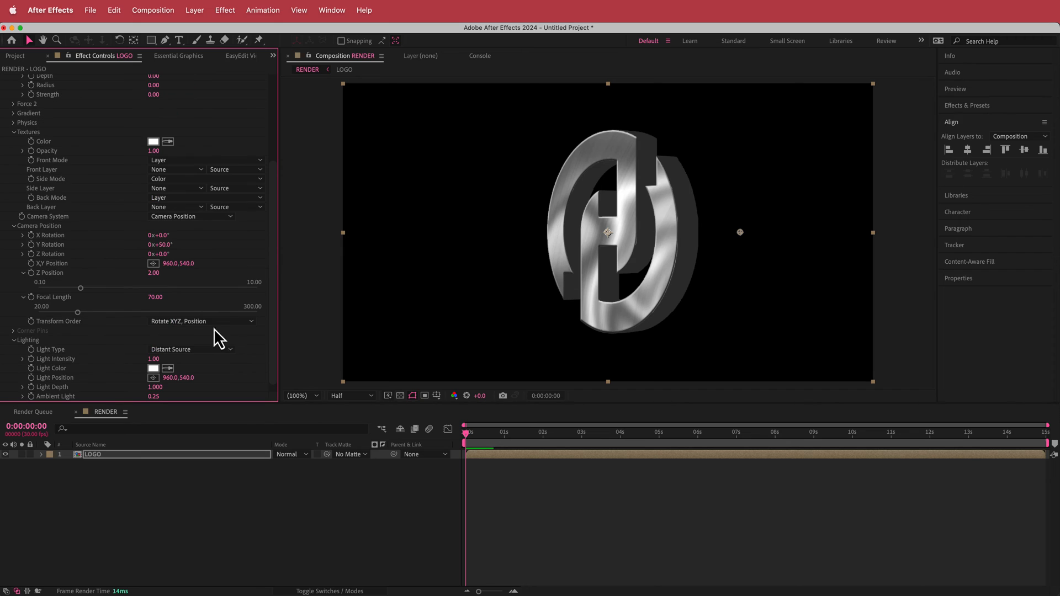
Set Shatter's Light Type to First Comp Light and preview resolution to Full
left_click(190, 349)
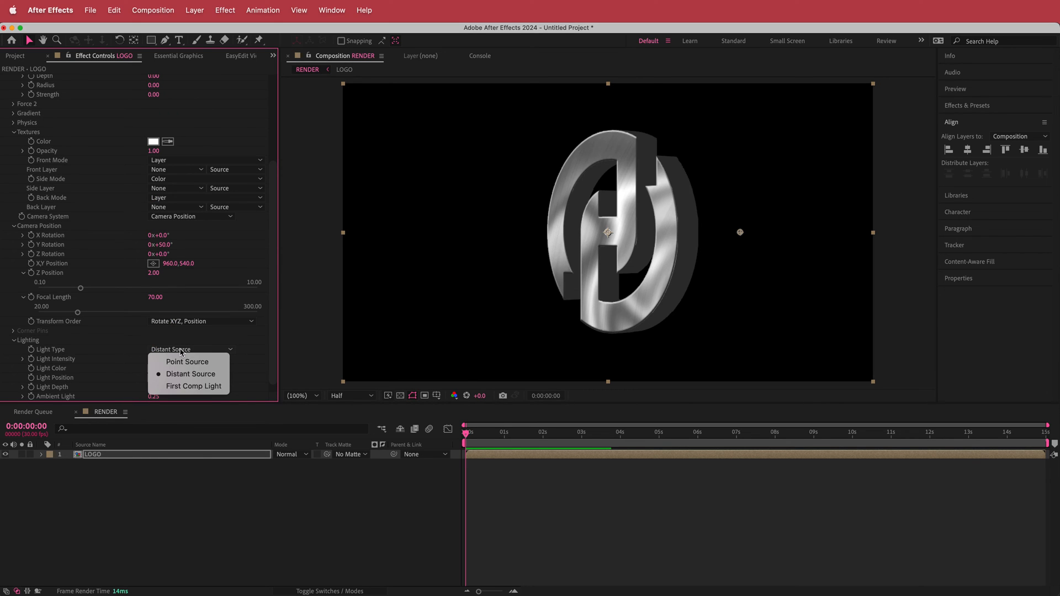
left_click(194, 386)
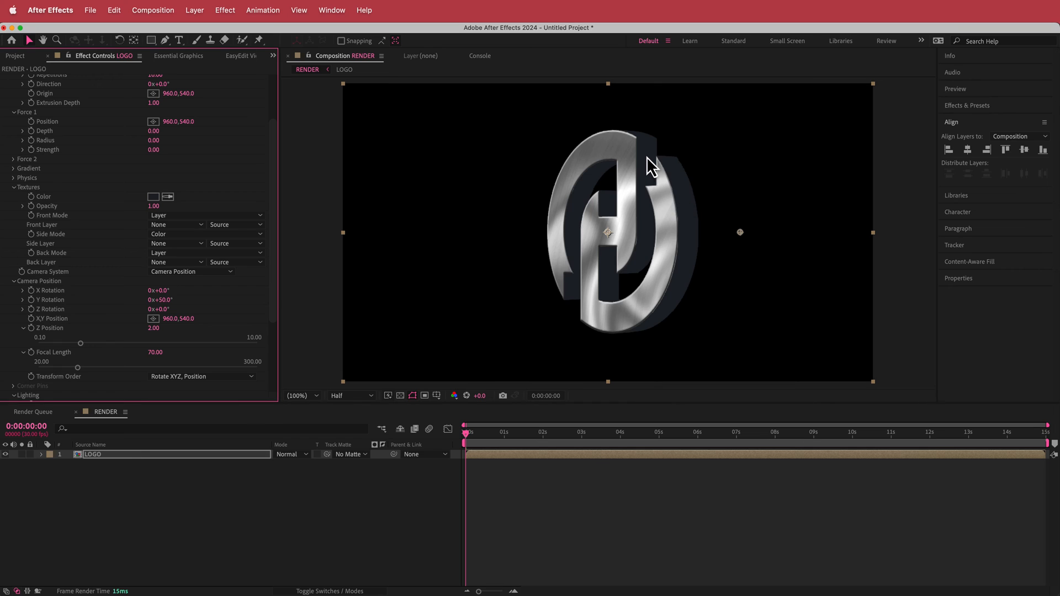
left_click(351, 395)
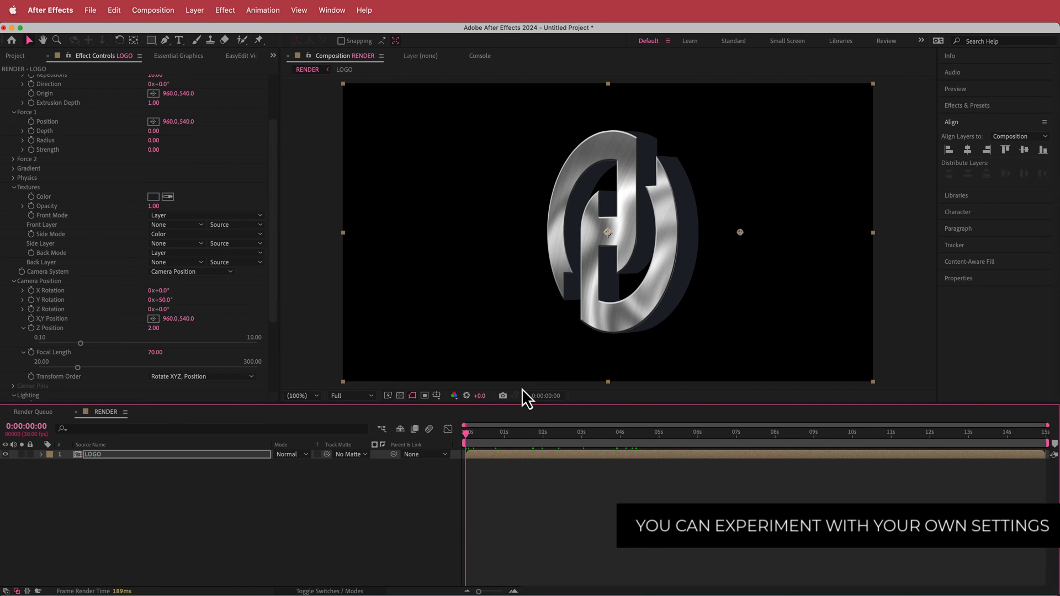
scroll("down", 3)
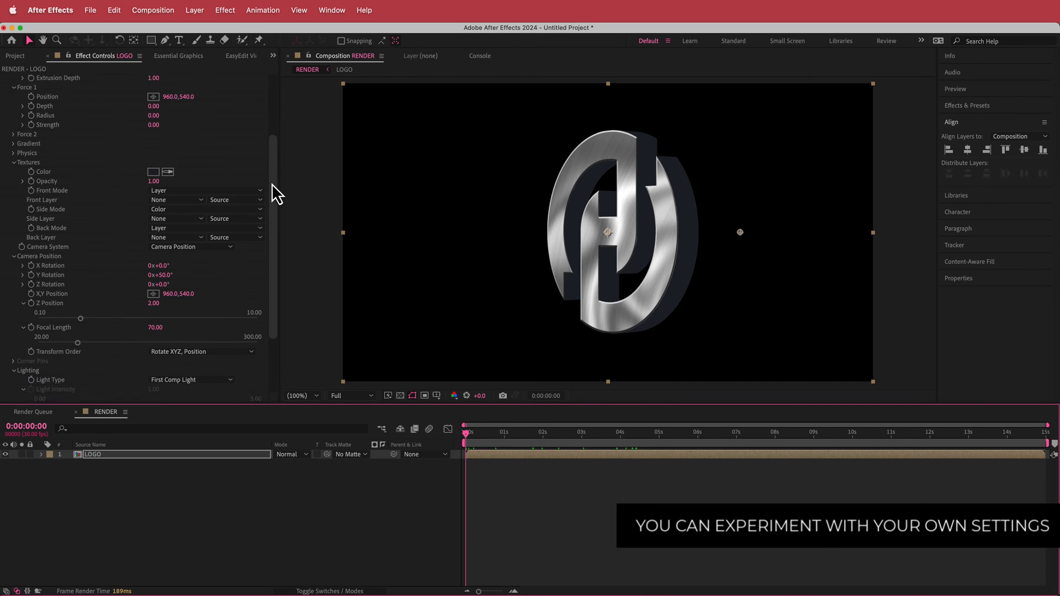
scroll("down", 3)
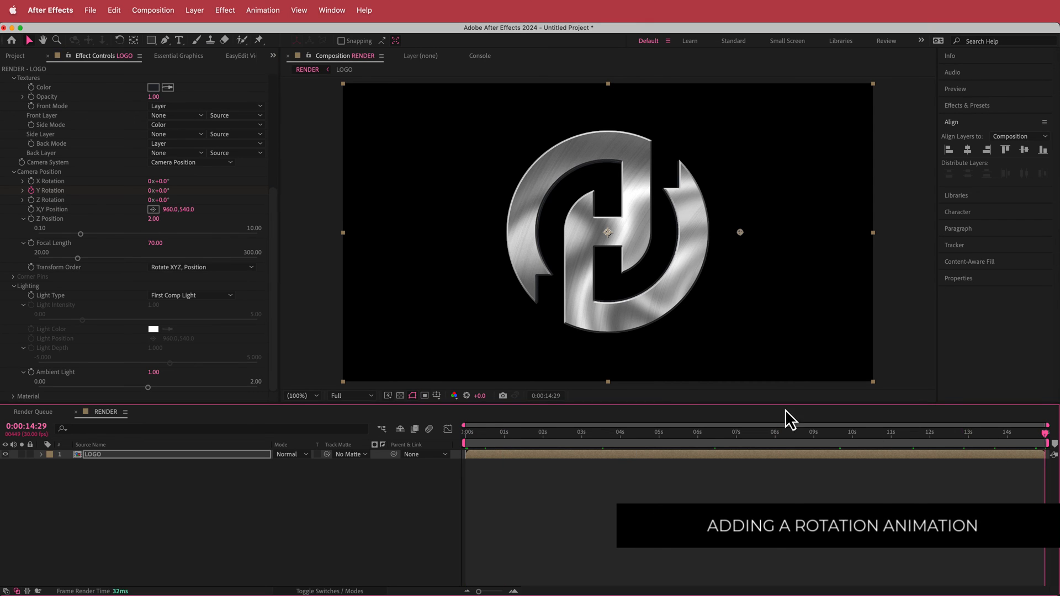
Raise Ambient Light to 1.00 and keyframe the Y Rotation across the timeline on the LOGO layer
left_click(157, 190)
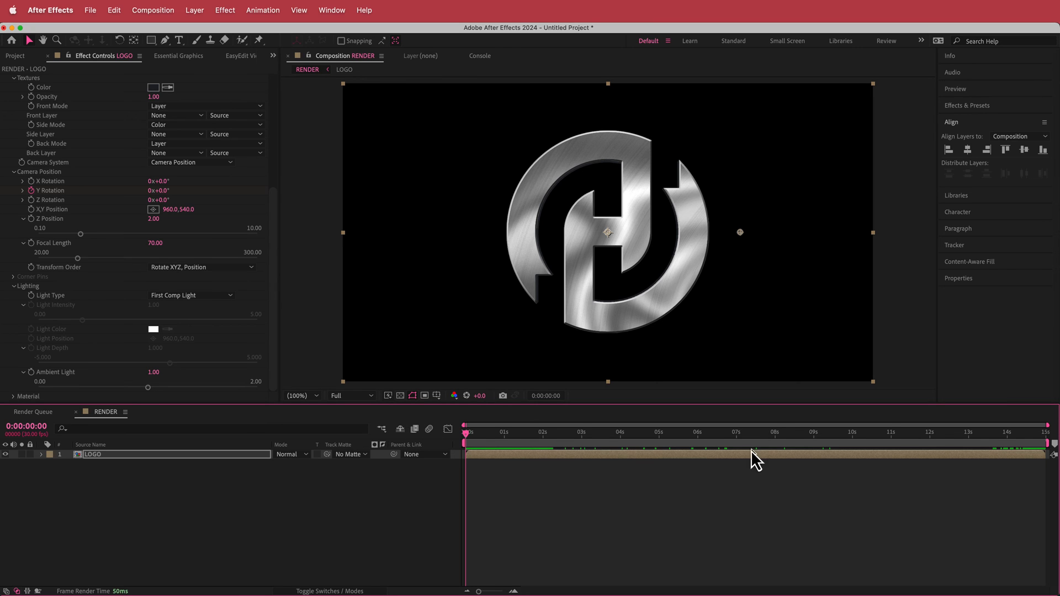
left_click(495, 434)
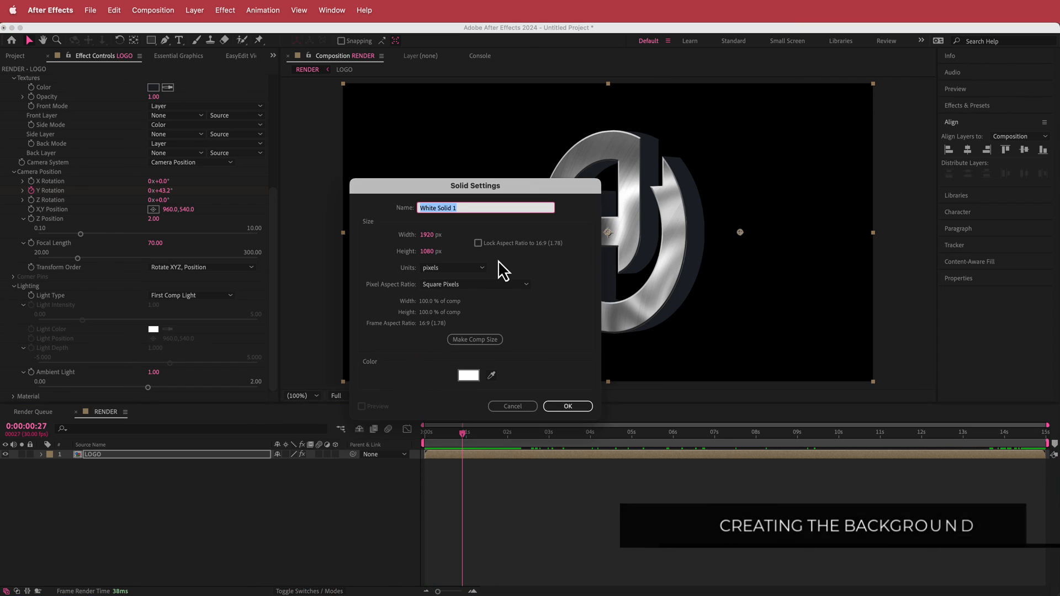
Create the 1920x1080 white BG solid and search effects for 'ramp'
left_click(567, 406)
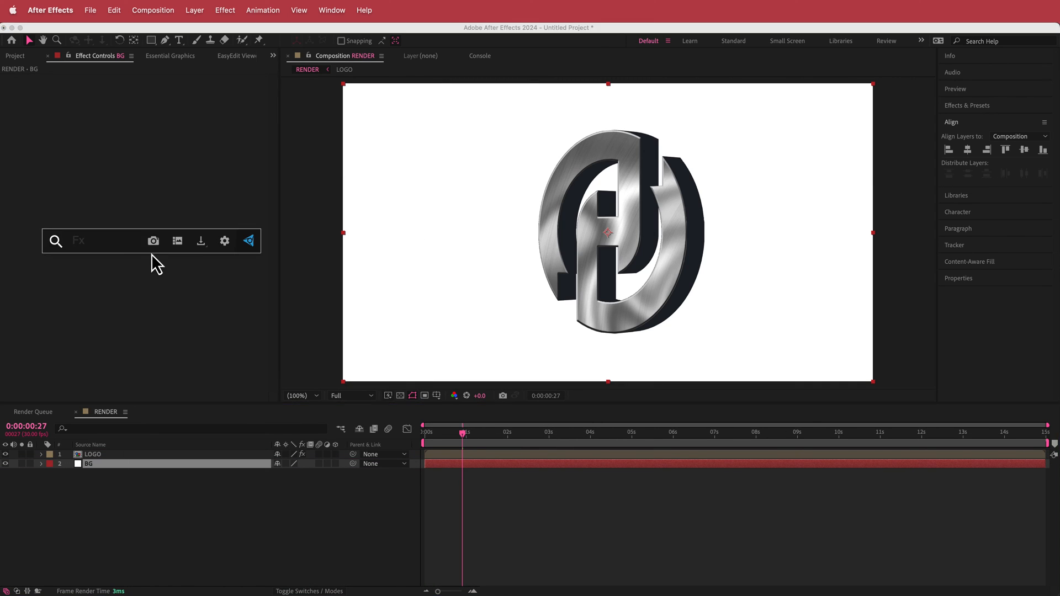
type("ramp")
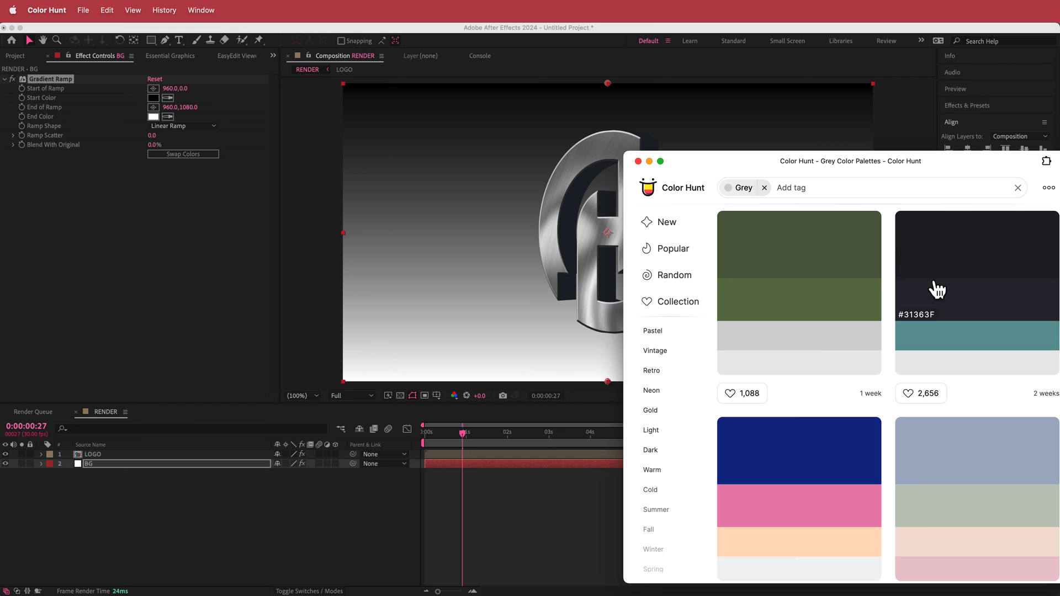
mouse_move(931, 315)
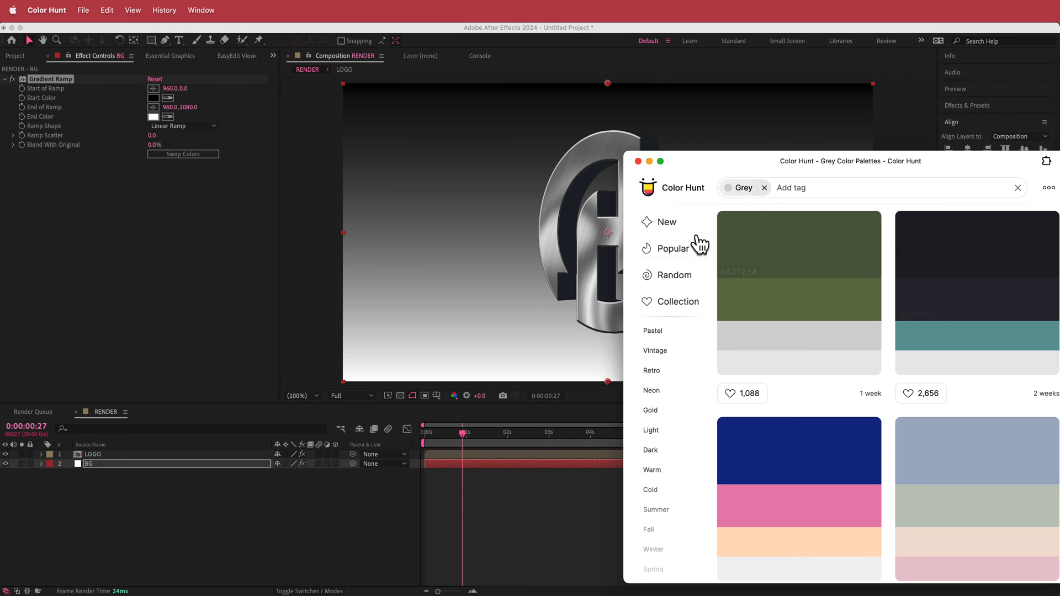
Copy the #31363F swatch and bring it into the Gradient Ramp end colour
left_click(943, 324)
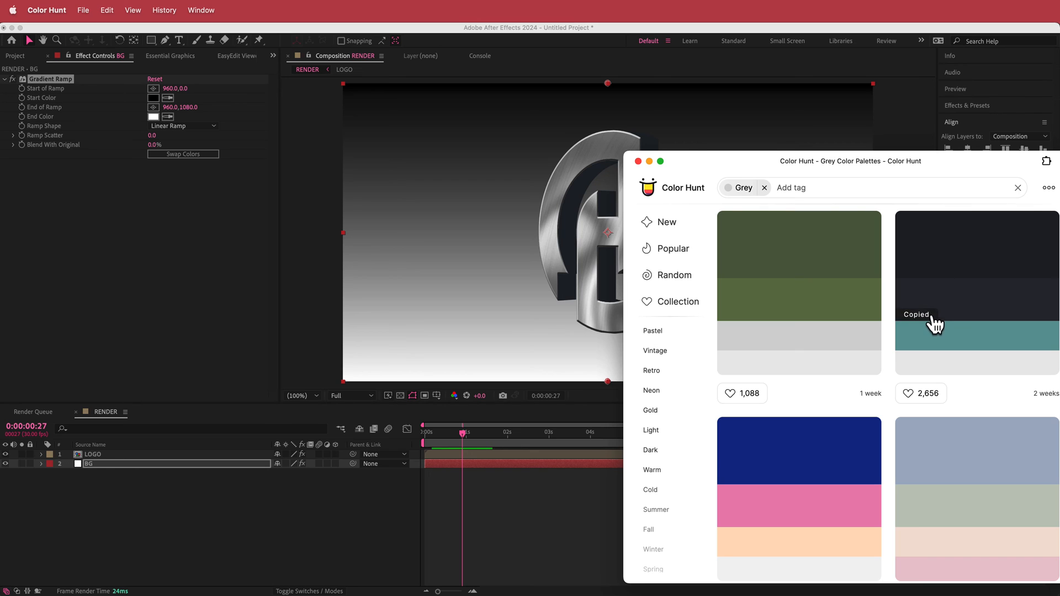
left_click(154, 117)
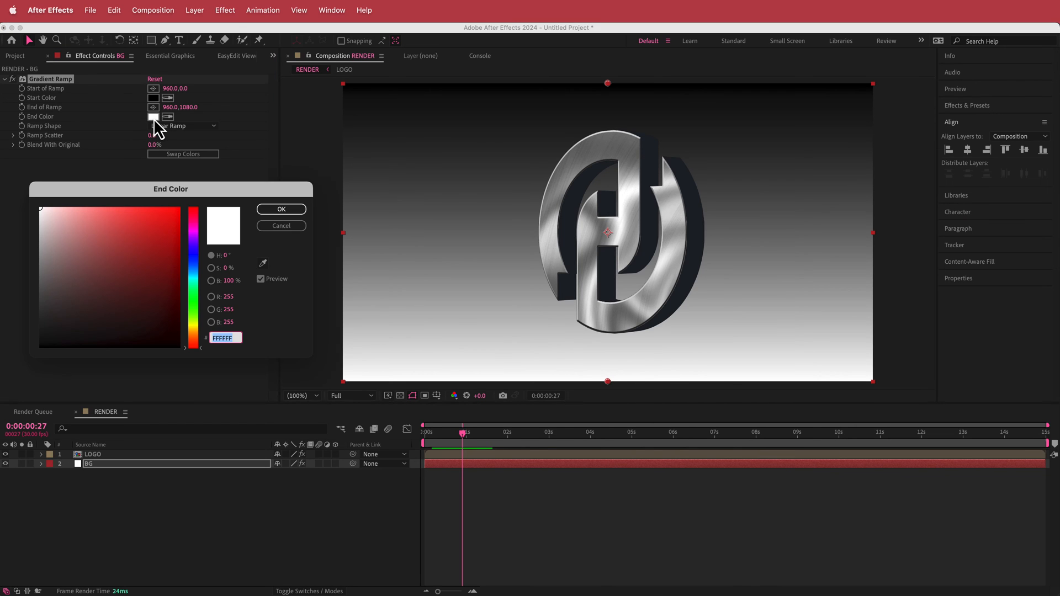
Make the BG Gradient Ramp radial with its end point in the bottom-left corner
left_click(281, 210)
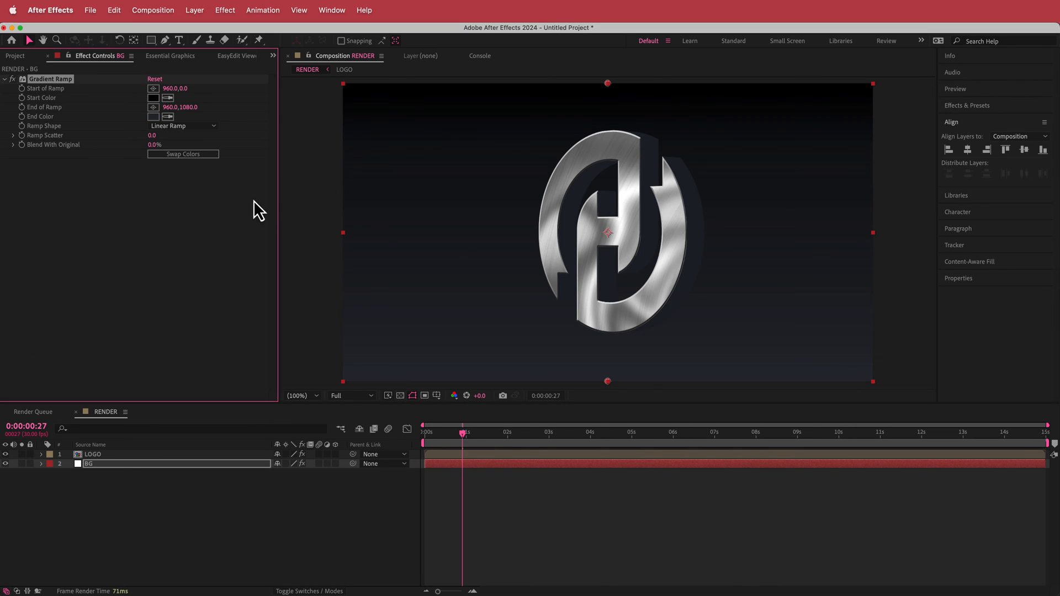
left_click(182, 126)
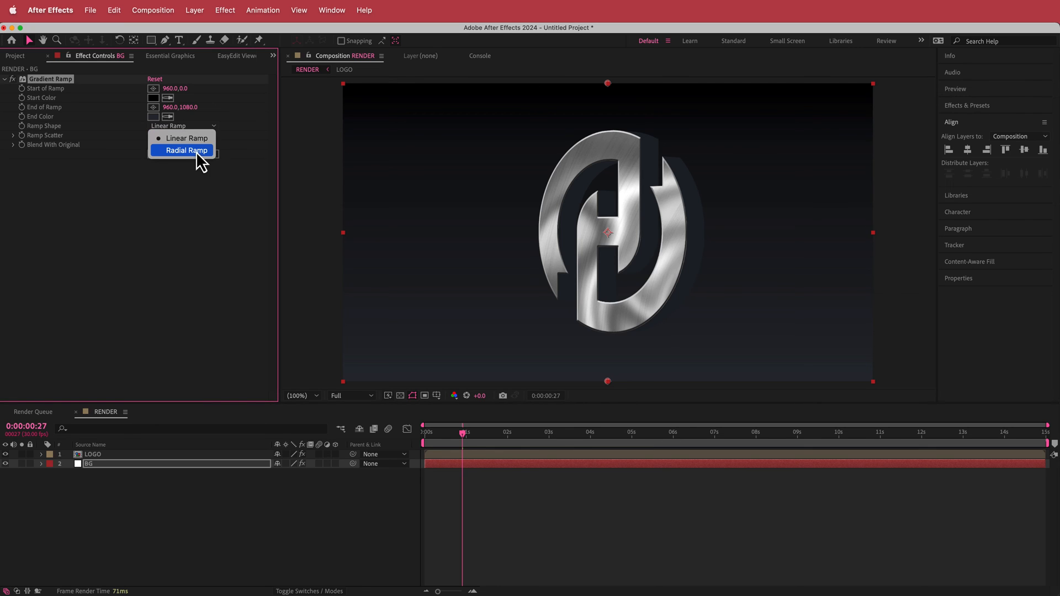
left_click(183, 150)
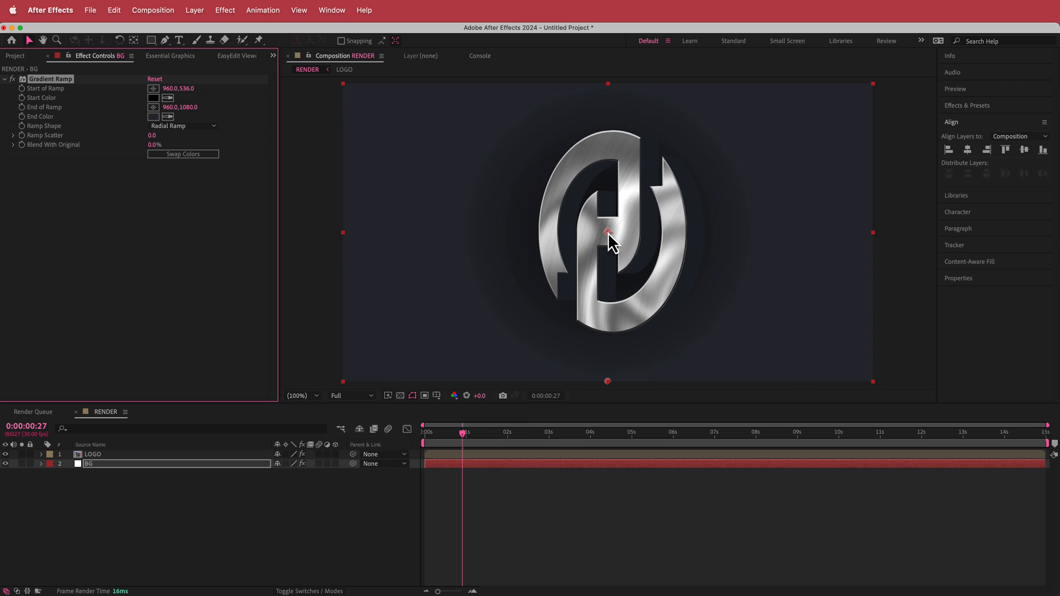
left_click_drag(607, 233, 363, 371)
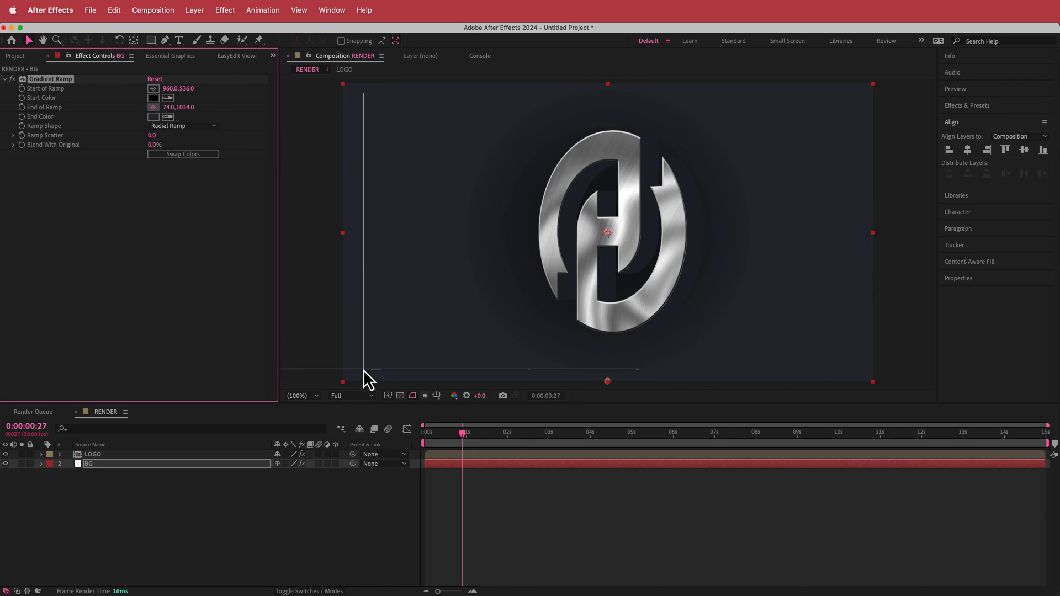
left_click_drag(367, 376, 356, 377)
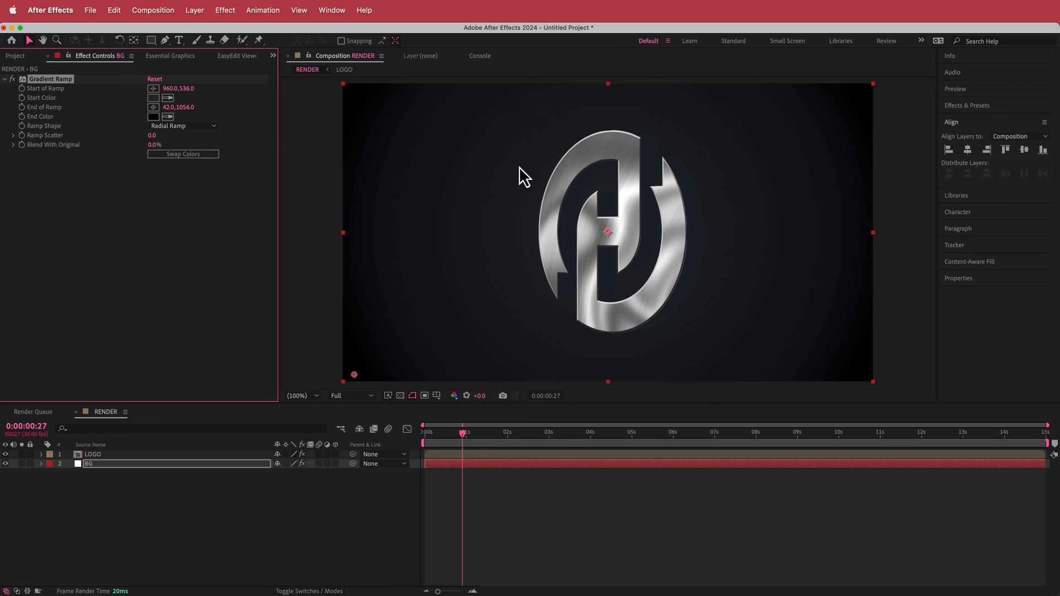
Scrub the timeline to about five seconds to check the spinning logo over the vignette
left_click(301, 395)
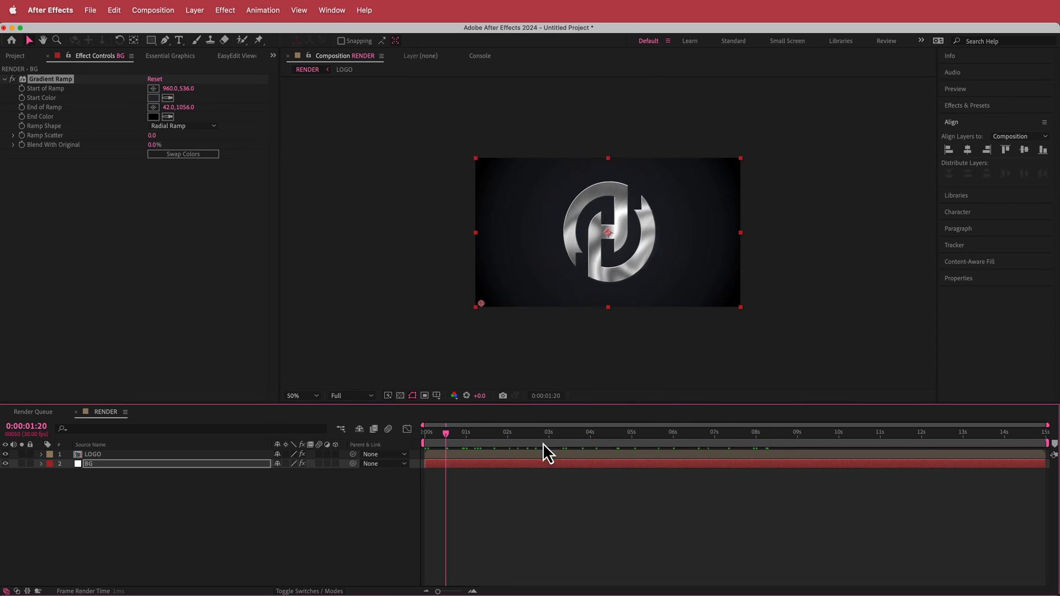
left_click(618, 435)
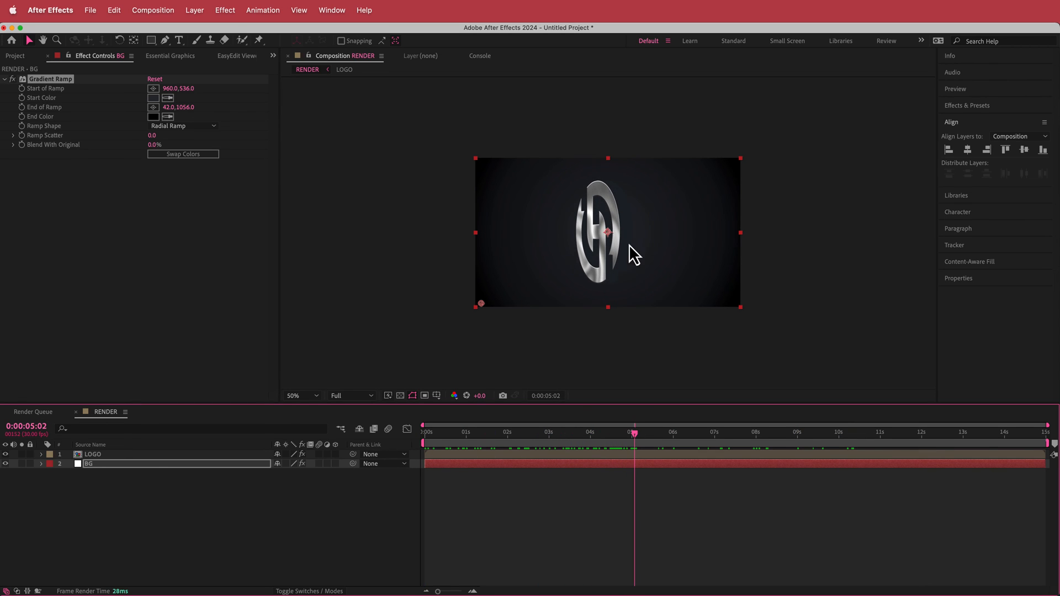
mouse_move(626, 225)
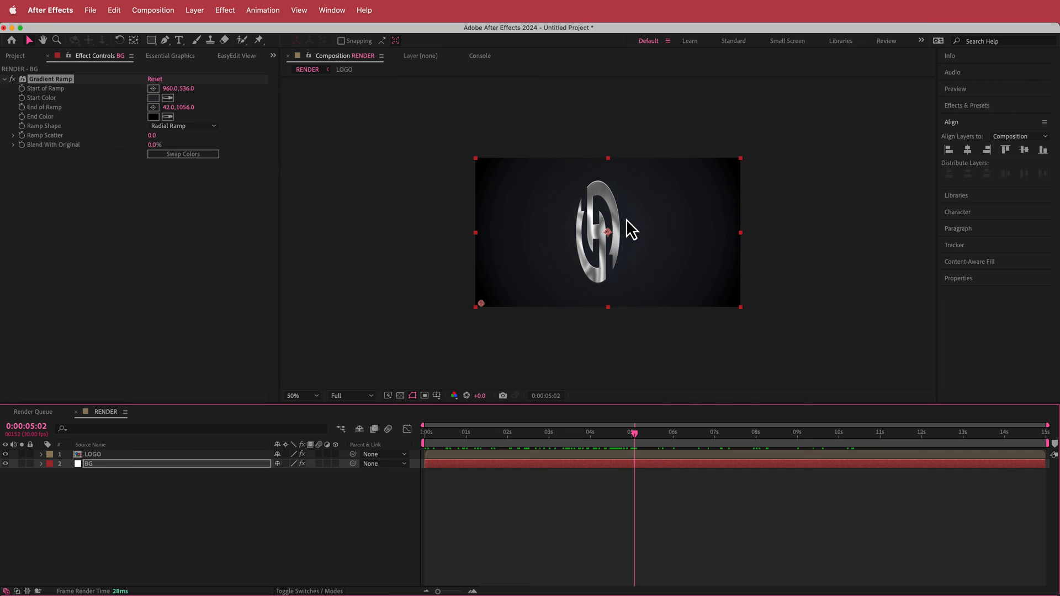
mouse_move(602, 218)
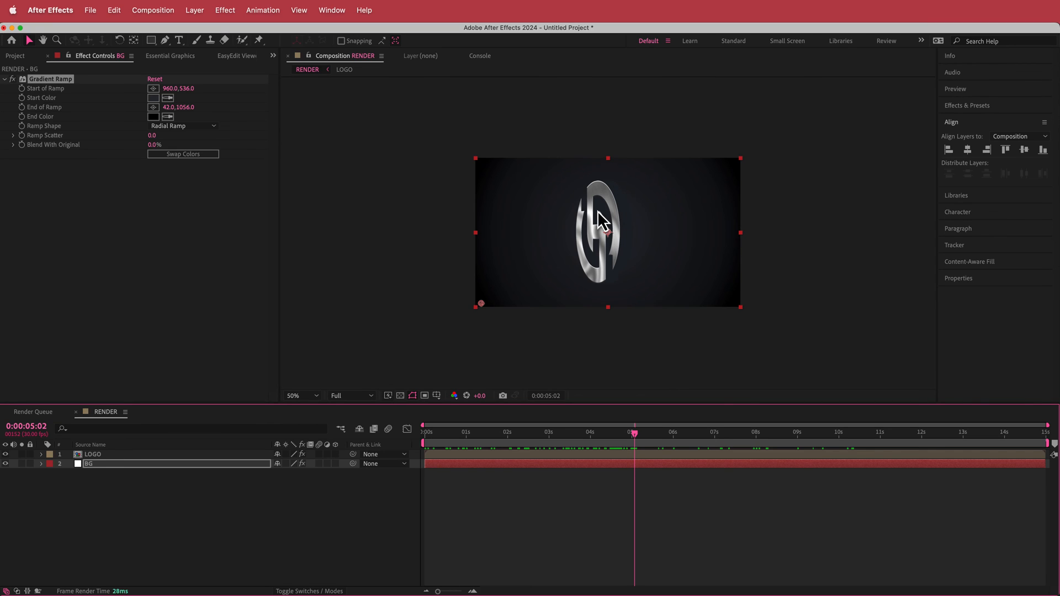
mouse_move(490, 367)
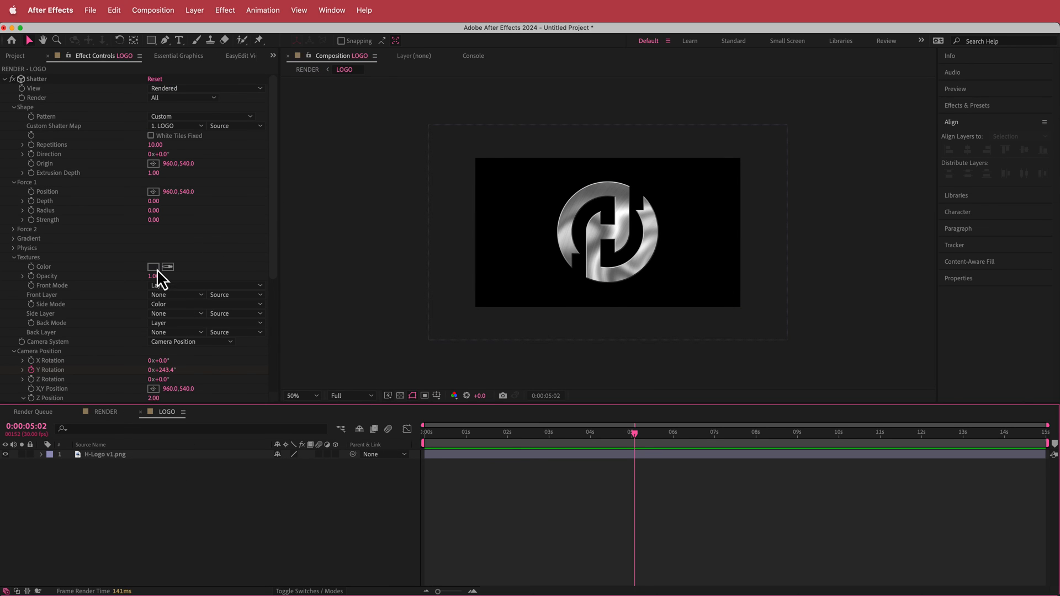
Set Shatter's Textures side colour to near-black #202020 and scrub the rotation to check it
left_click(153, 266)
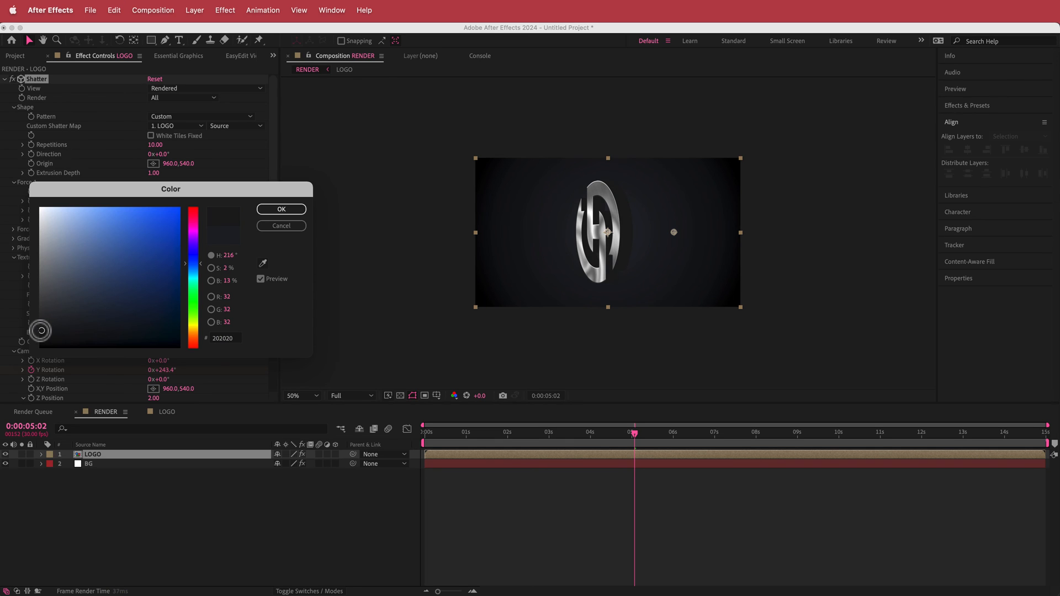
left_click_drag(41, 330, 42, 351)
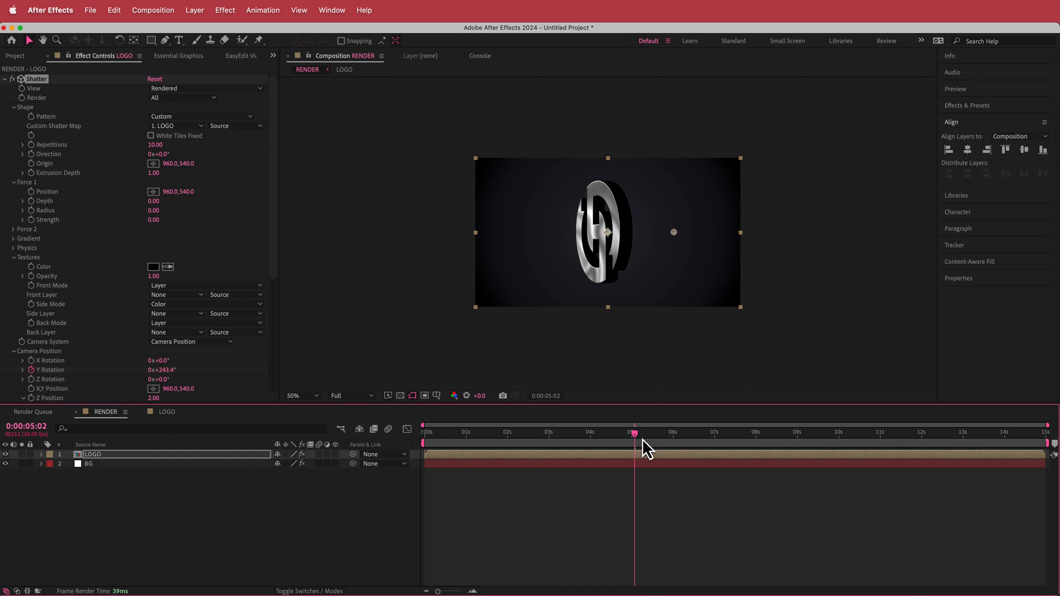
left_click_drag(634, 432, 441, 433)
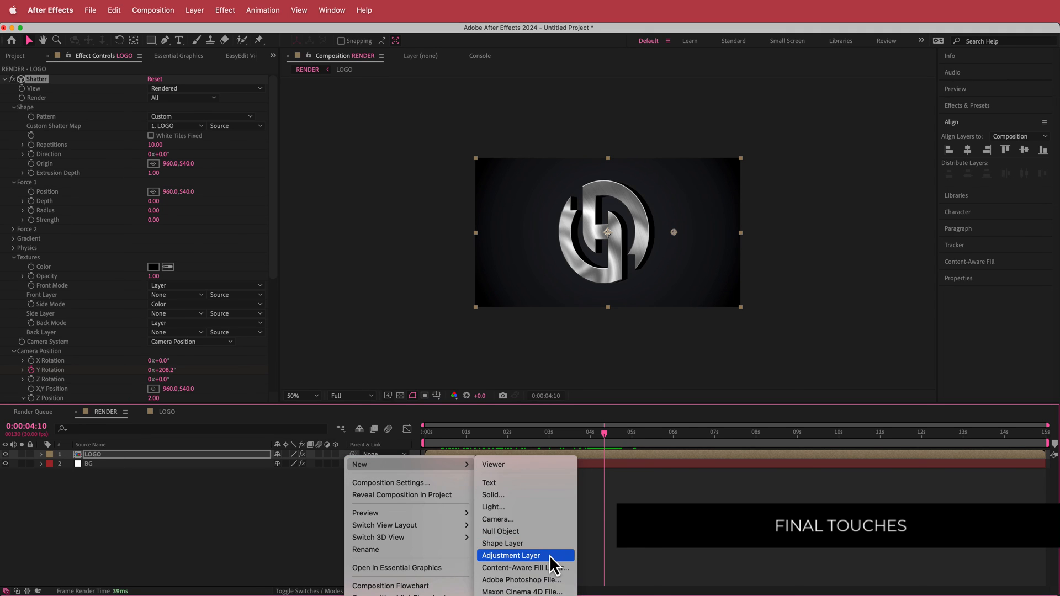
Add an adjustment layer with a gentle contrast S-curve in Curves, viewed at 100%
left_click(525, 555)
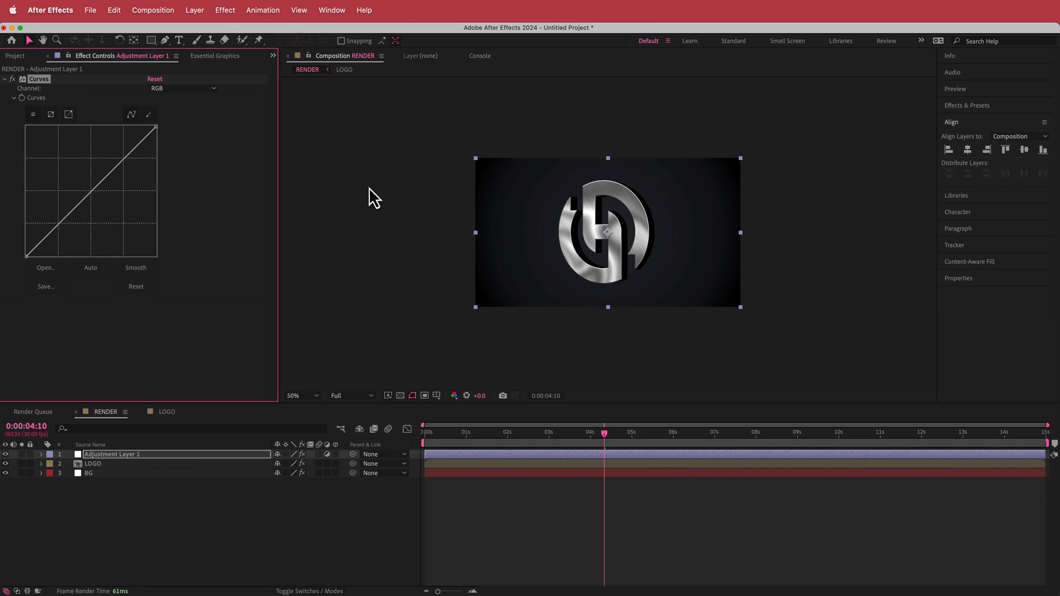
left_click_drag(92, 191, 65, 221)
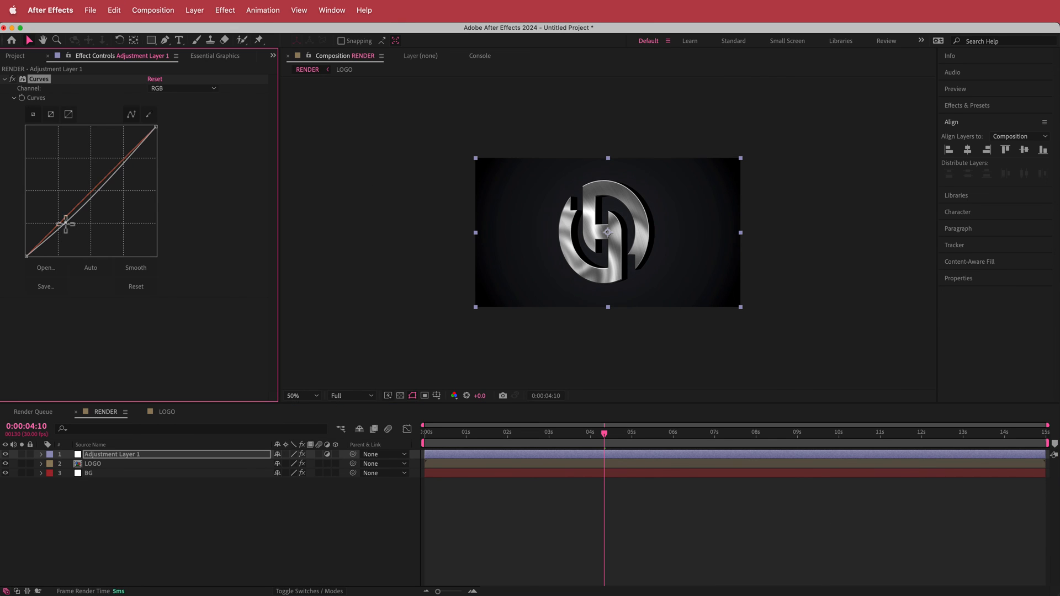
left_click_drag(66, 222, 128, 162)
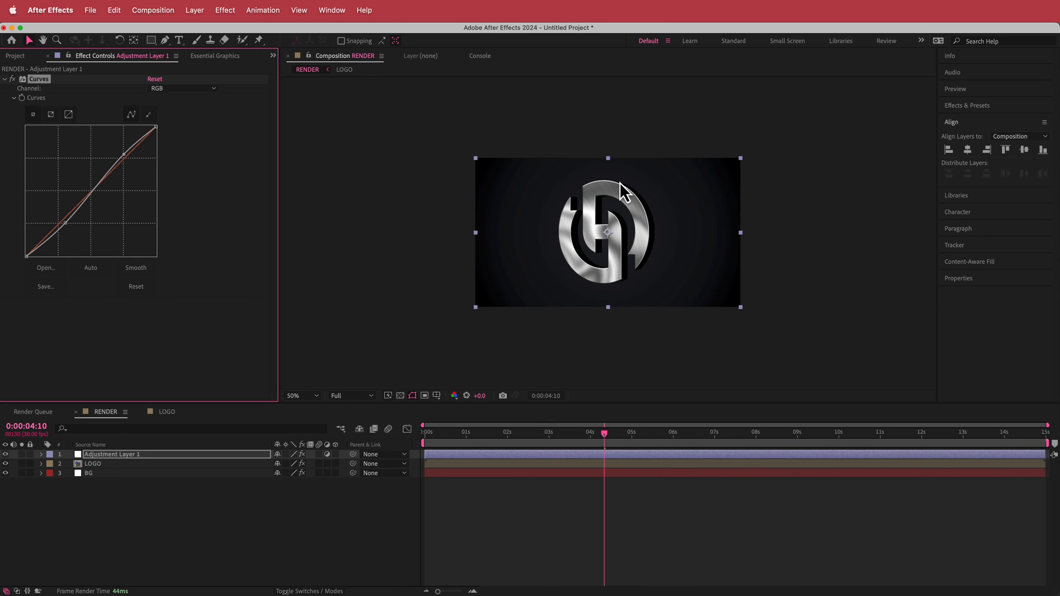
left_click(293, 395)
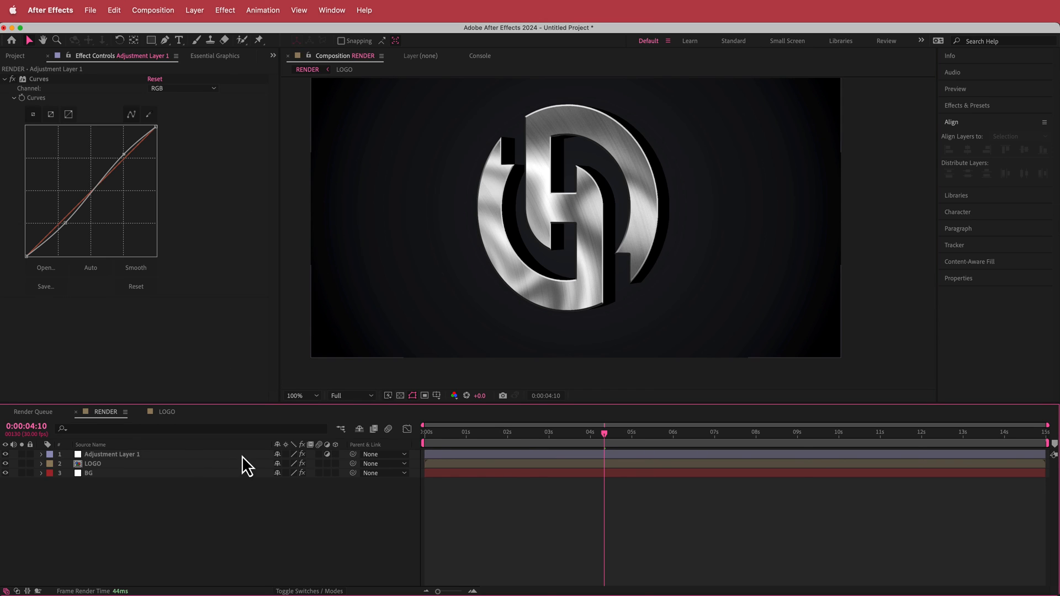
right_click(247, 463)
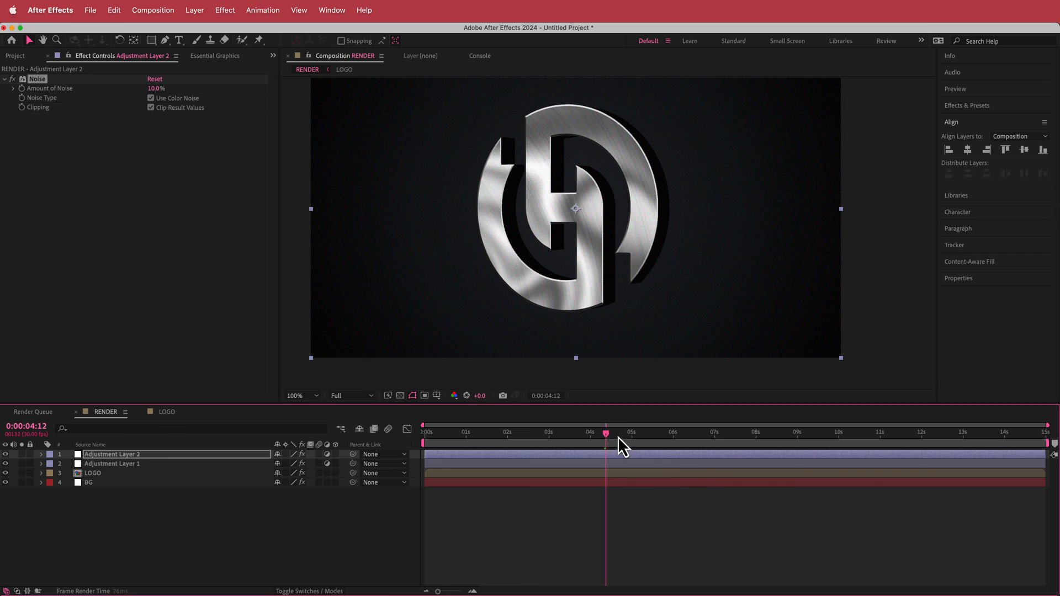
Move to a frame to inspect the 10% noise over the image
left_click(424, 432)
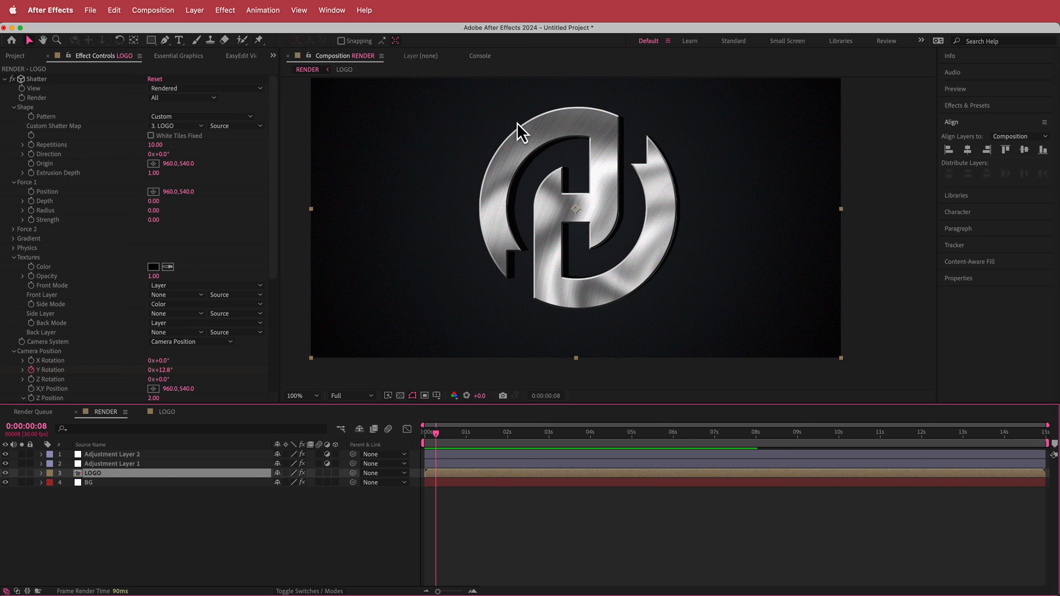
mouse_move(449, 459)
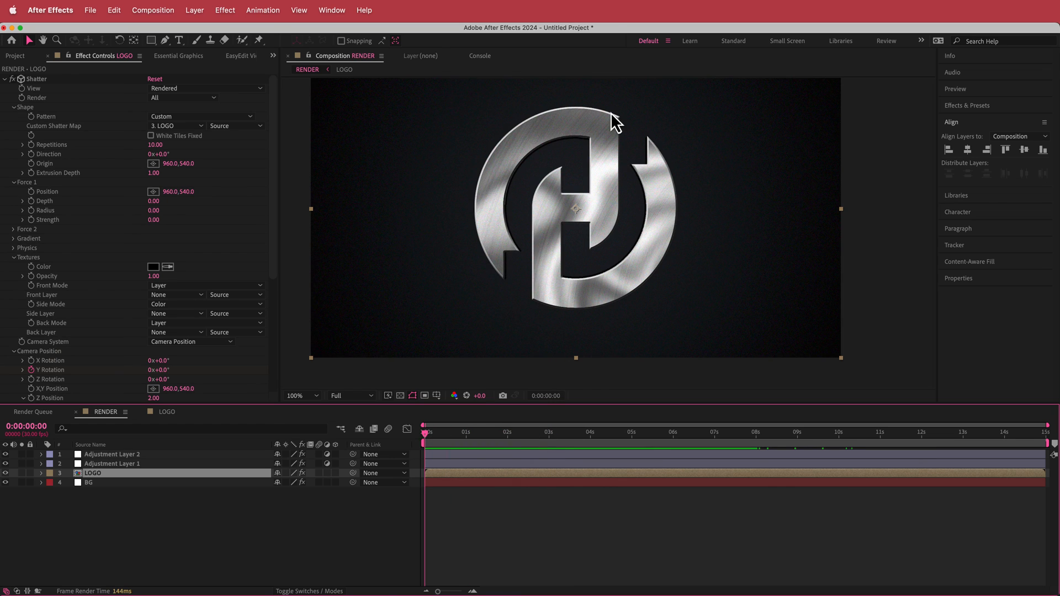
mouse_move(332, 156)
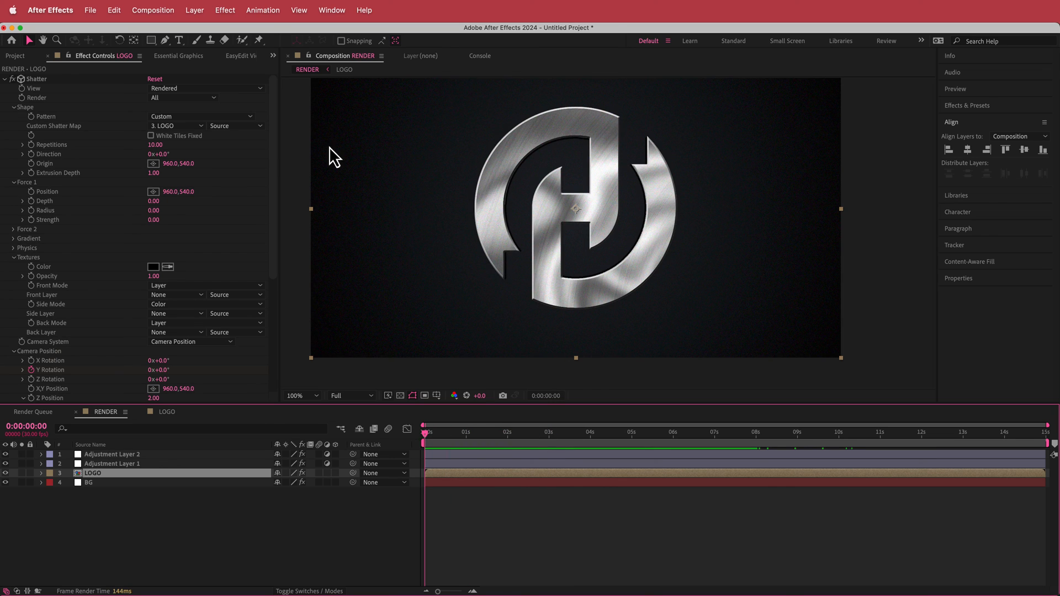
mouse_move(287, 106)
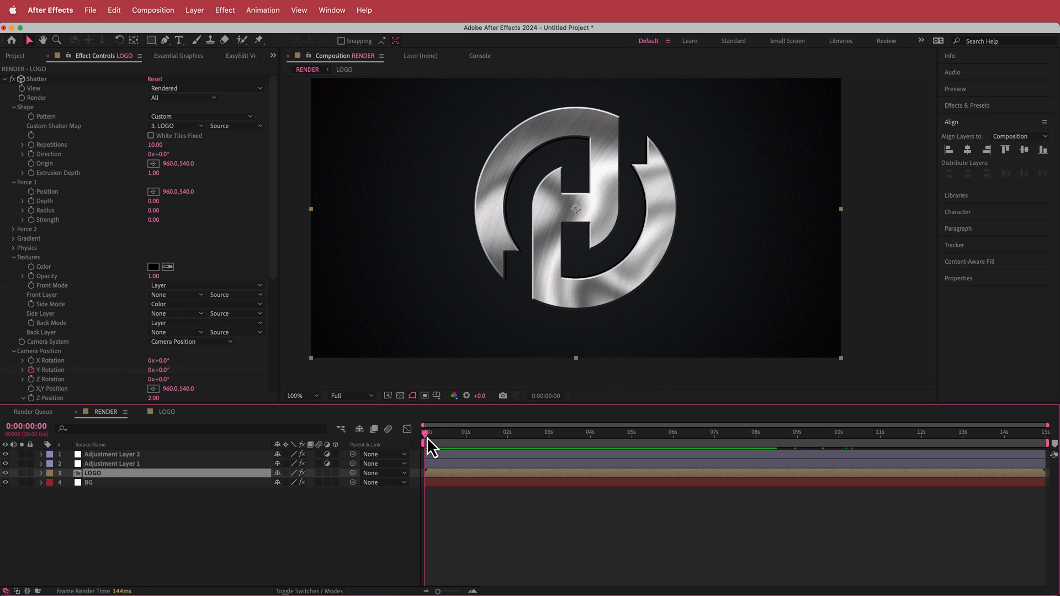
left_click(770, 445)
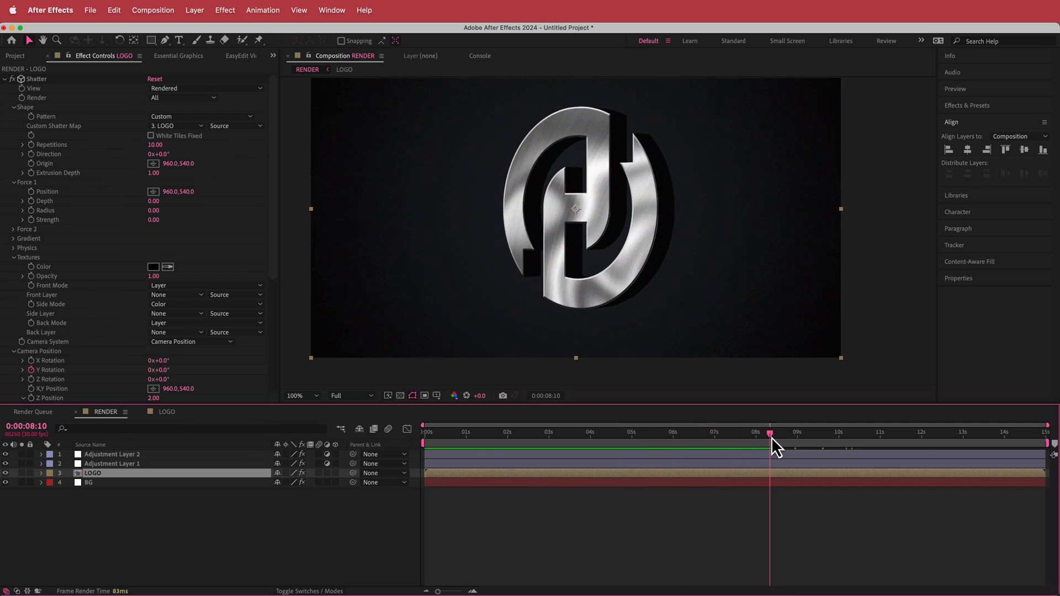
left_click(507, 432)
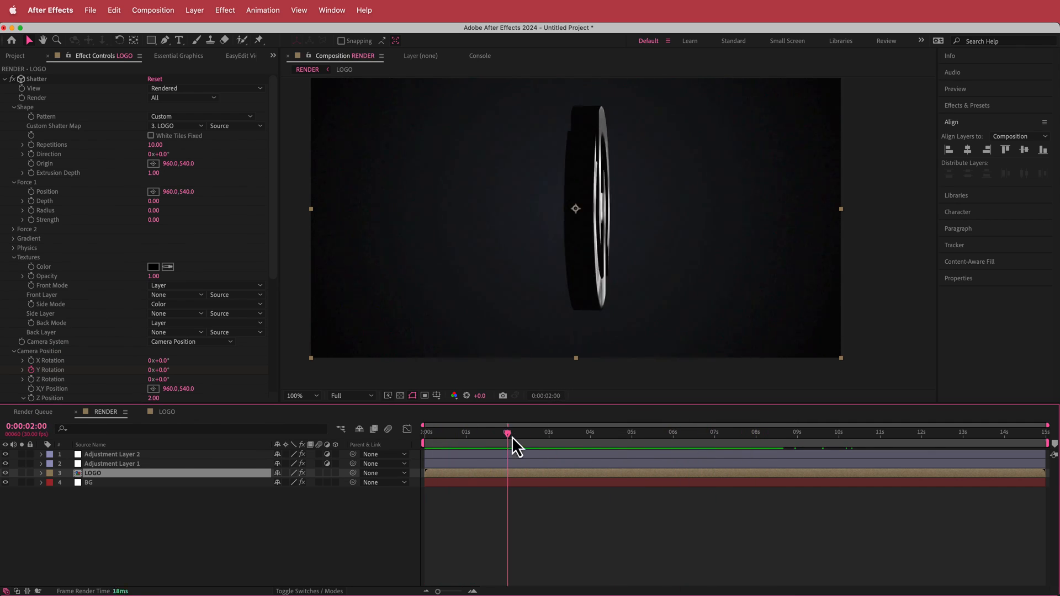
left_click_drag(508, 433, 744, 433)
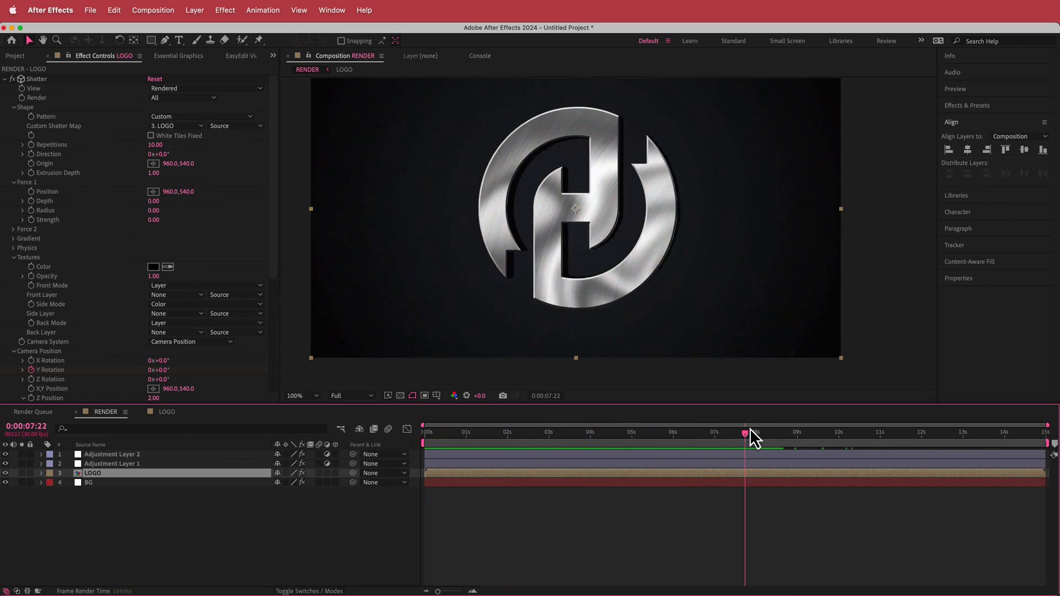